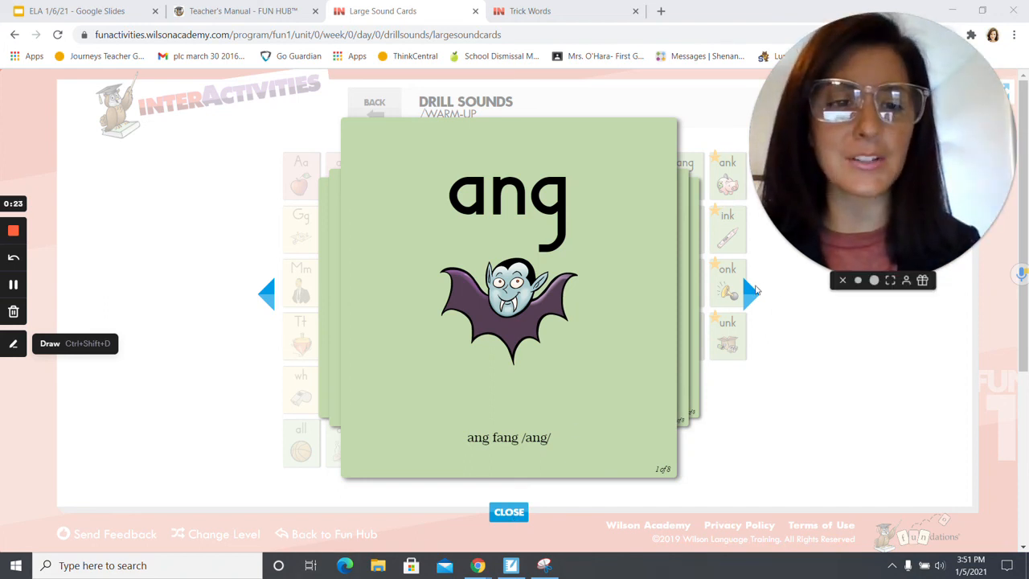
# - Advance the large sound cards through ank, ing, ink, ong, onk and ung to unk
pyautogui.click(751, 293)
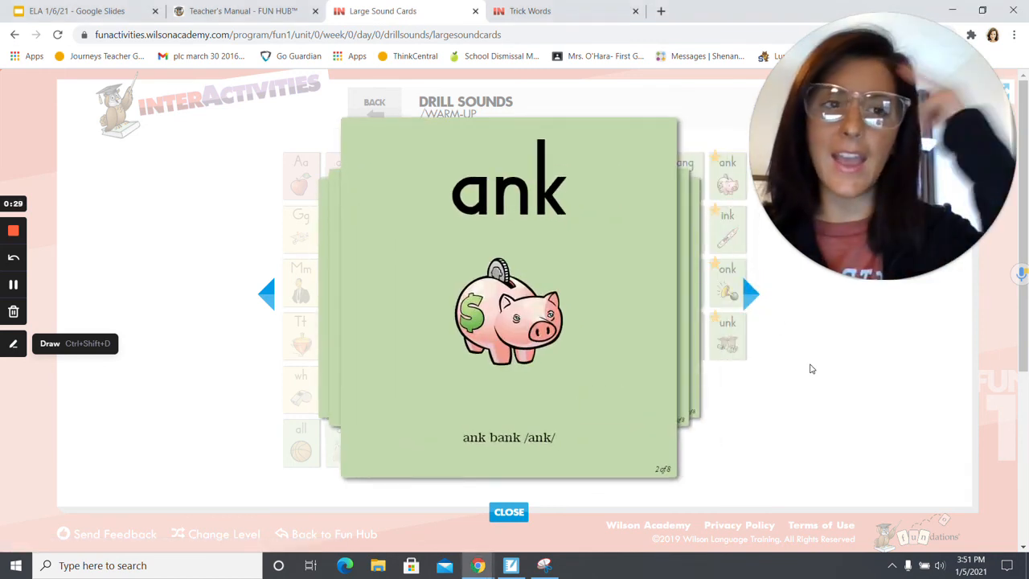
pyautogui.click(750, 293)
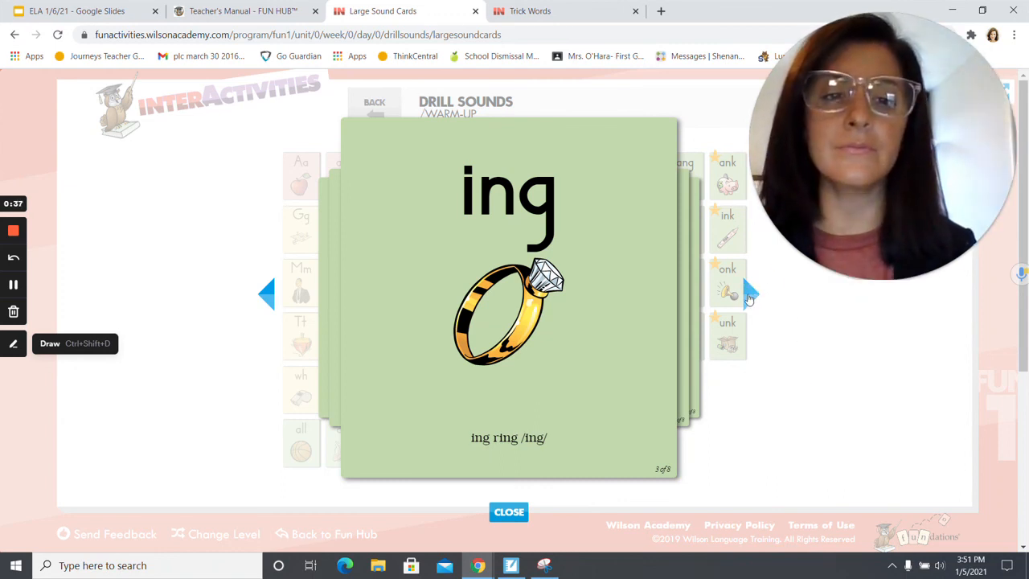
pyautogui.click(750, 294)
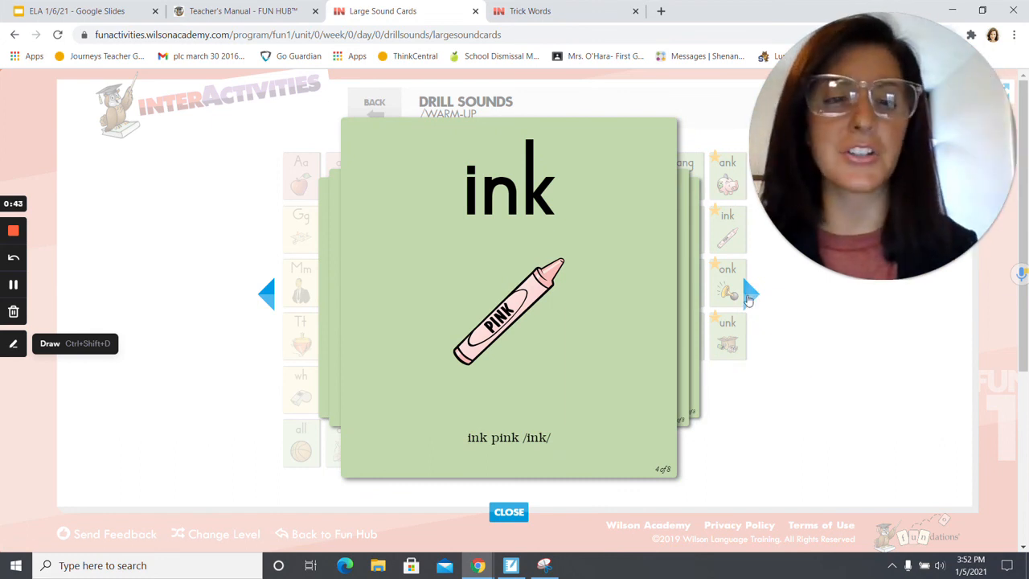
pyautogui.click(750, 293)
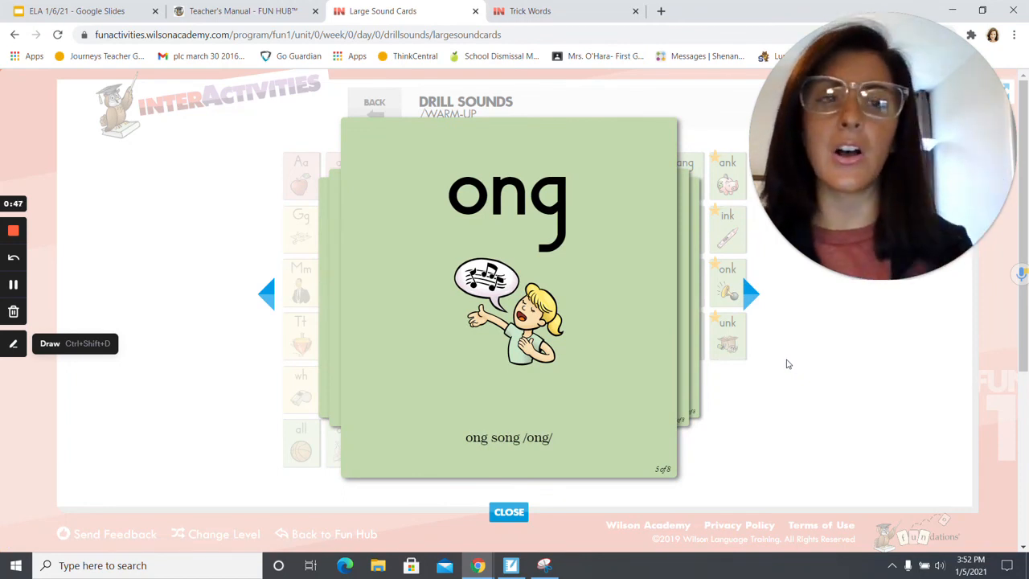
pyautogui.moveTo(750, 293)
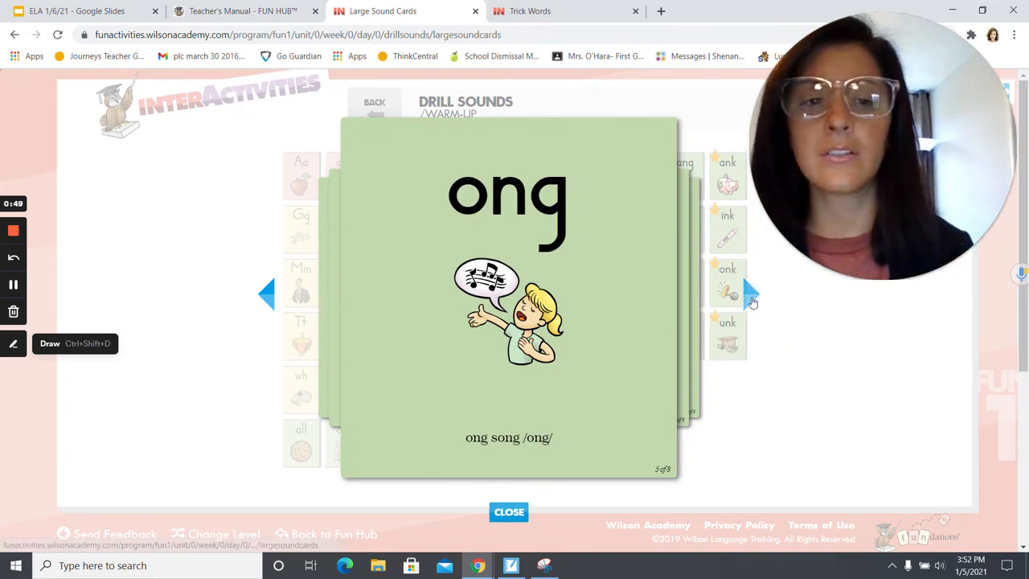
pyautogui.click(750, 293)
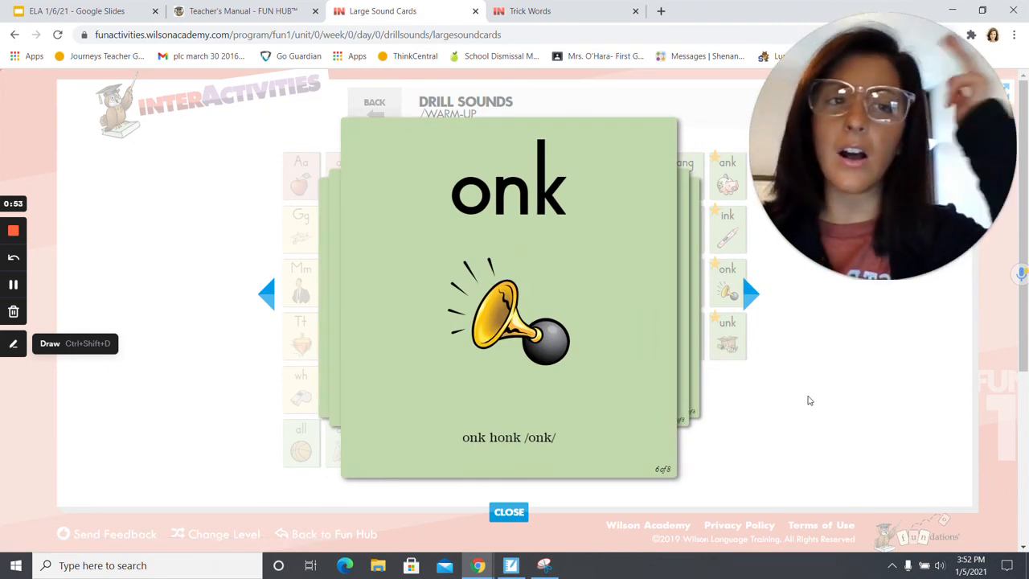
pyautogui.click(751, 294)
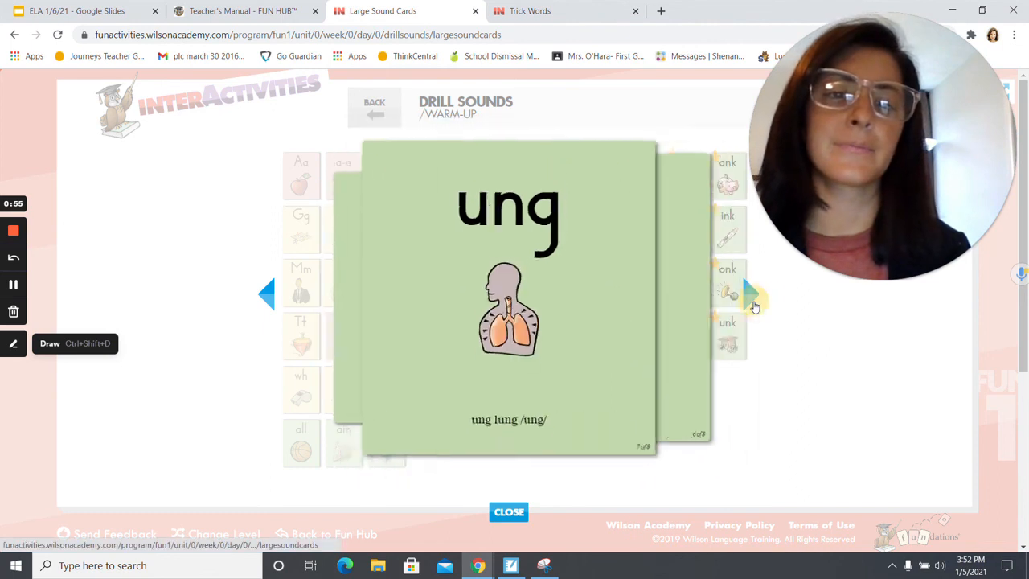
pyautogui.click(752, 302)
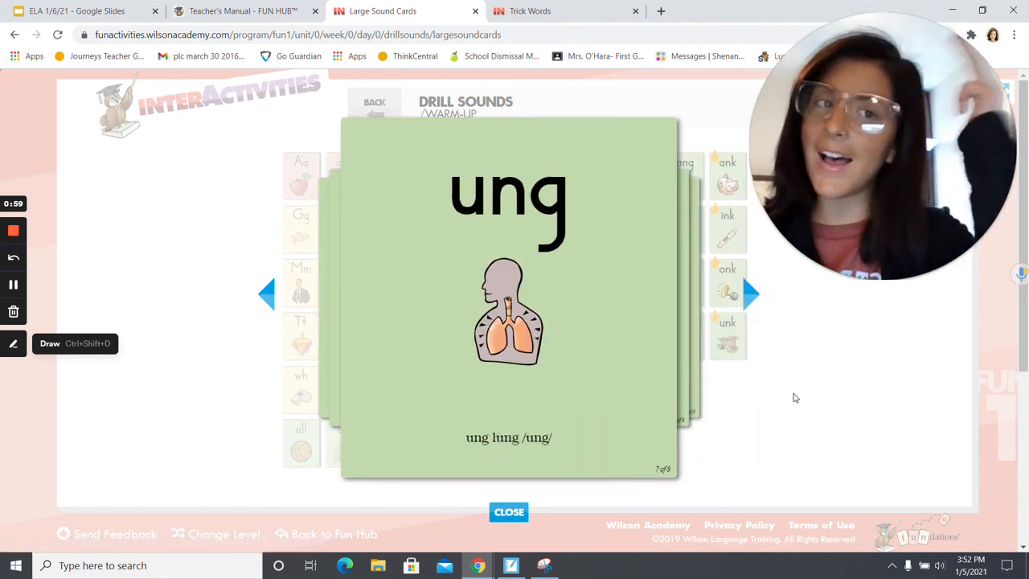
pyautogui.click(750, 293)
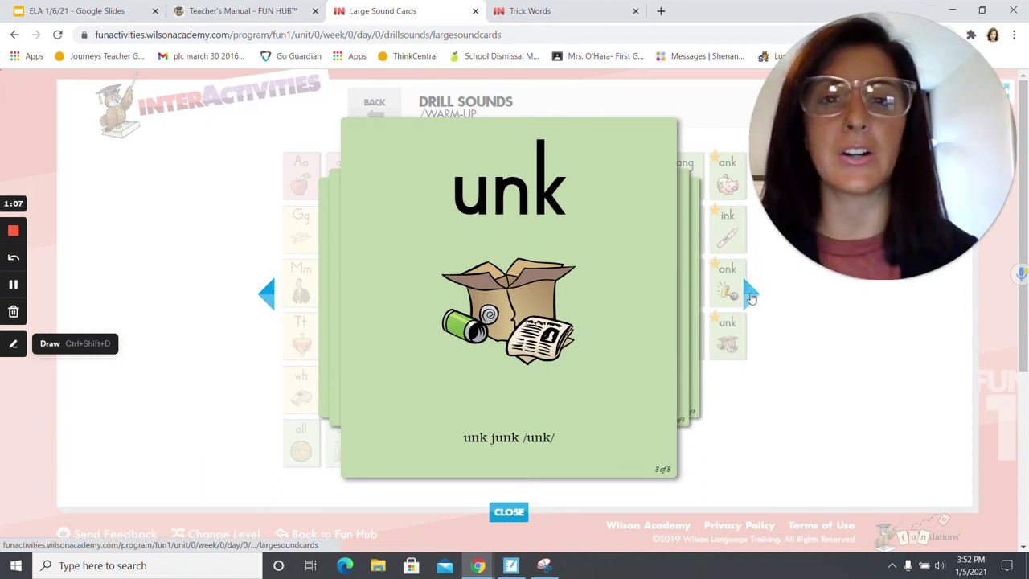
pyautogui.click(529, 10)
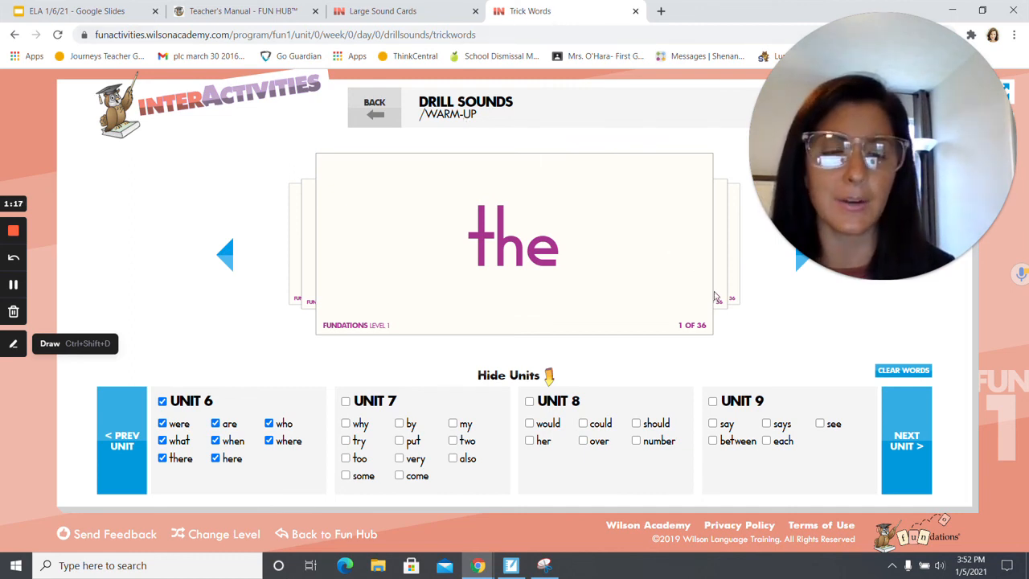
pyautogui.moveTo(447, 290)
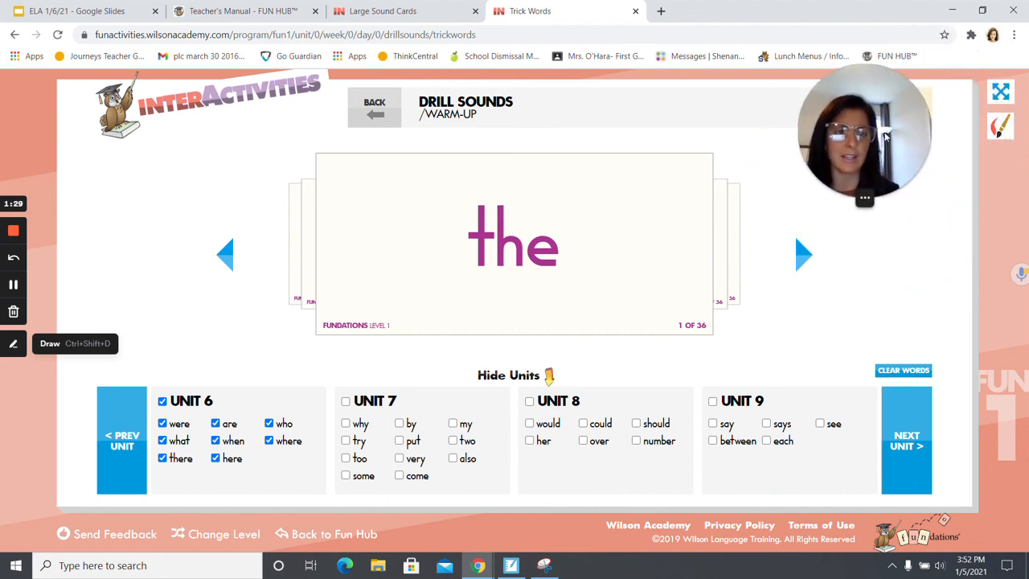
# - Advance the trick word cards from a, and, is through have to there, card 35
pyautogui.click(803, 255)
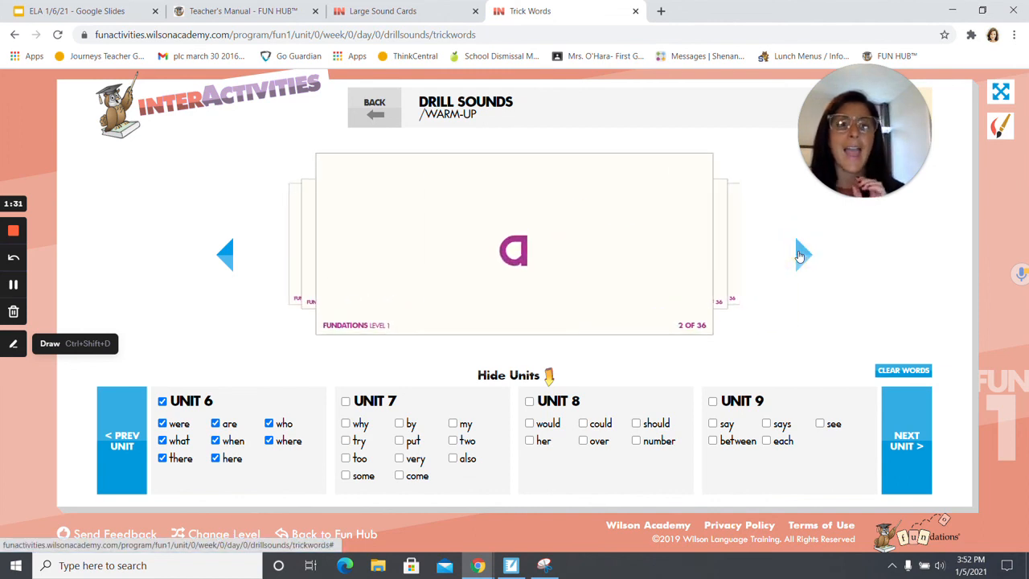
pyautogui.click(802, 254)
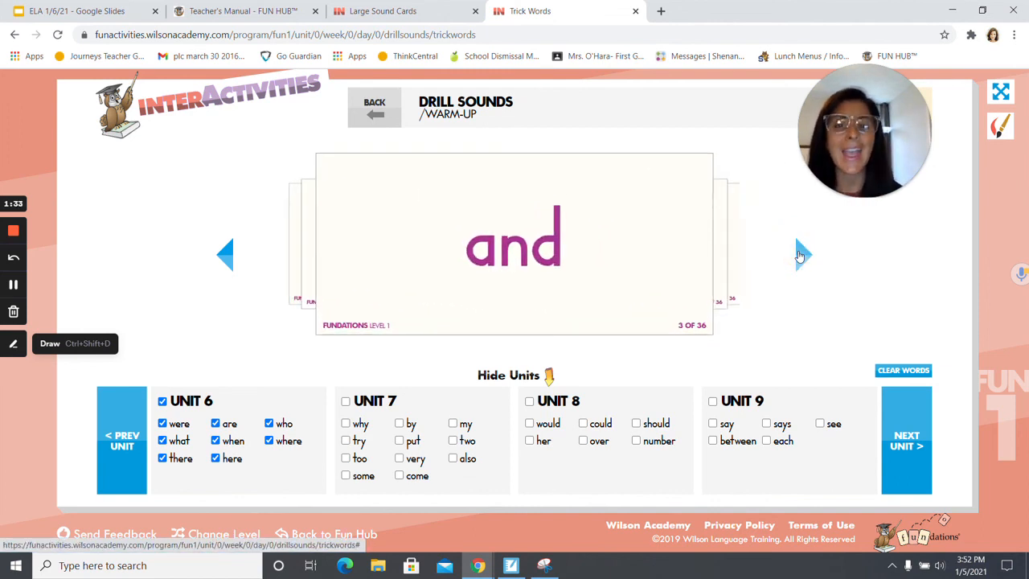
pyautogui.click(801, 255)
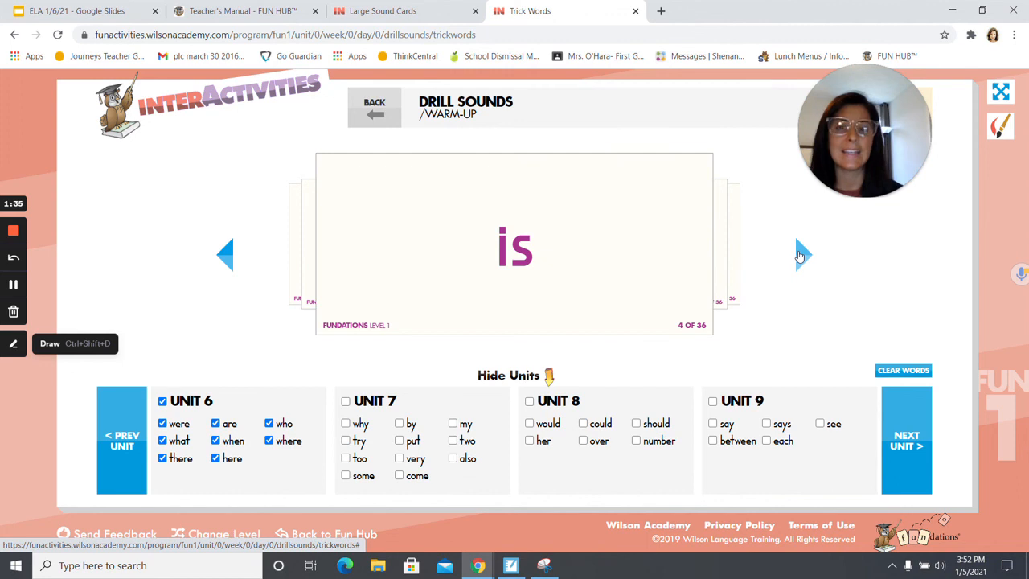
pyautogui.click(802, 255)
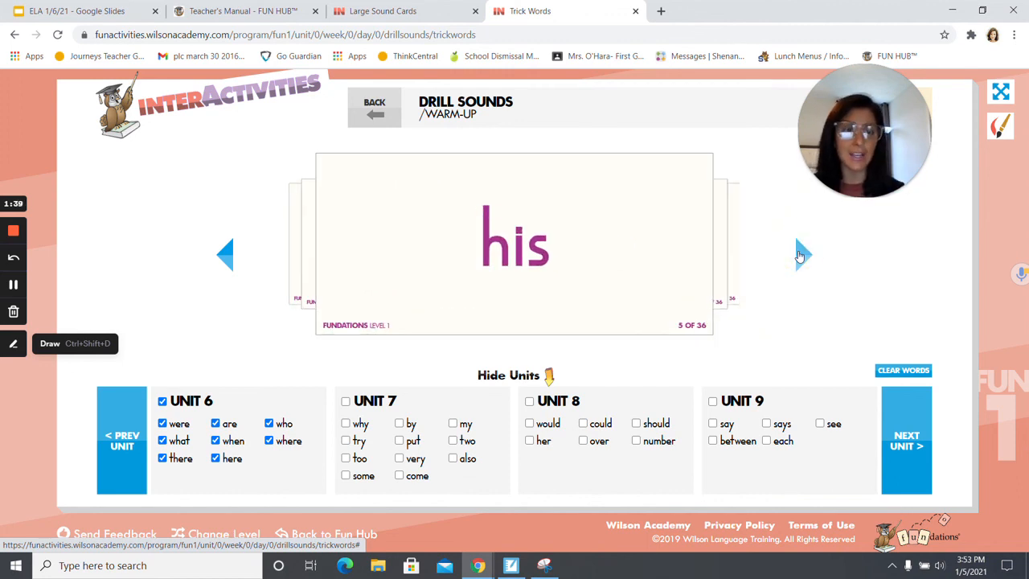
pyautogui.click(801, 254)
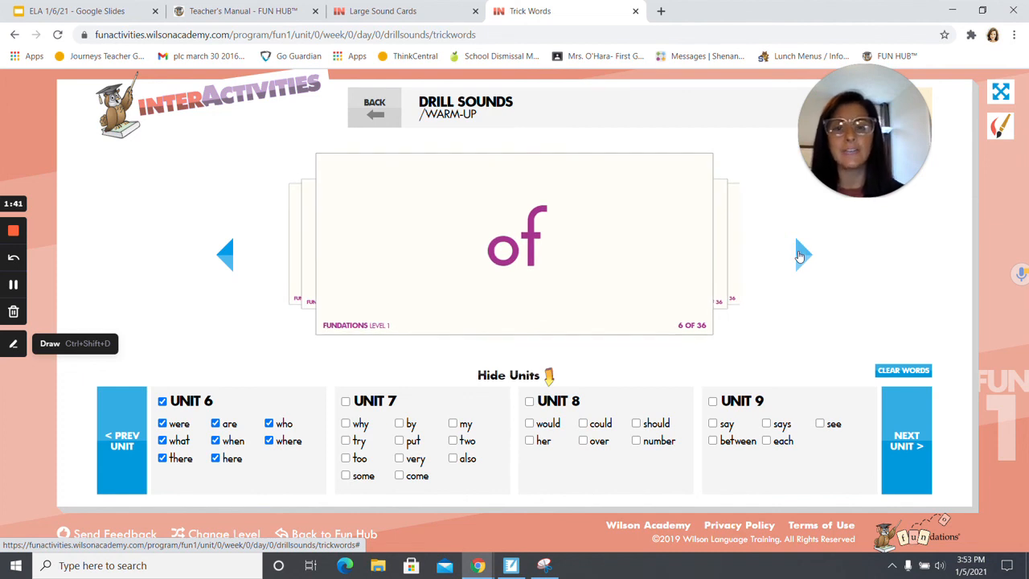
pyautogui.click(801, 255)
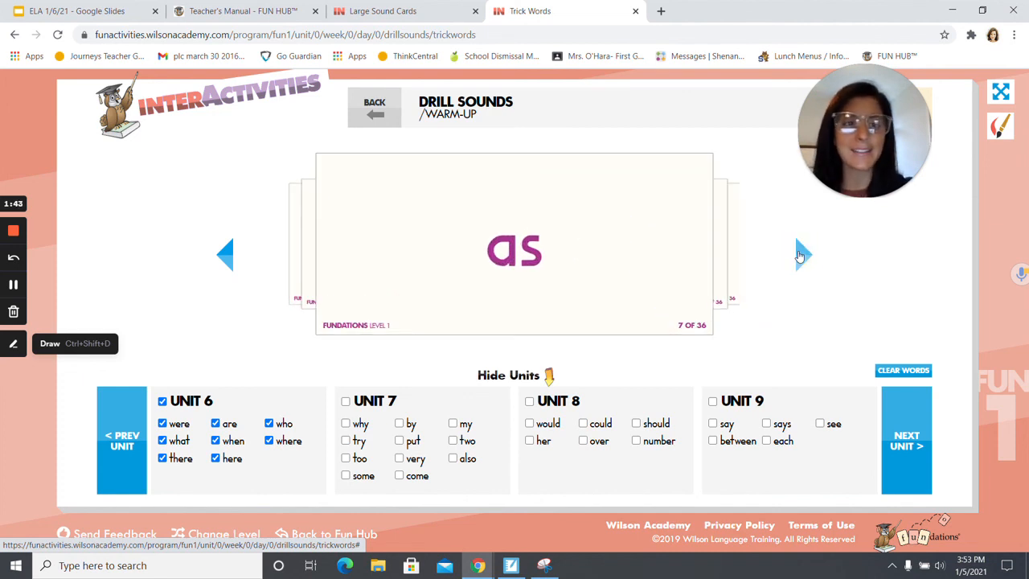
pyautogui.click(801, 254)
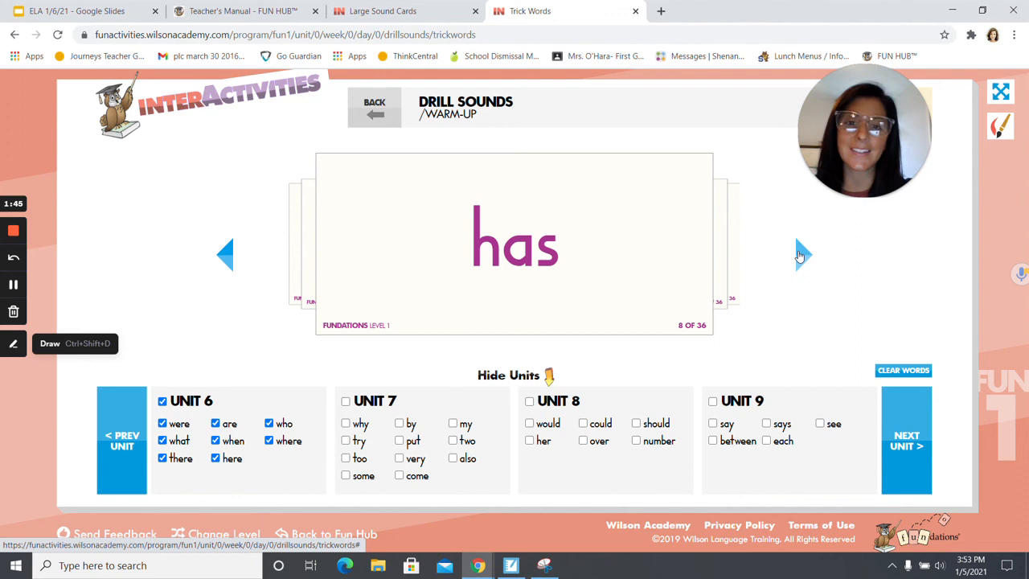
pyautogui.click(802, 255)
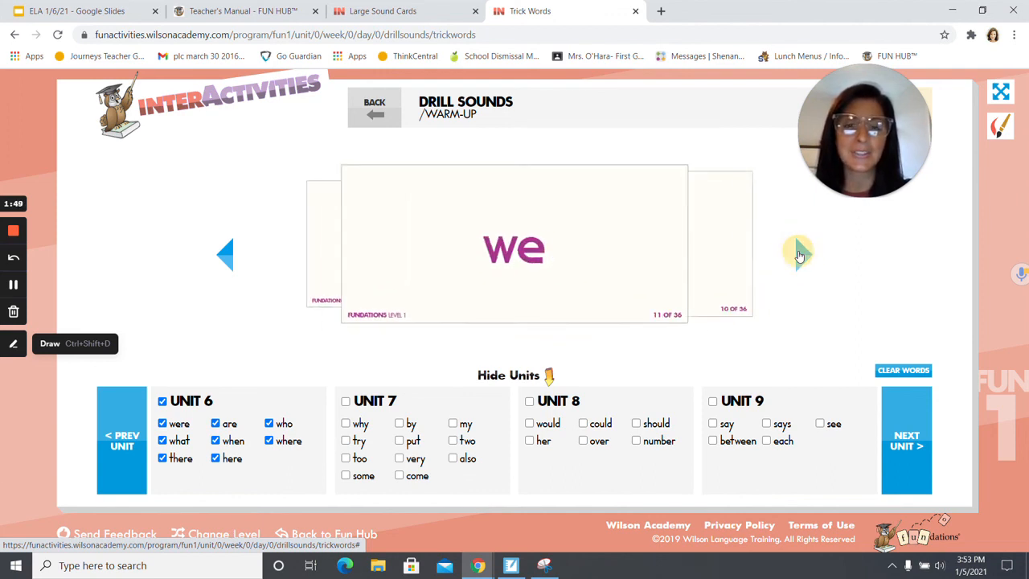
pyautogui.click(800, 253)
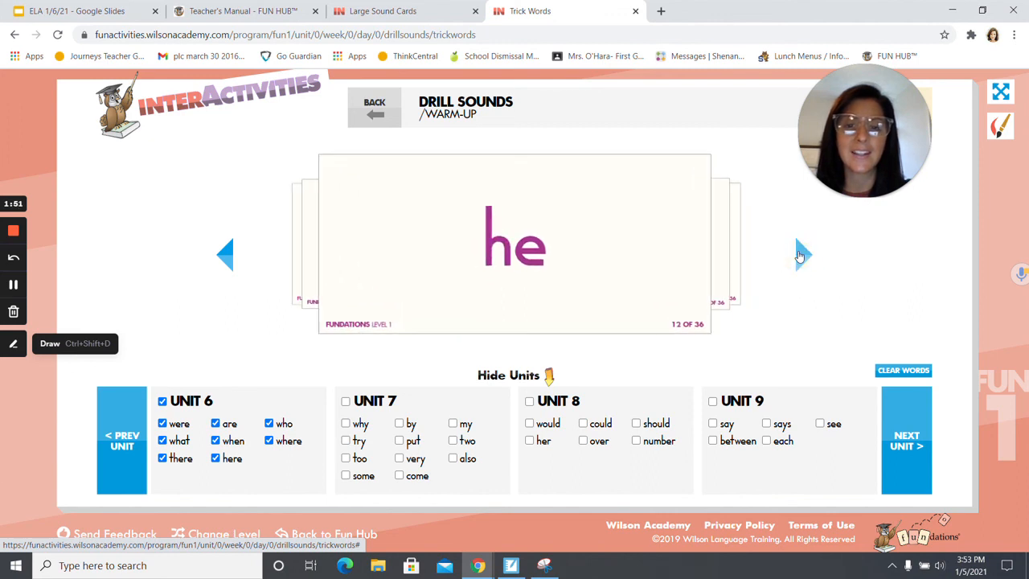
pyautogui.click(802, 255)
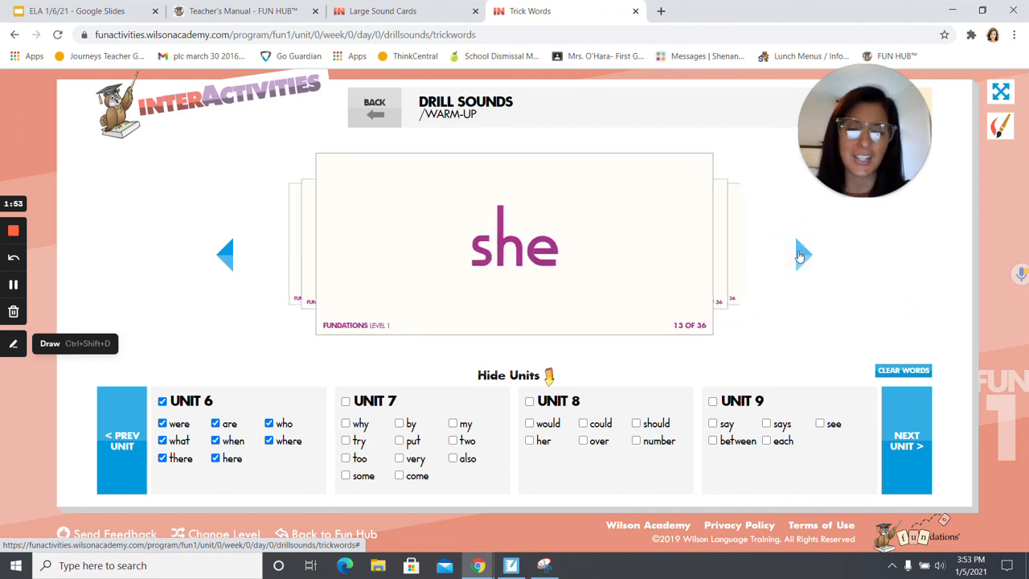
pyautogui.click(796, 253)
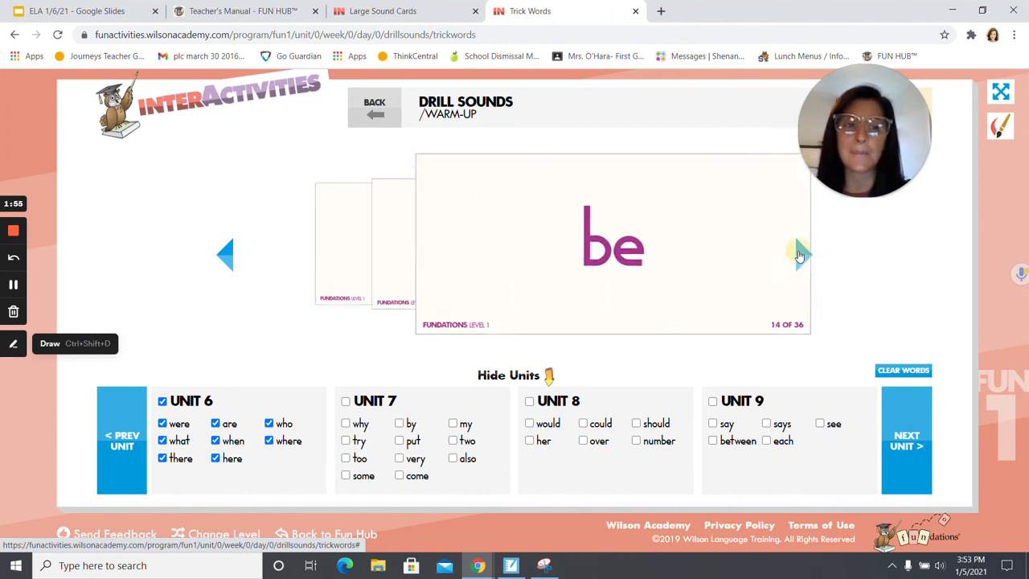
pyautogui.click(799, 255)
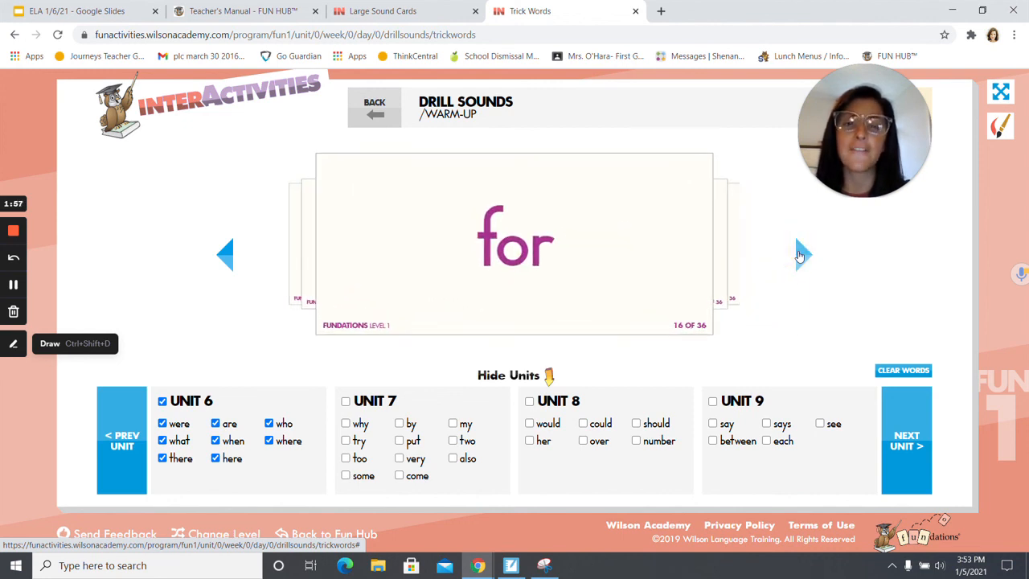
pyautogui.click(802, 255)
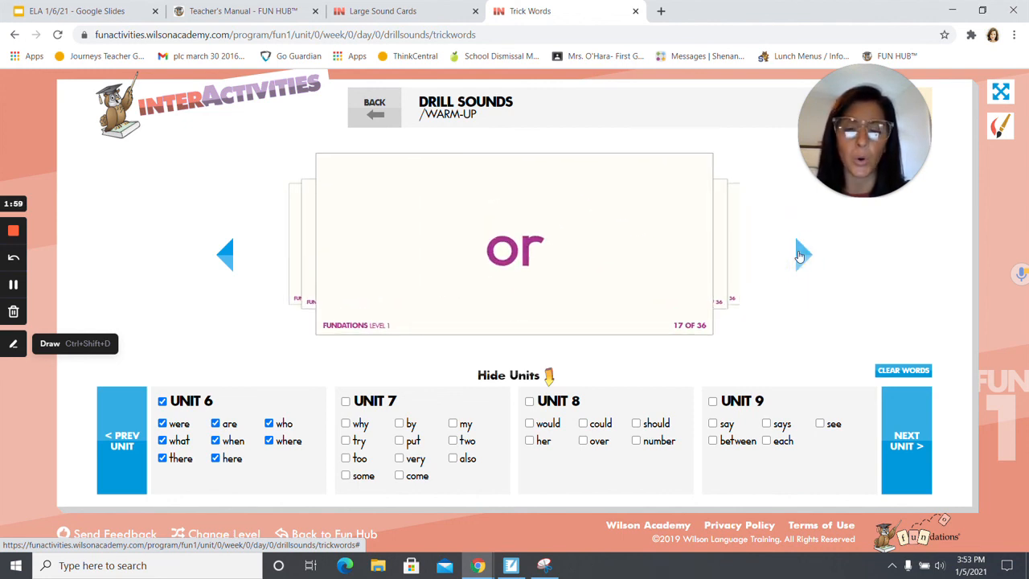
pyautogui.click(802, 255)
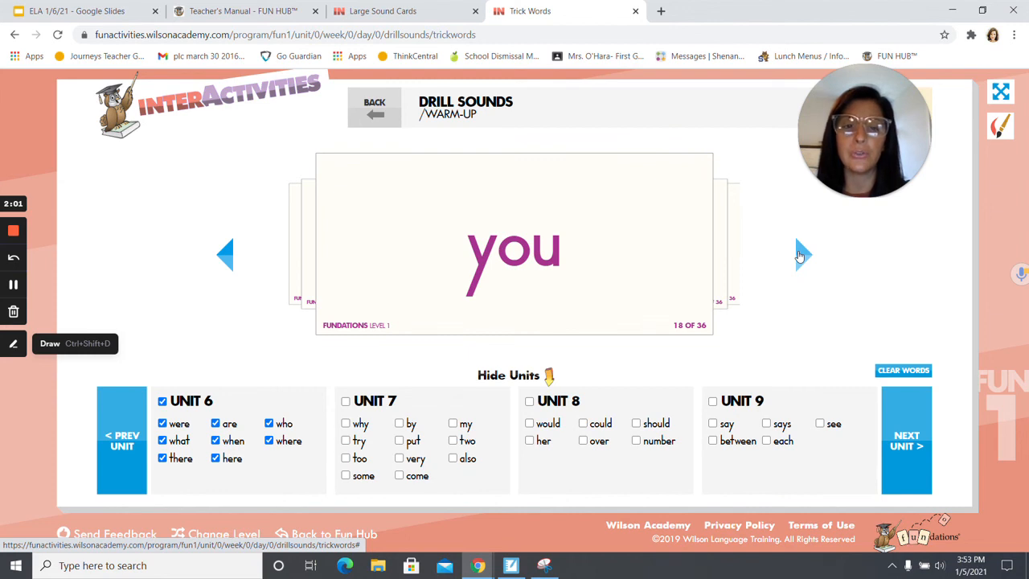
pyautogui.click(801, 255)
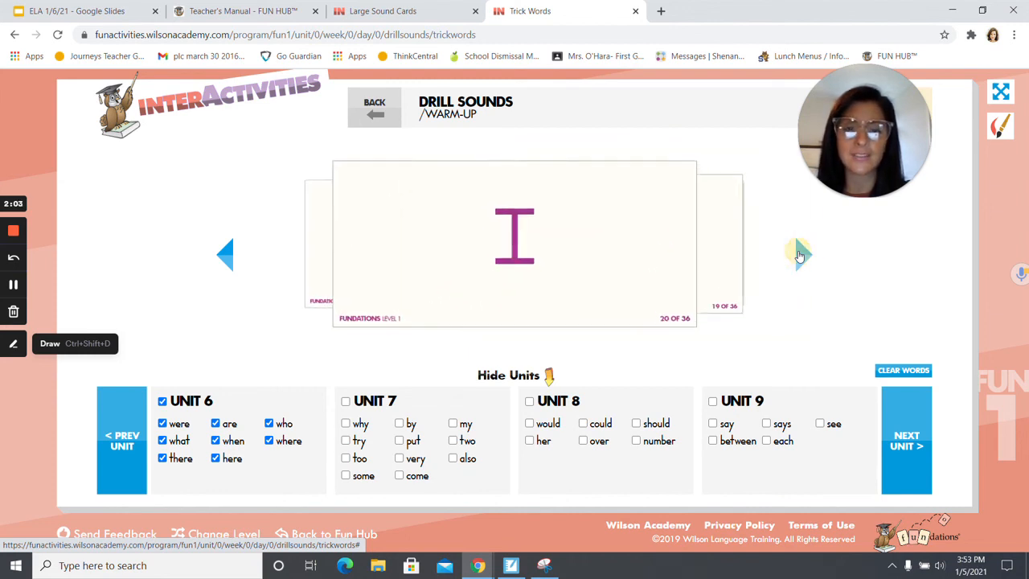
pyautogui.click(802, 255)
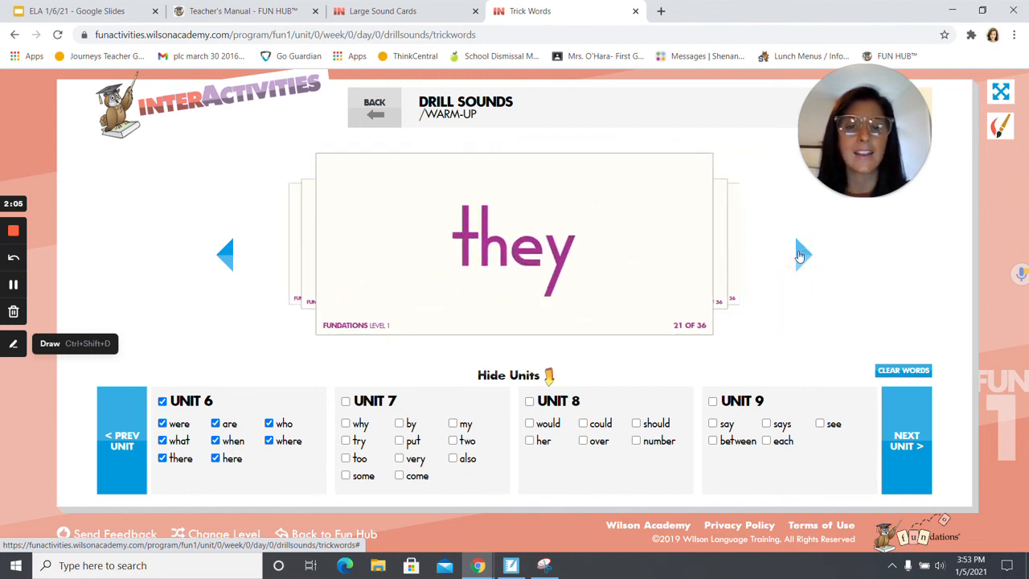
pyautogui.click(802, 255)
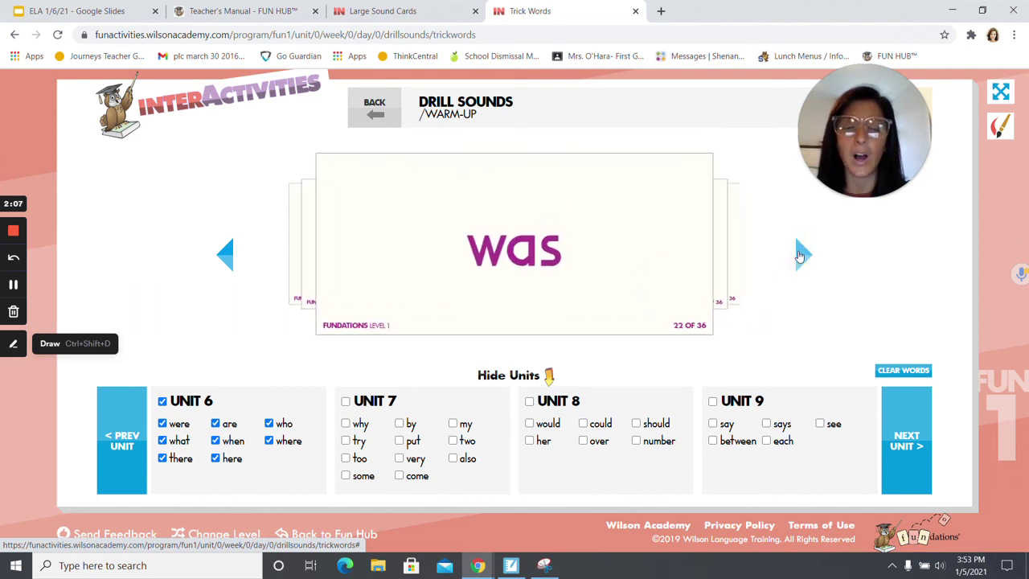
pyautogui.click(802, 255)
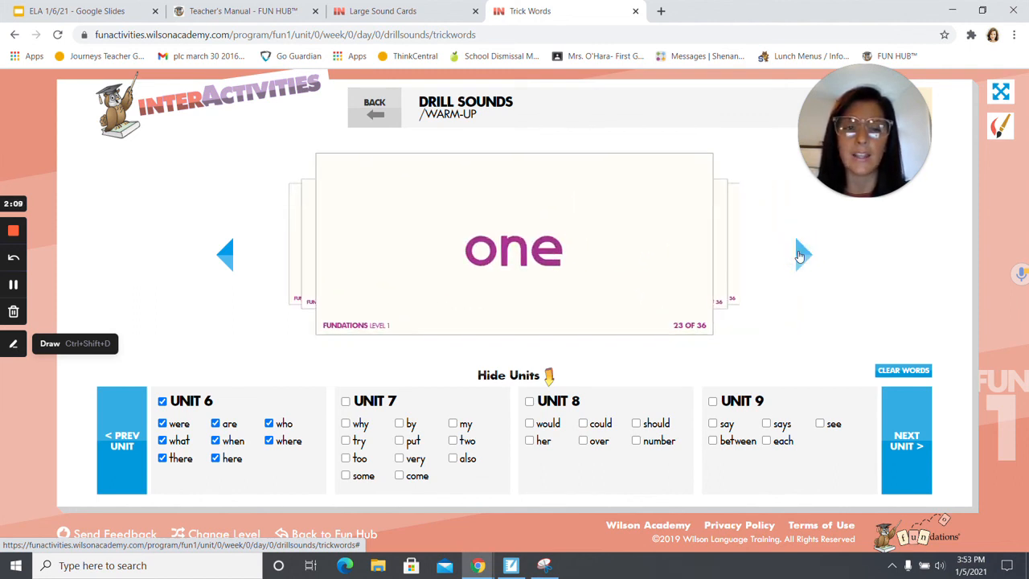
pyautogui.click(800, 255)
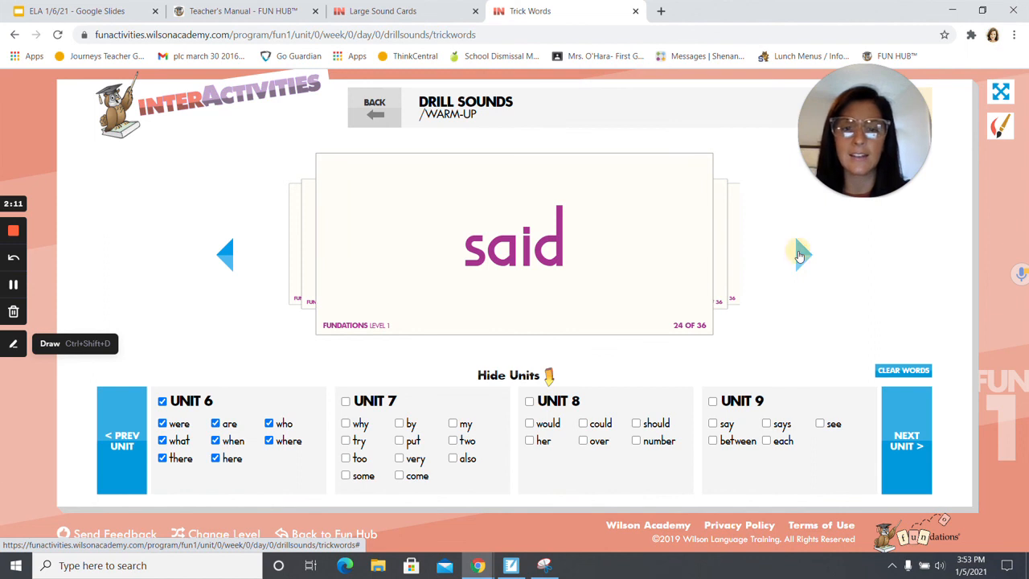
pyautogui.click(801, 254)
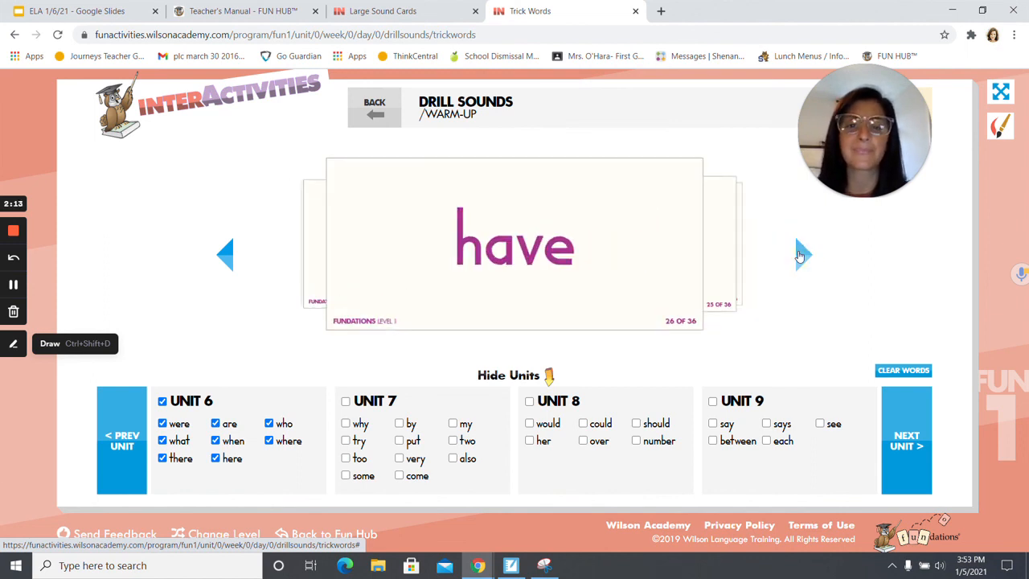
pyautogui.click(802, 254)
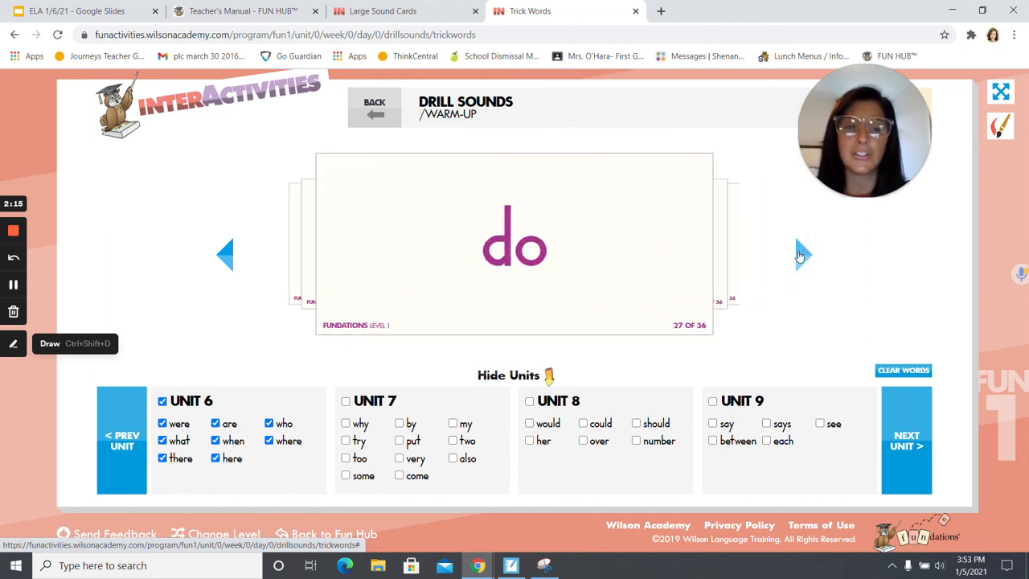
pyautogui.click(802, 255)
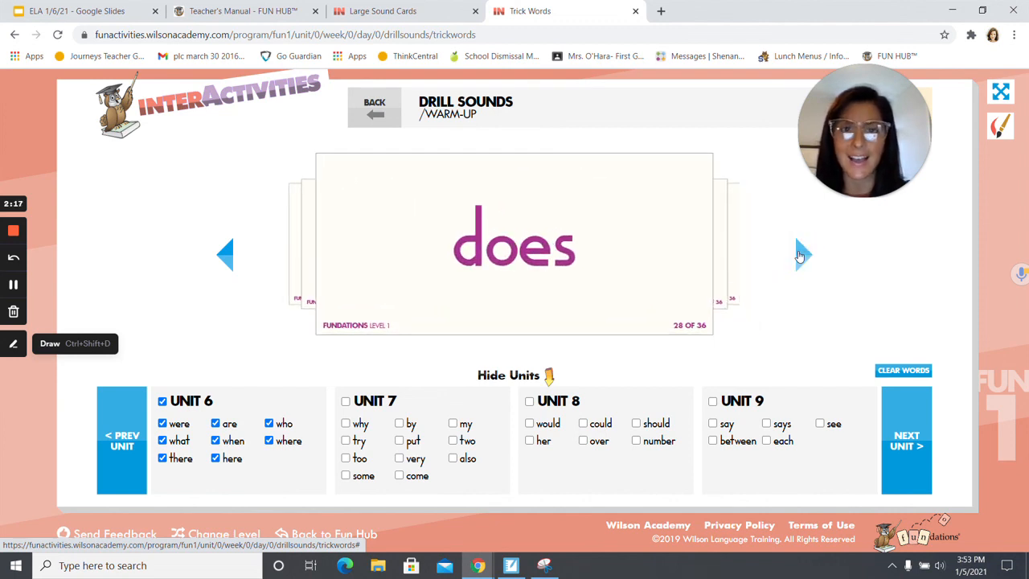
pyautogui.click(802, 255)
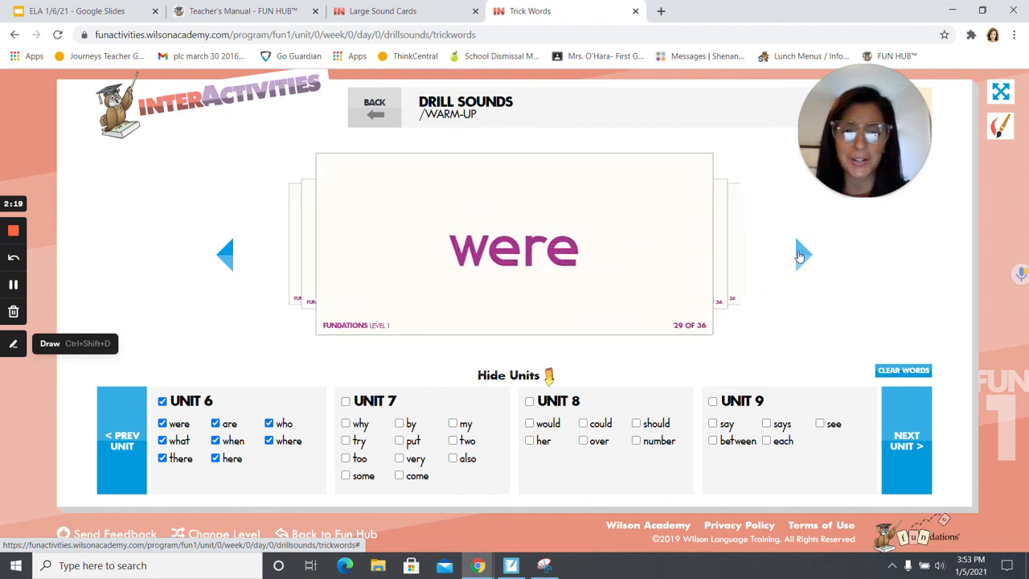
pyautogui.click(801, 255)
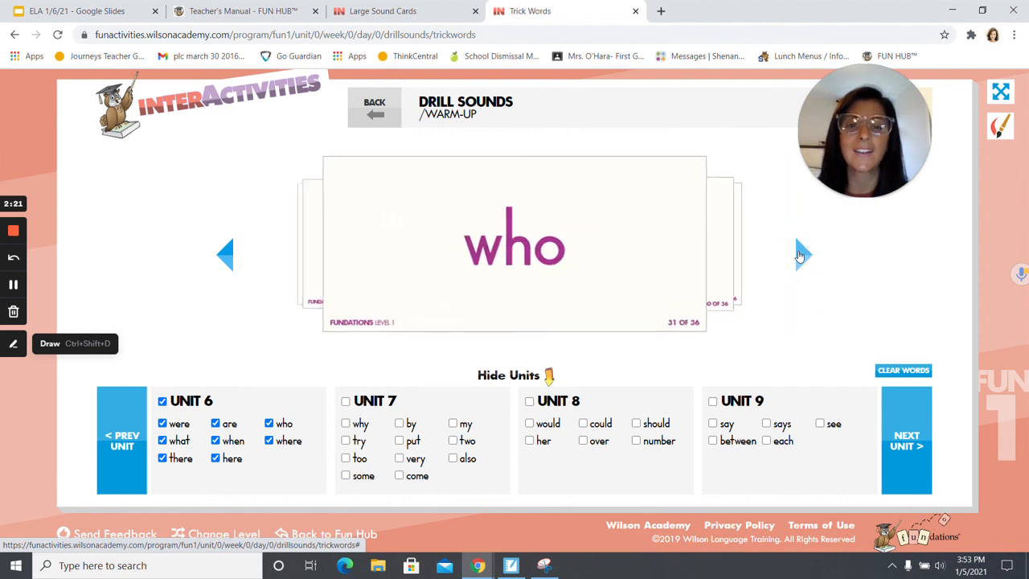
pyautogui.click(801, 255)
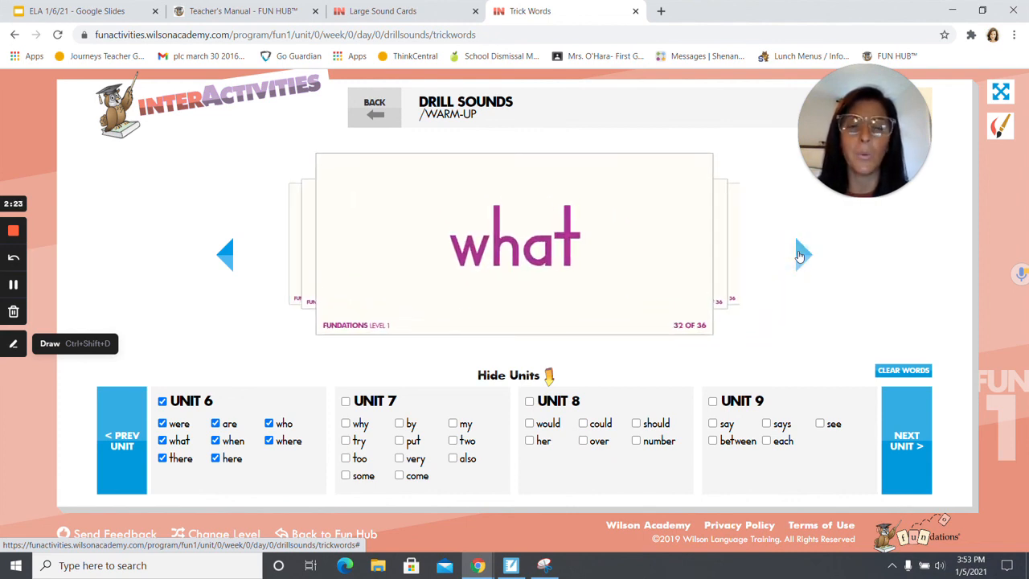
pyautogui.click(802, 256)
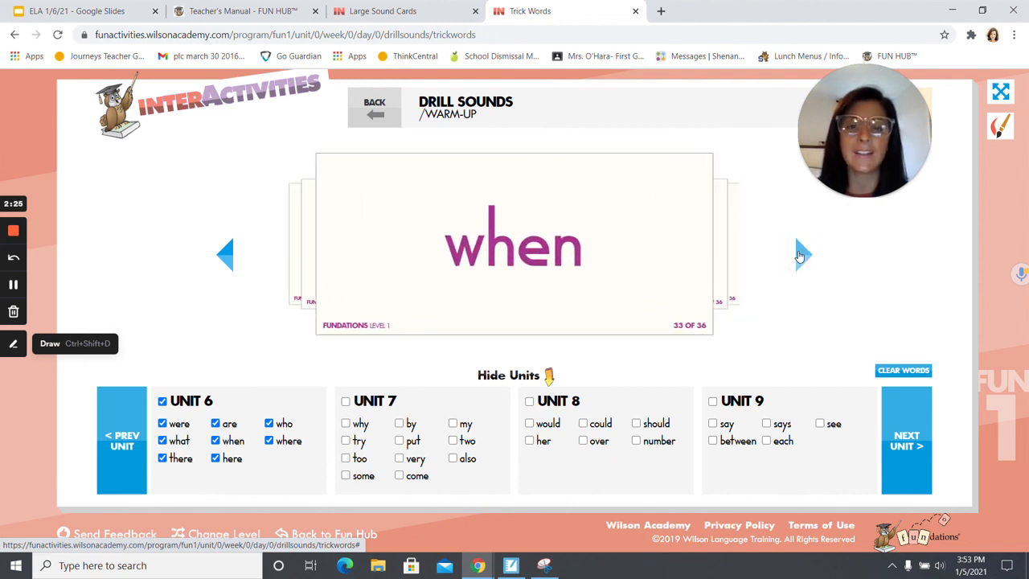
pyautogui.click(801, 255)
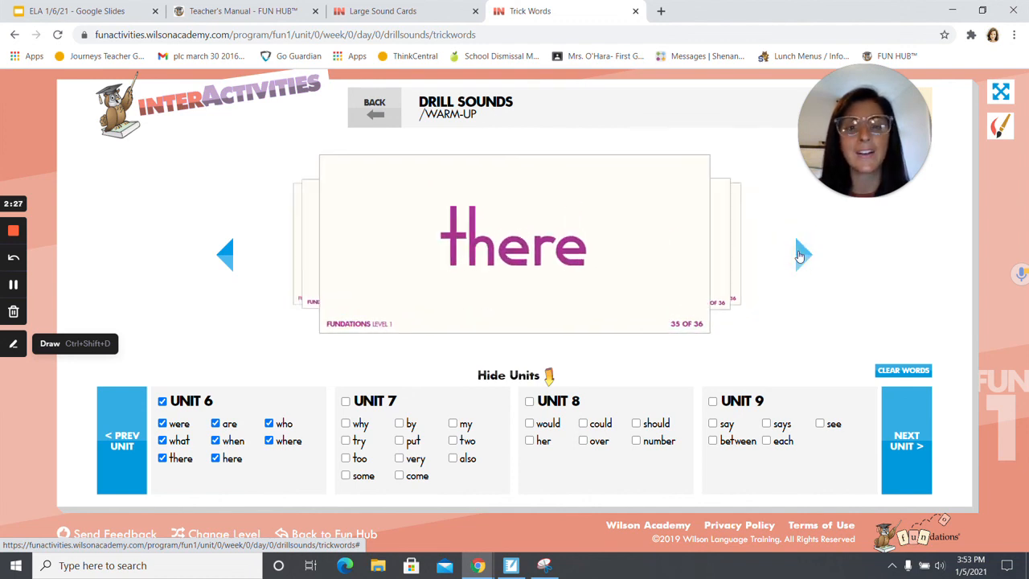
pyautogui.click(802, 254)
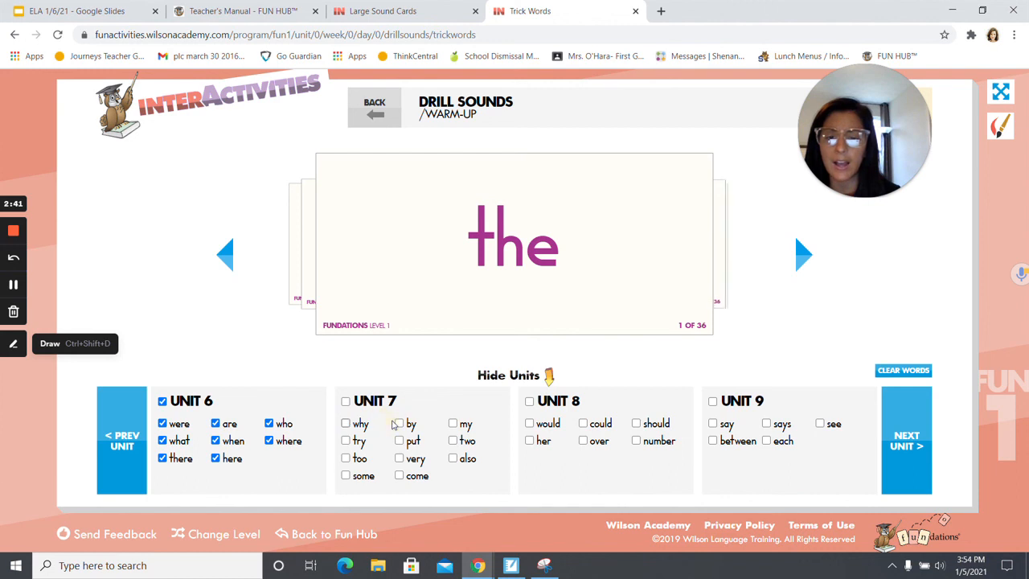
# - Add the Unit 7 trick words why, by, my, try, put and two
pyautogui.click(346, 424)
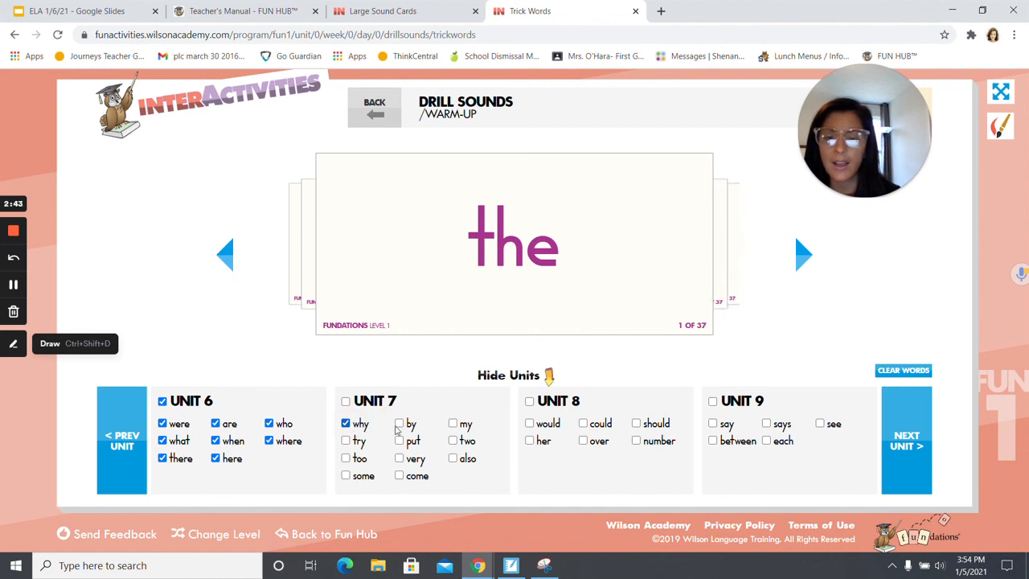
pyautogui.click(399, 424)
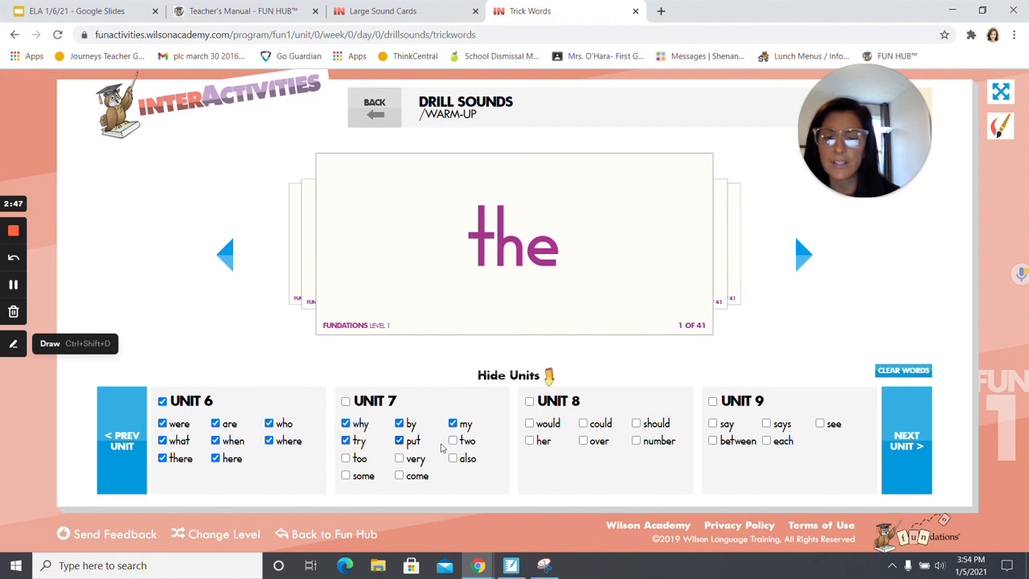
pyautogui.click(453, 440)
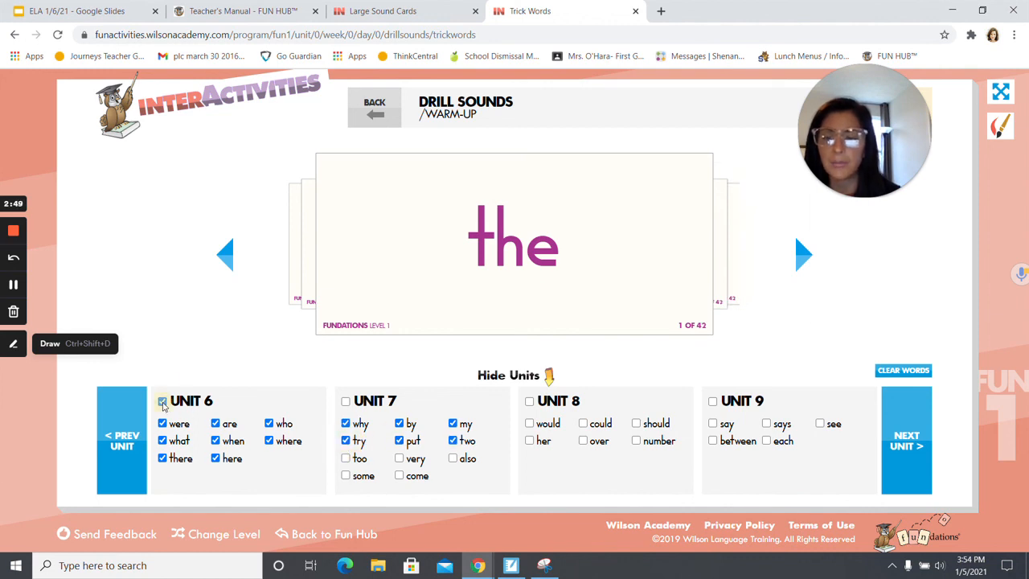
# - Remove Units 2 through 6 so the deck shows only six words
pyautogui.click(122, 440)
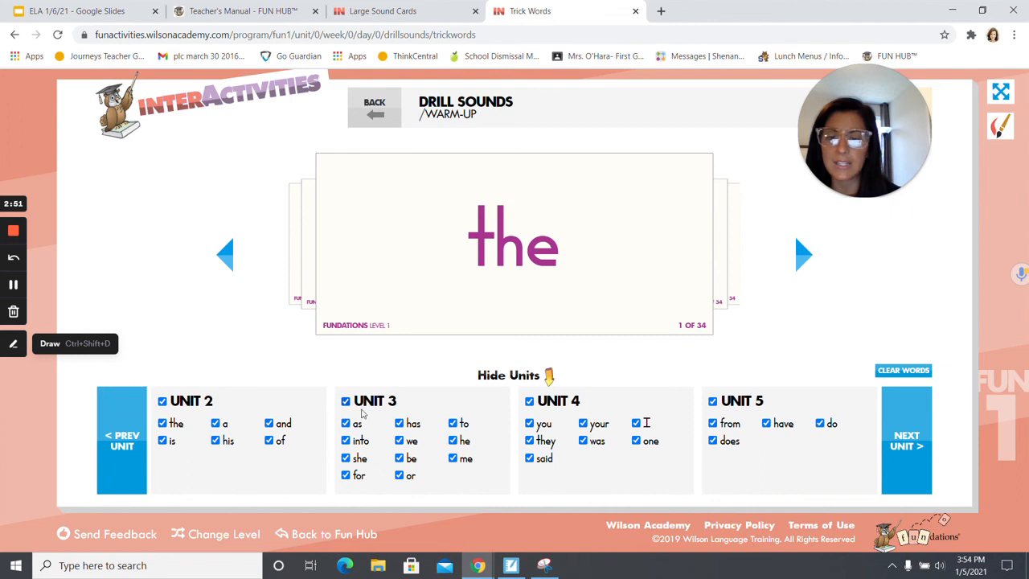
pyautogui.click(162, 400)
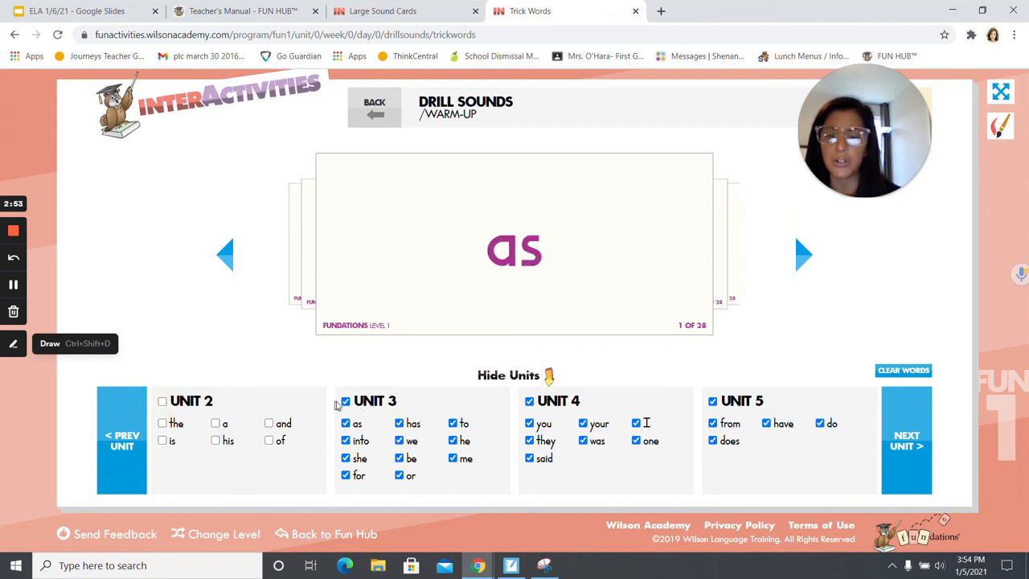
pyautogui.click(528, 400)
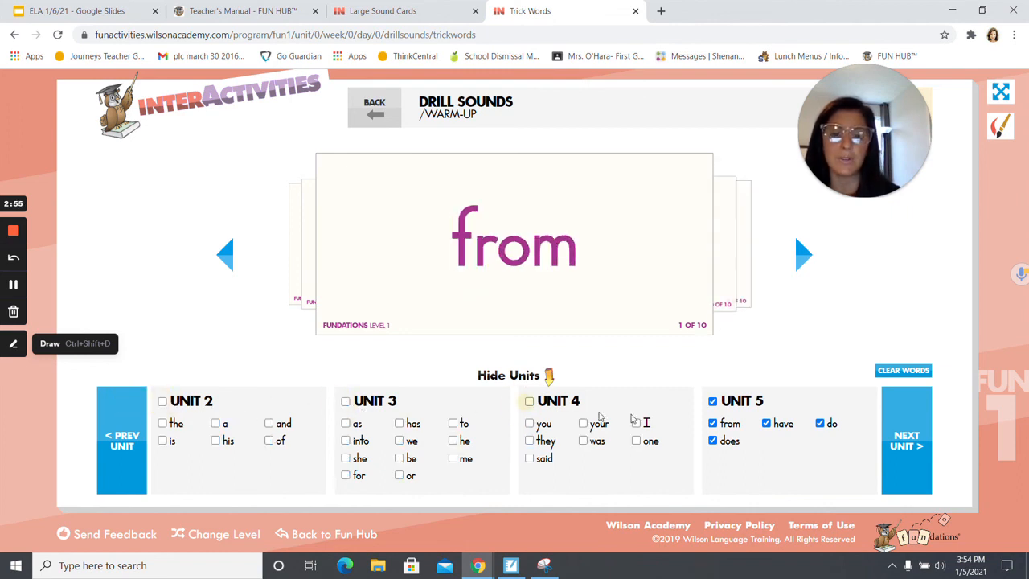
pyautogui.click(906, 440)
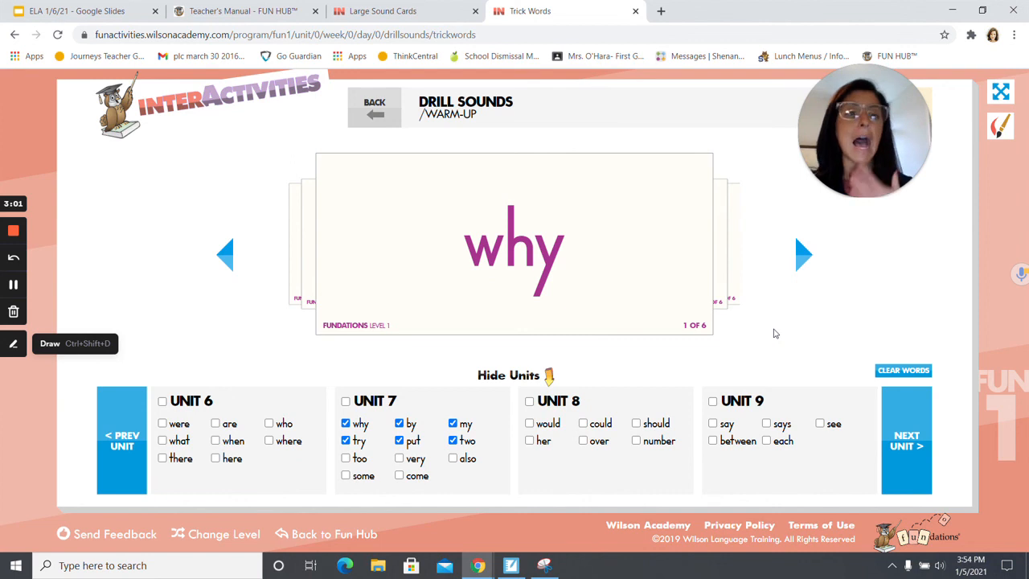
pyautogui.moveTo(804, 255)
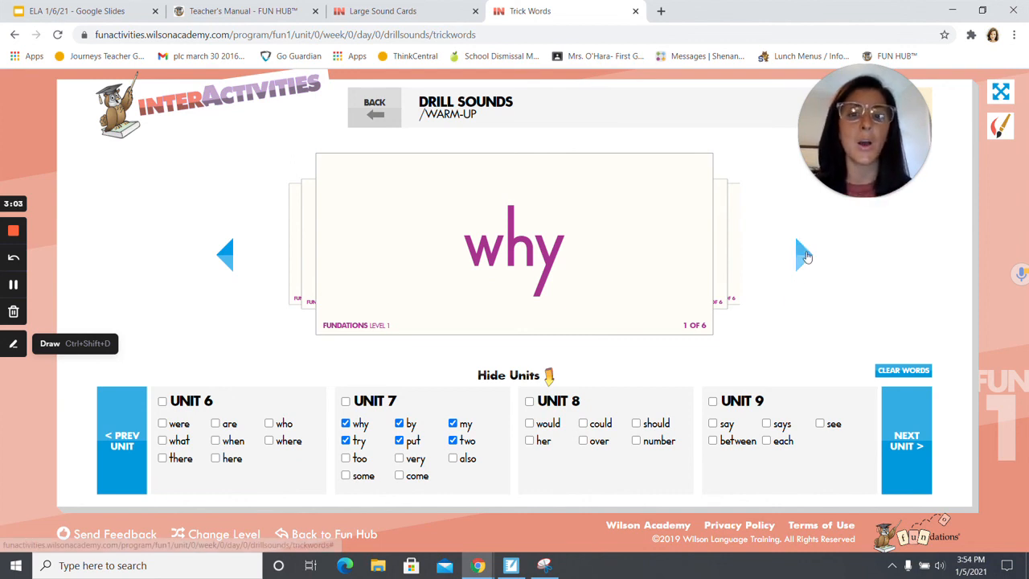
# - Cycle through by, my, try, put and two, wrapping back to why
pyautogui.click(807, 255)
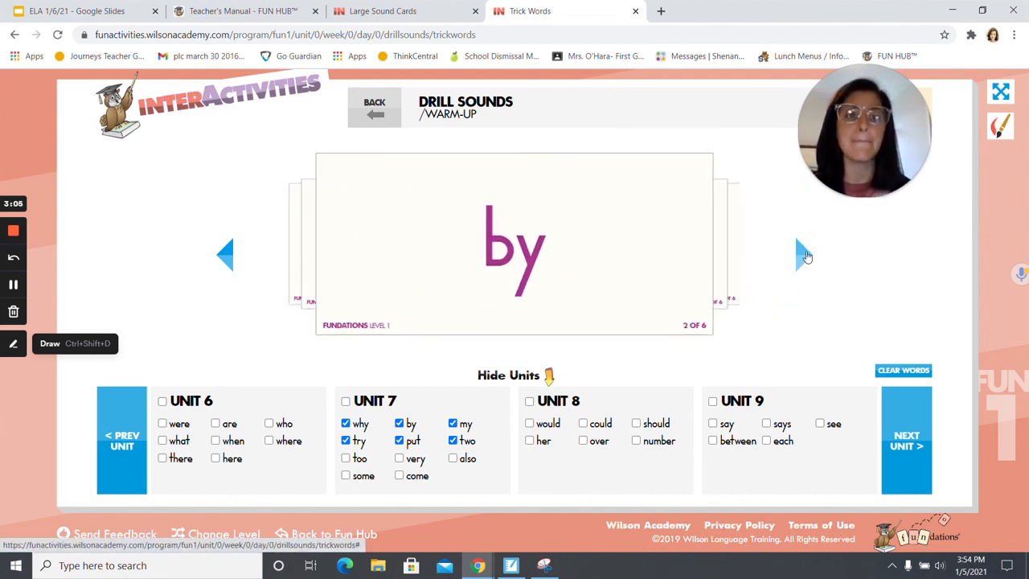
pyautogui.click(805, 255)
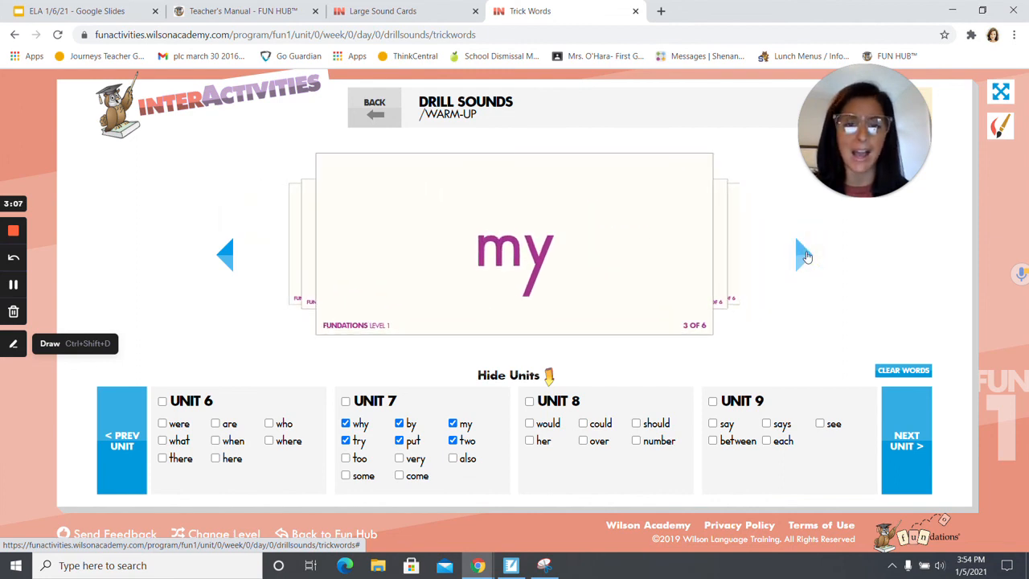
pyautogui.click(804, 255)
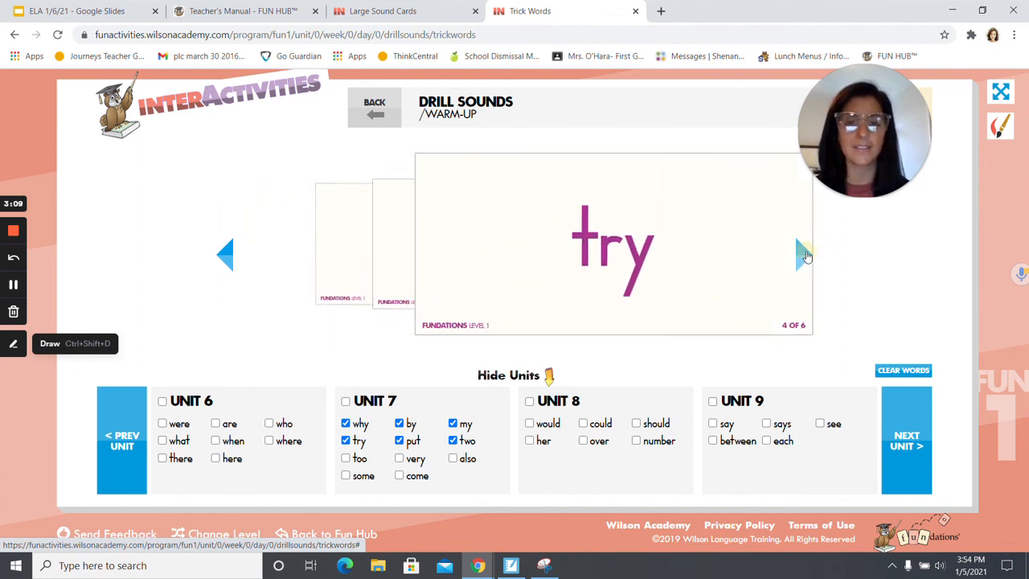
pyautogui.click(804, 253)
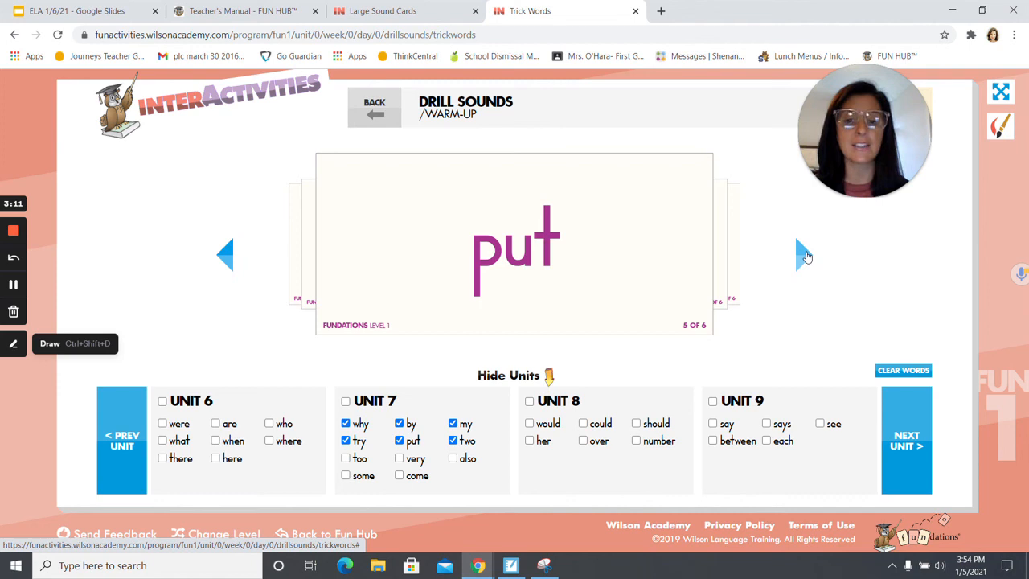
pyautogui.click(806, 256)
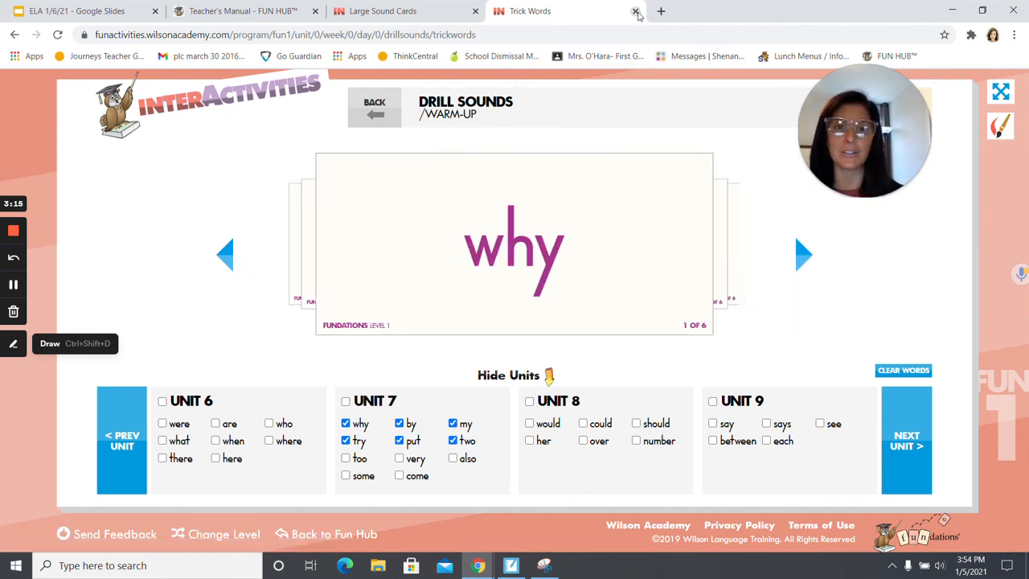
# - Close the Trick Words tab and show Notebook's Word of the Day page with 'link'
pyautogui.click(636, 11)
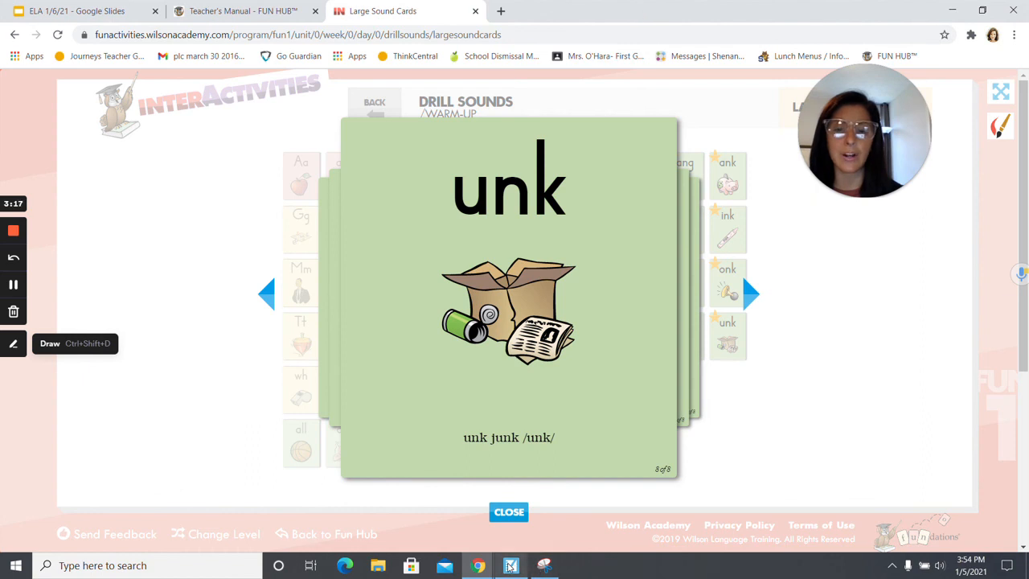
pyautogui.click(511, 565)
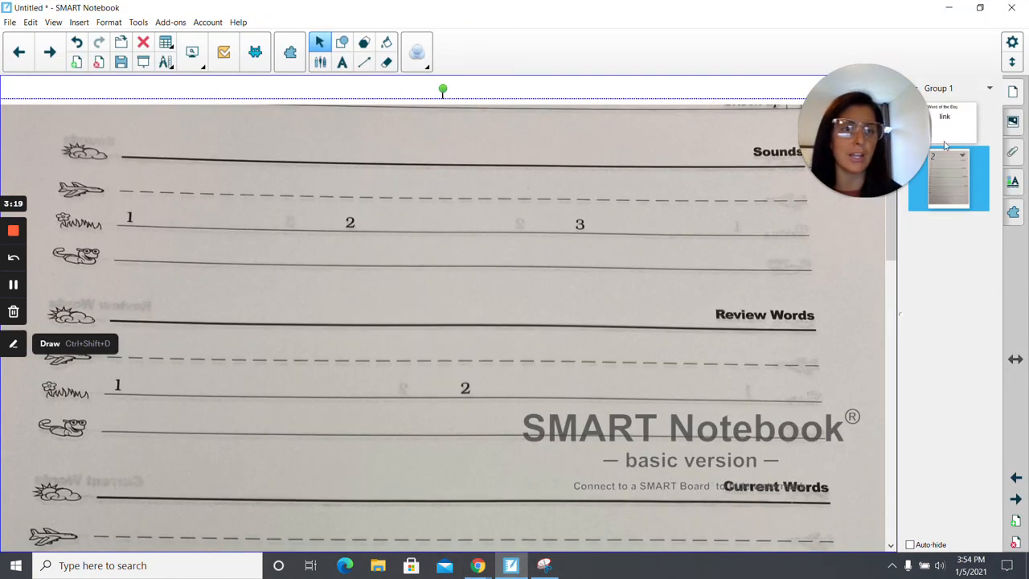
pyautogui.click(949, 121)
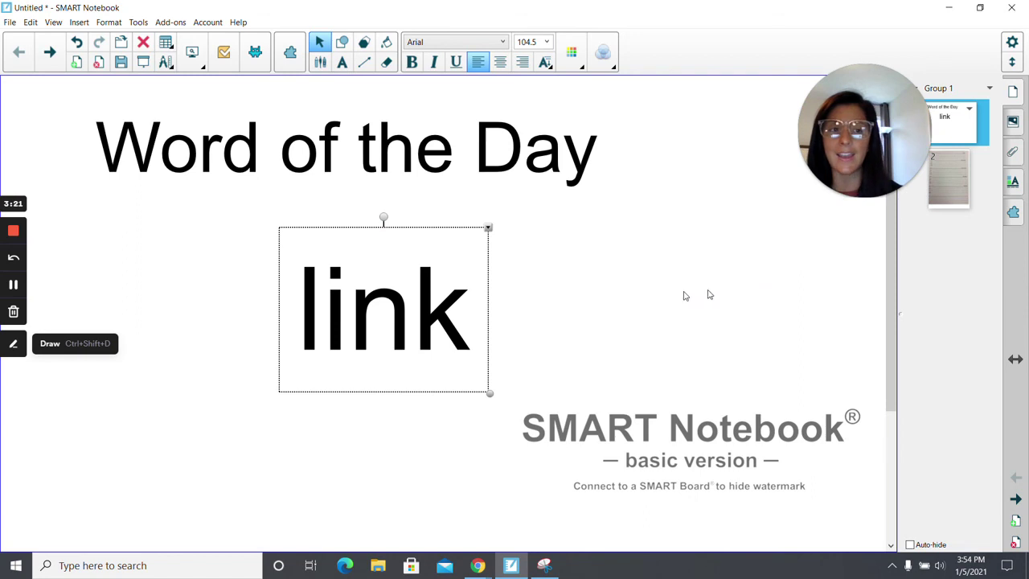
pyautogui.moveTo(603, 295)
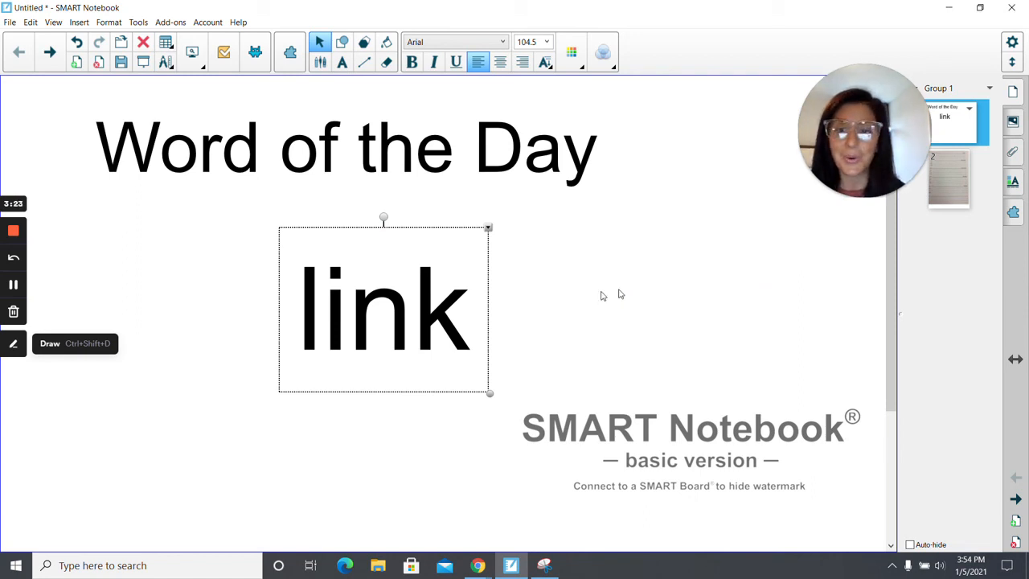
pyautogui.moveTo(296, 265)
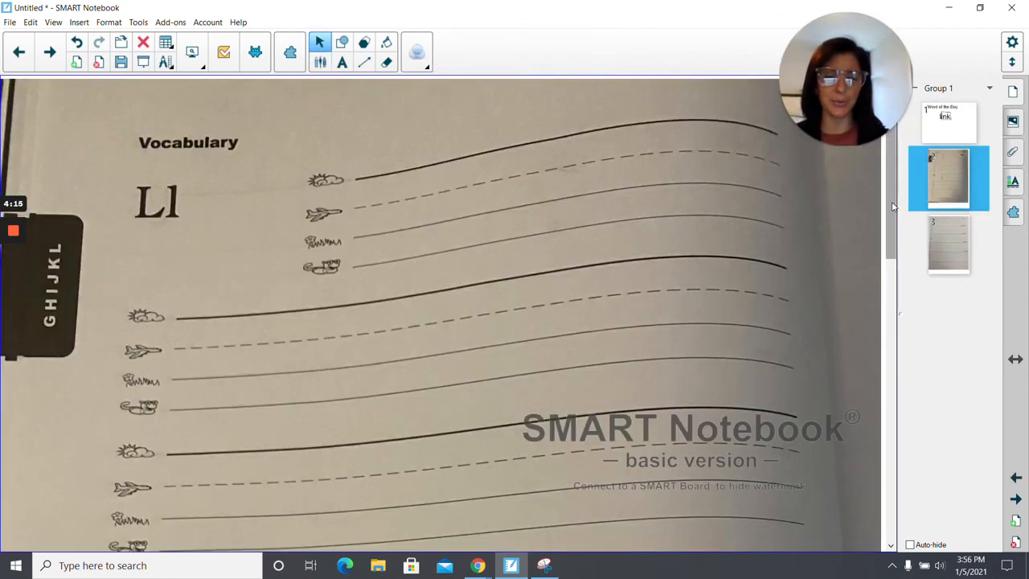
# - Handwrite 'link' on the vocabulary lines, box 'ink', and scroll down to blank lines
pyautogui.scroll(-3)
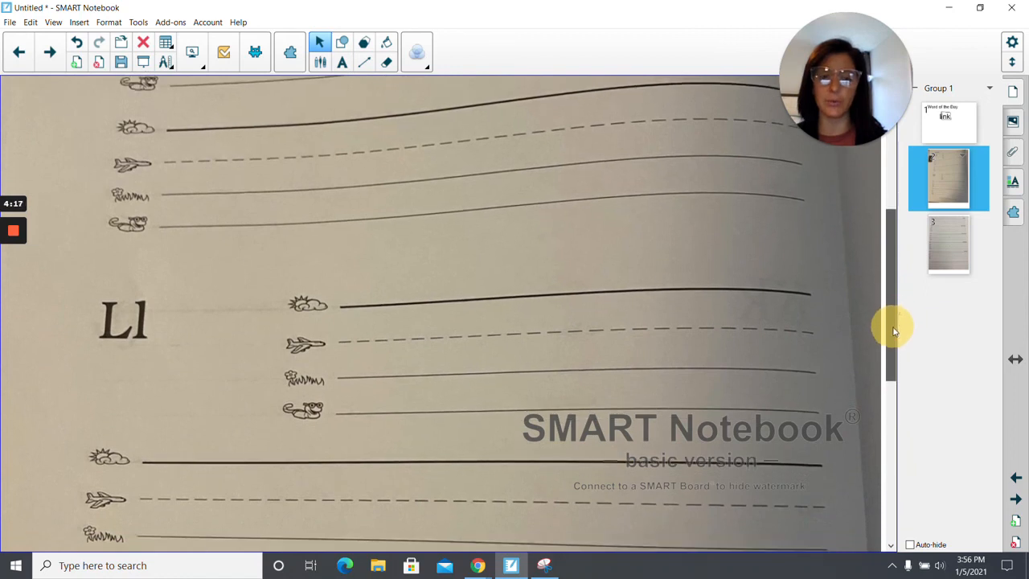
pyautogui.scroll(3)
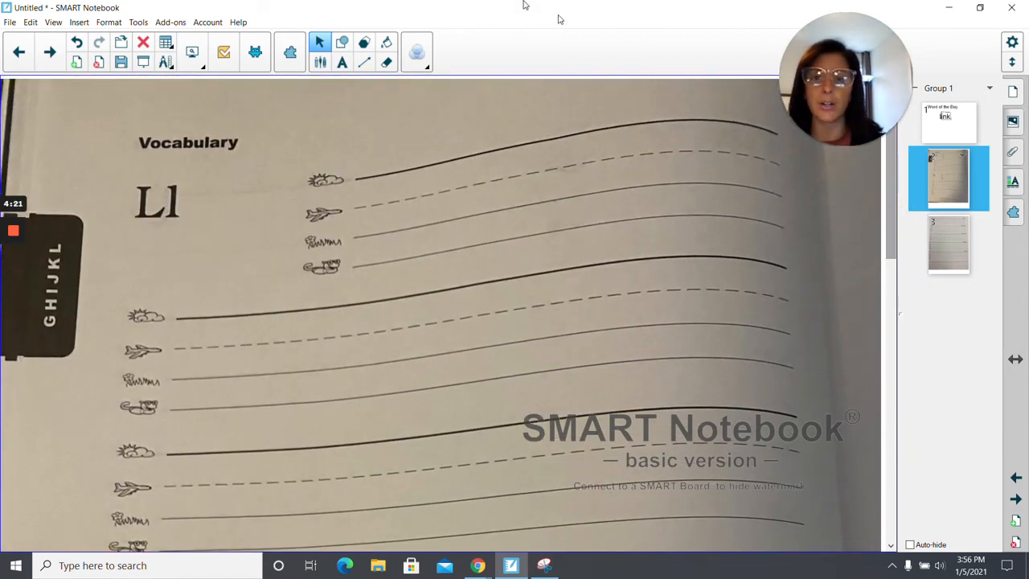
pyautogui.moveTo(342, 63)
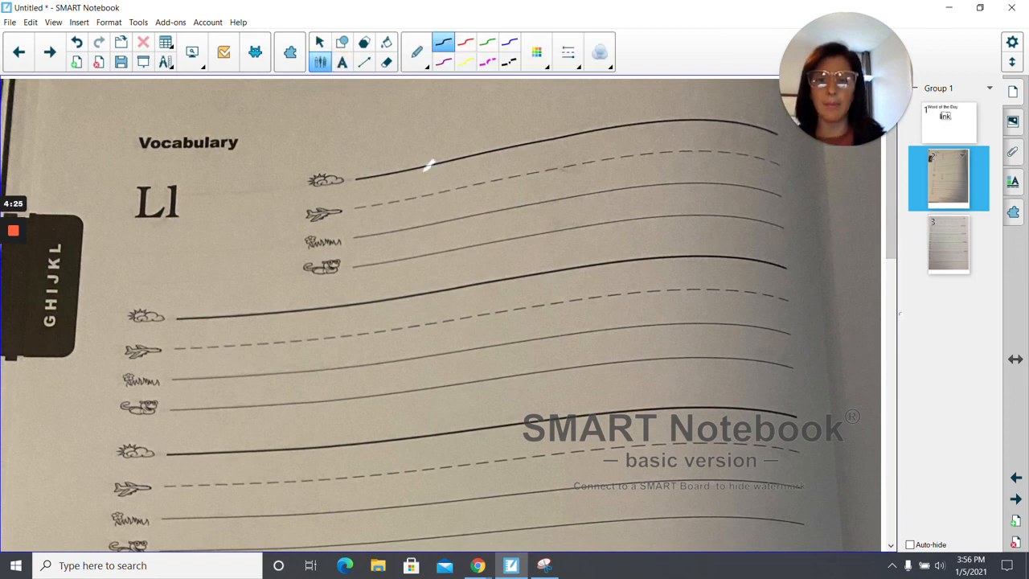
pyautogui.moveTo(424, 165); pyautogui.dragTo(430, 225)
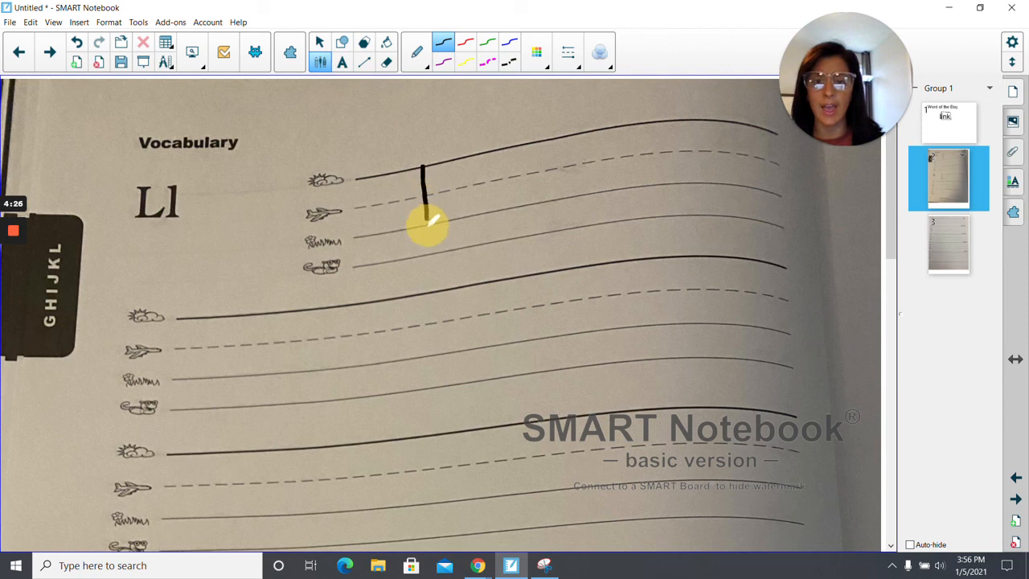
pyautogui.moveTo(424, 225); pyautogui.dragTo(451, 226)
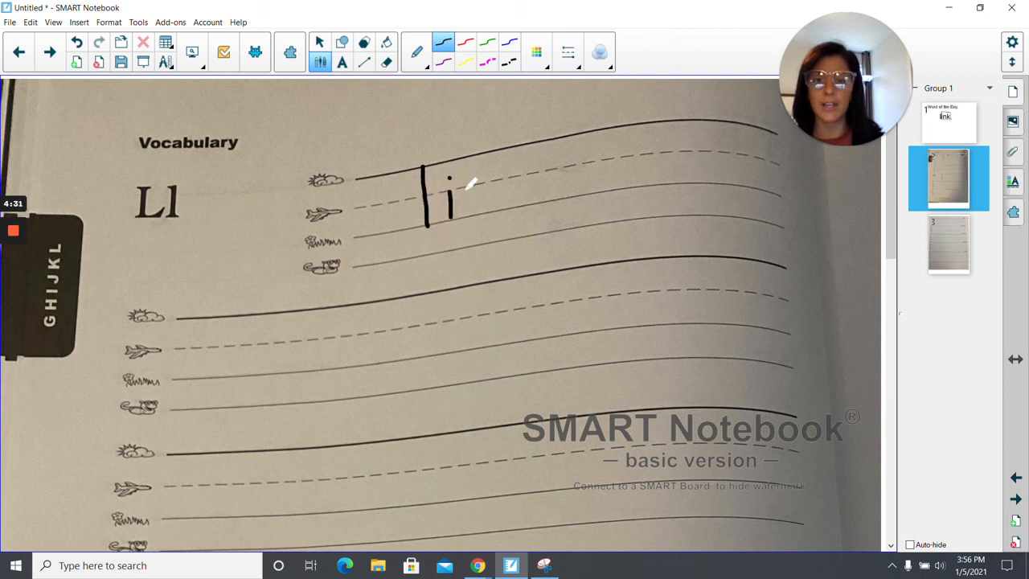
pyautogui.moveTo(462, 169); pyautogui.dragTo(486, 213)
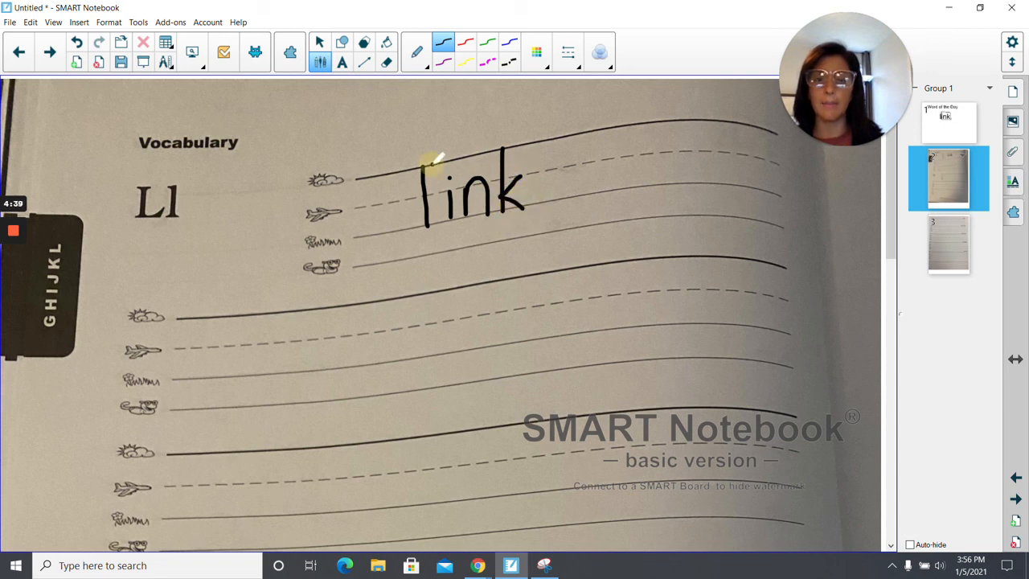
pyautogui.moveTo(426, 169); pyautogui.dragTo(551, 233)
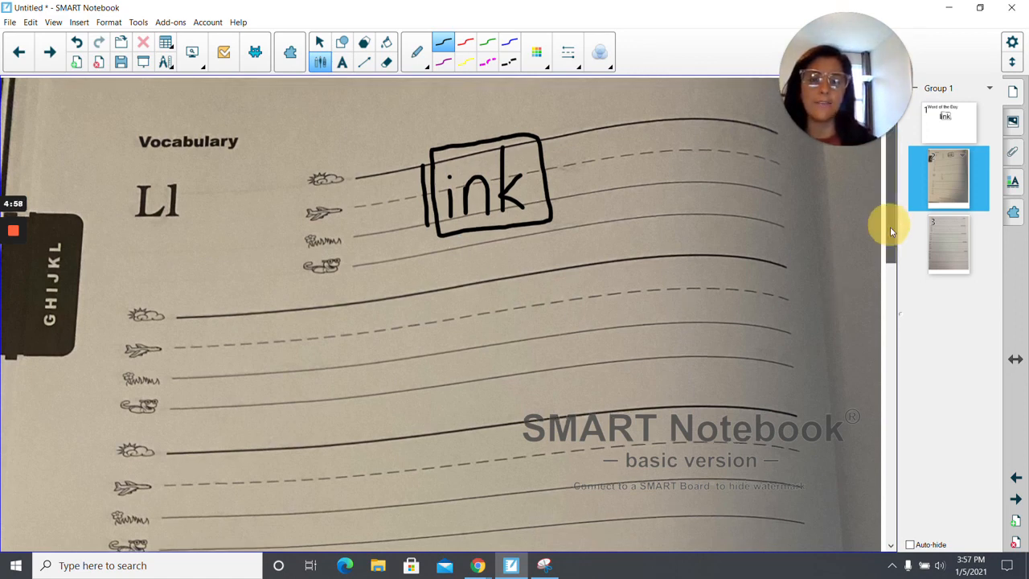
pyautogui.scroll(-3)
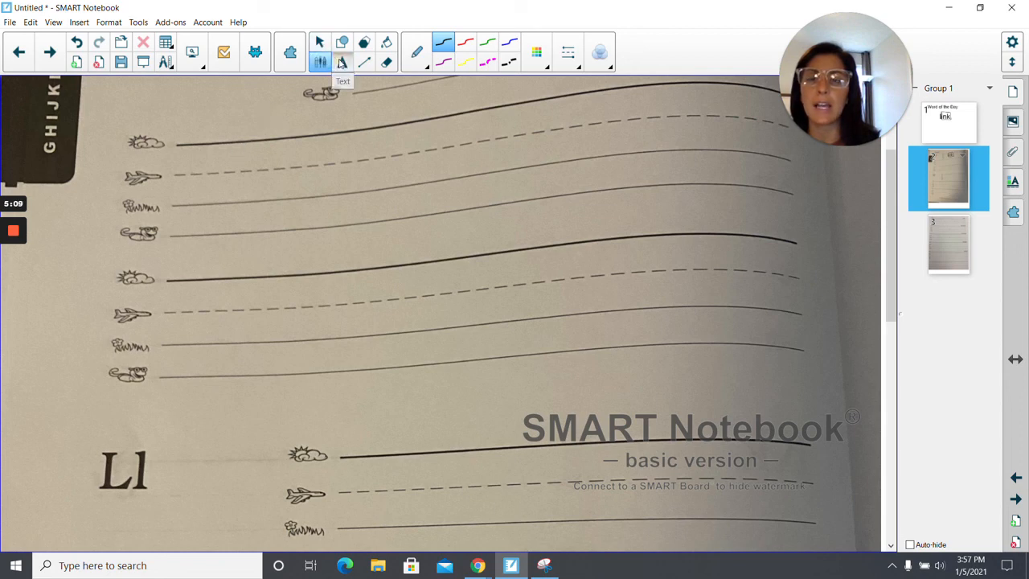
# - Type 'There is a link in the' on the top writing line
pyautogui.click(342, 62)
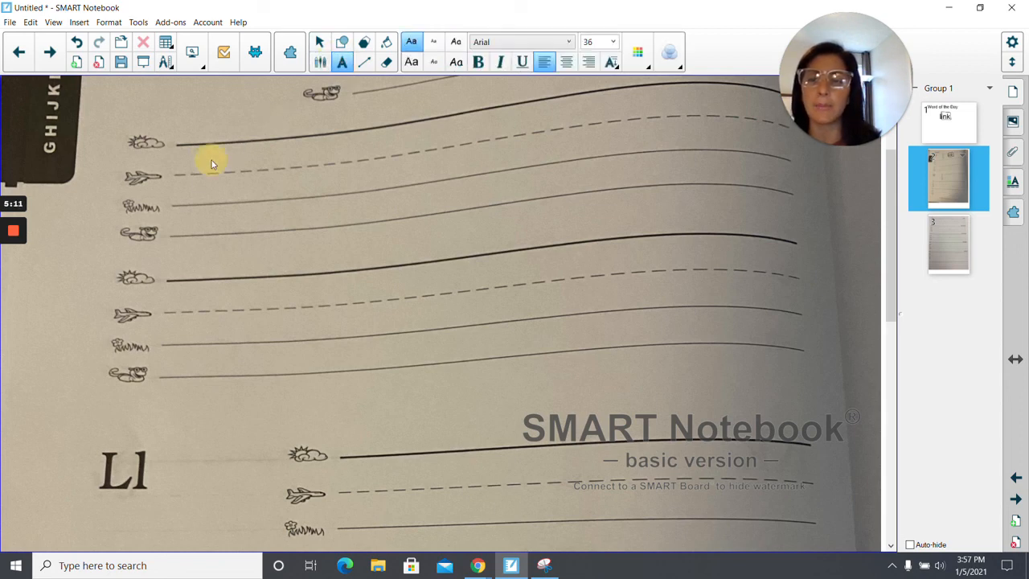
pyautogui.click(204, 165)
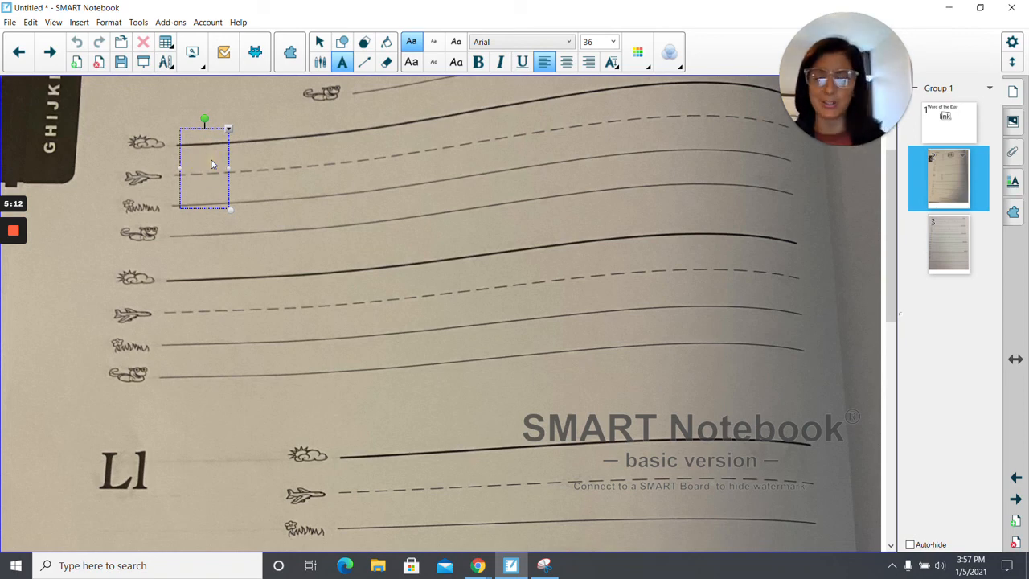
pyautogui.write('T')
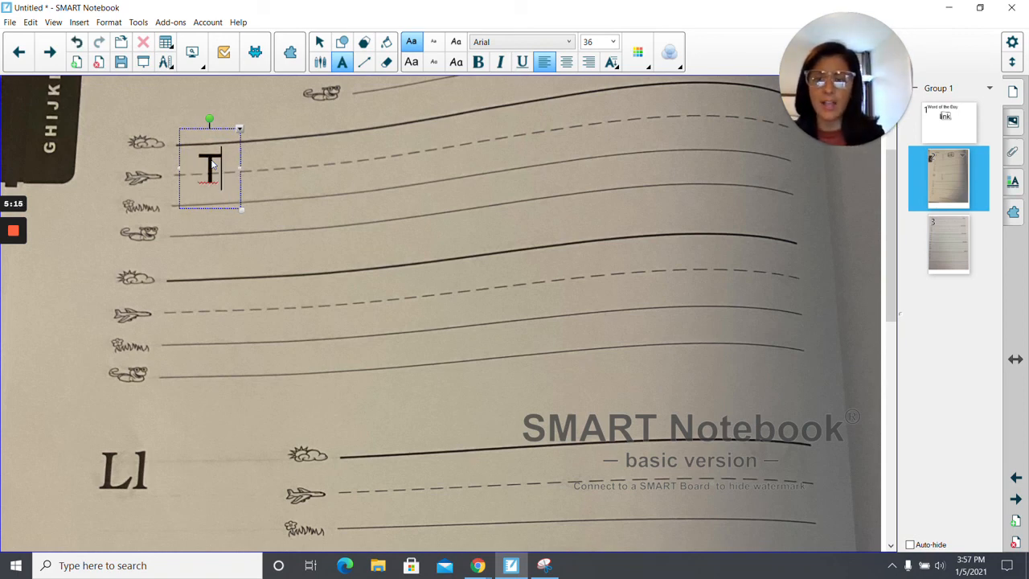
pyautogui.write('here')
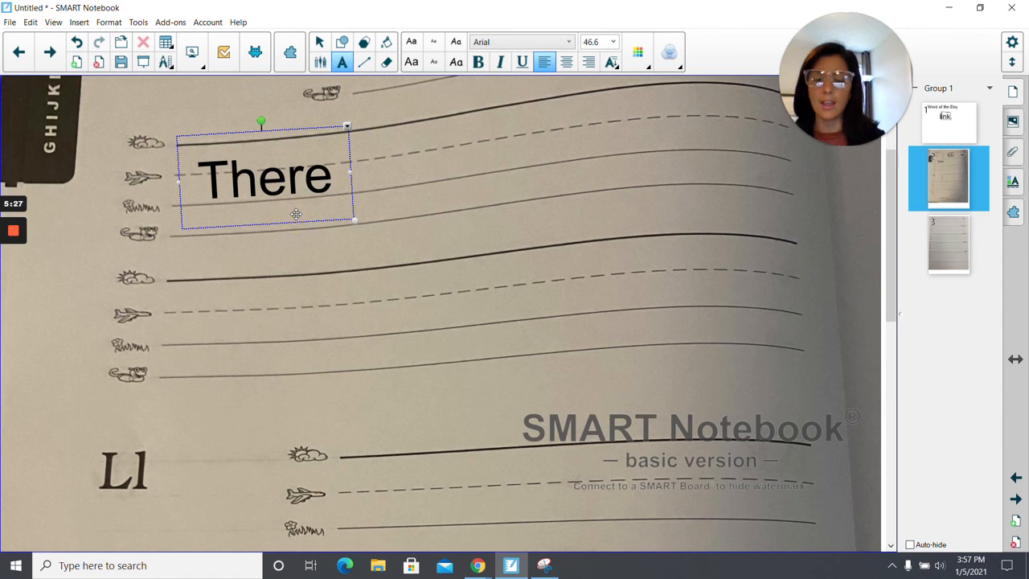
pyautogui.write('is')
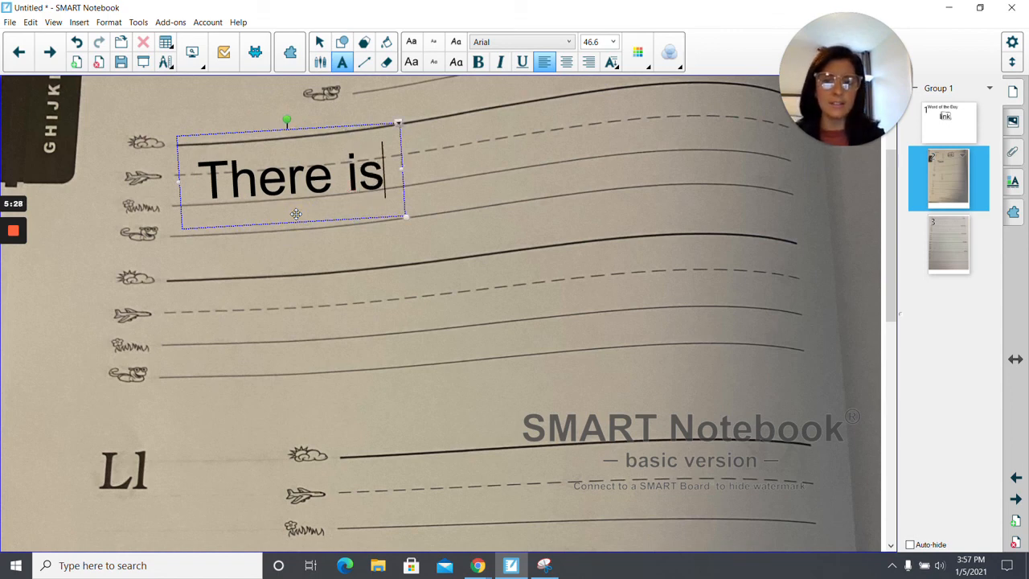
pyautogui.write('a')
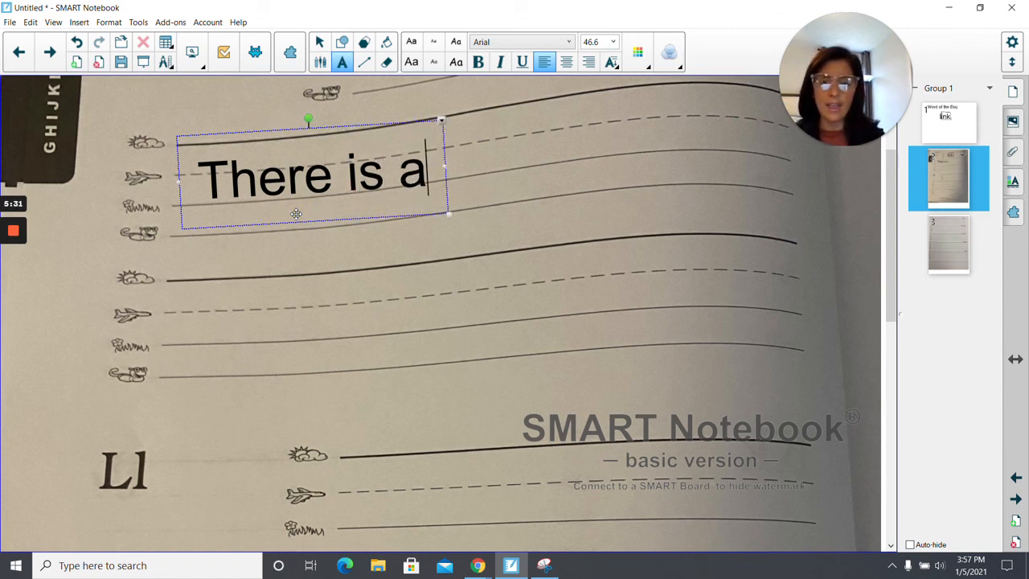
pyautogui.write('link')
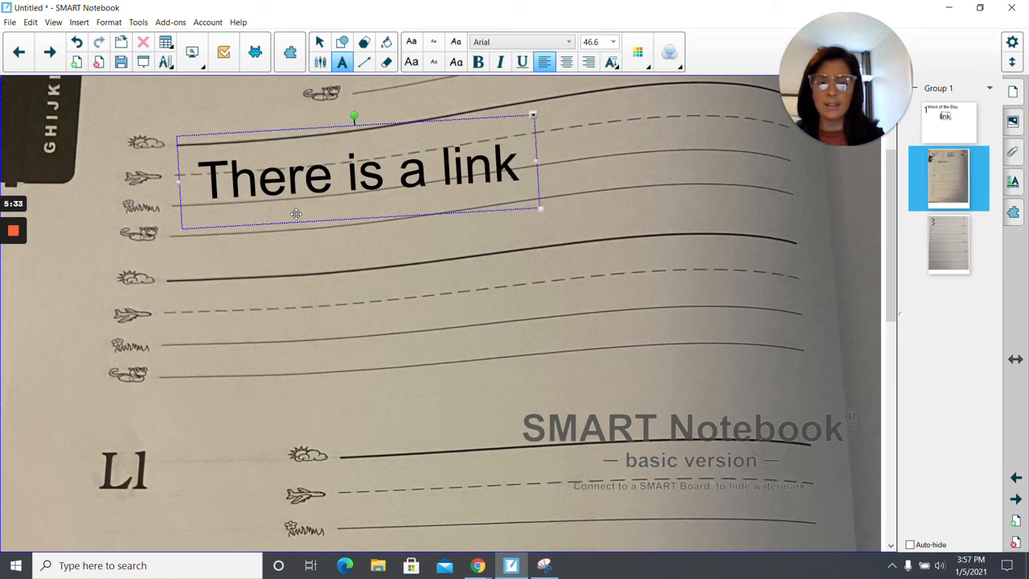
pyautogui.write('in the')
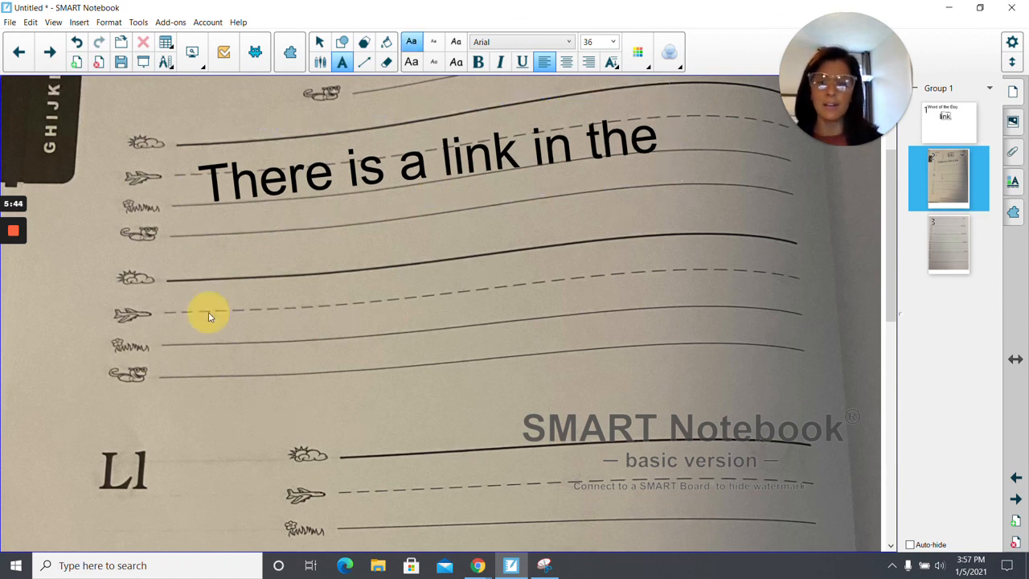
# - Add 'fence.' and move it onto the next writing line
pyautogui.write('fence.')
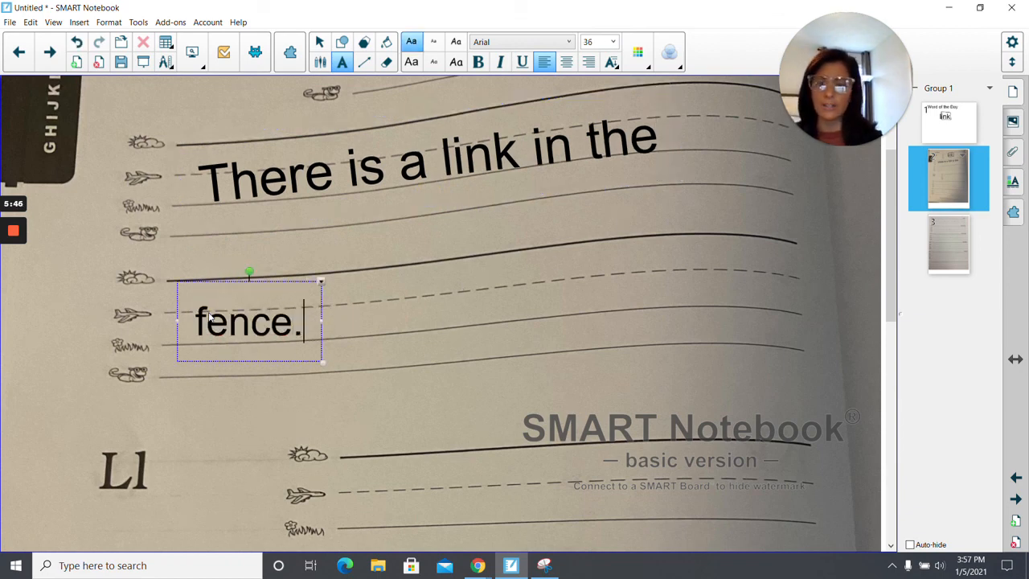
pyautogui.moveTo(250, 322); pyautogui.dragTo(256, 331)
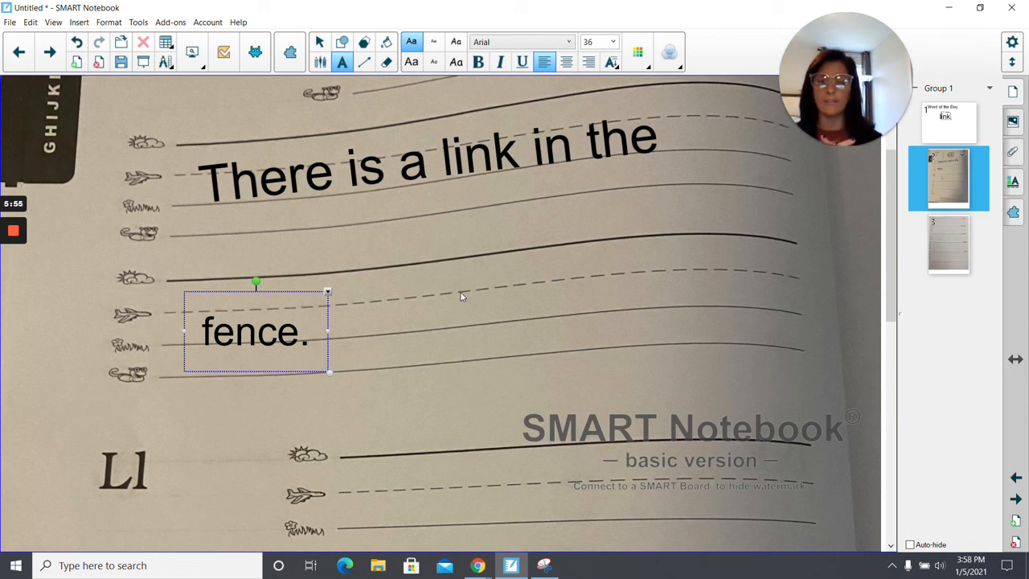
pyautogui.click(312, 331)
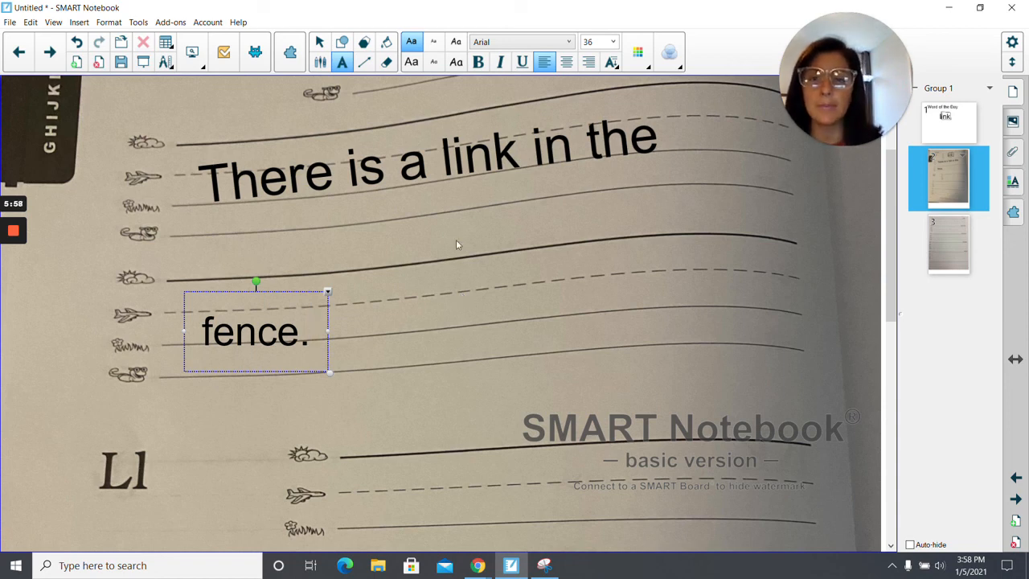
pyautogui.click(319, 62)
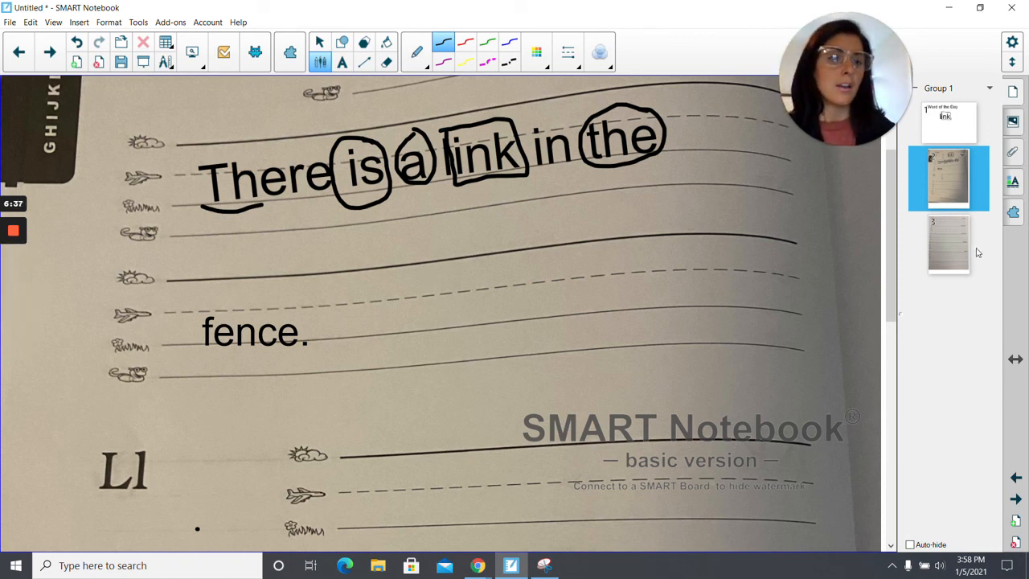
# - Go to the third lesson page, the Sounds/Review/Current Words sheet
pyautogui.click(949, 243)
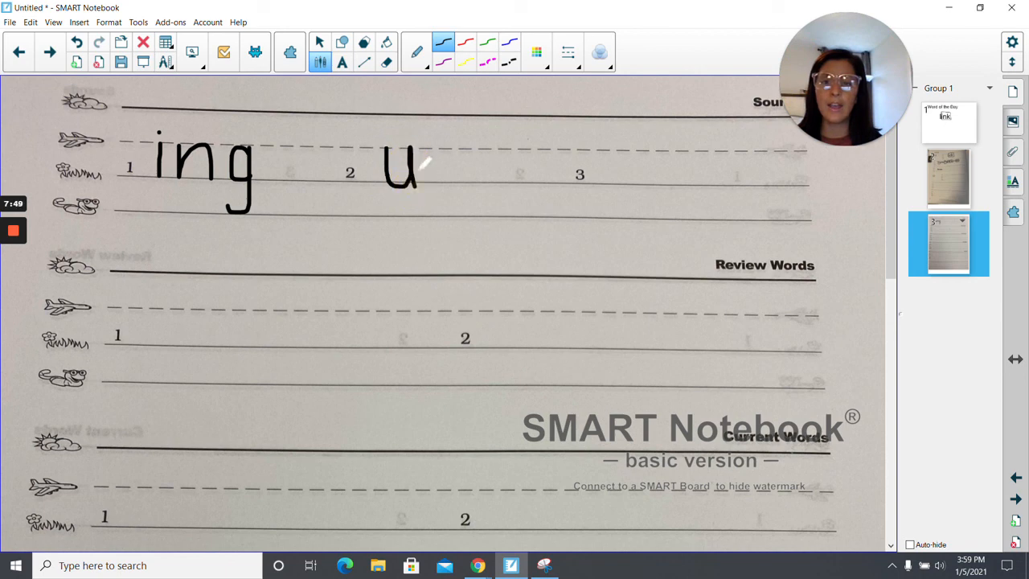
# - Handwrite 'unk' on Sounds line 2 and 'ang' on line 3
pyautogui.moveTo(426, 161); pyautogui.dragTo(450, 173)
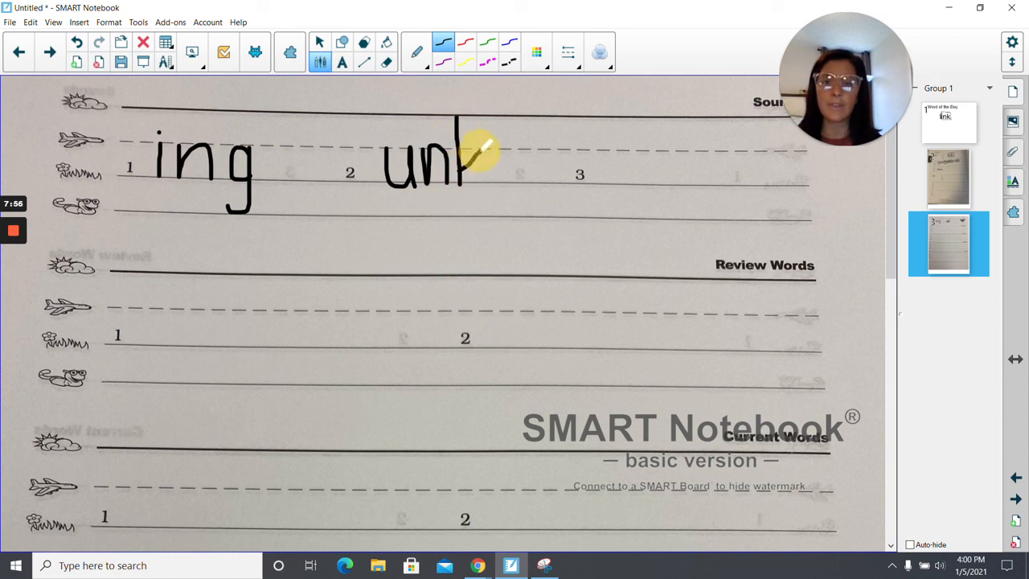
pyautogui.moveTo(478, 145); pyautogui.dragTo(470, 189)
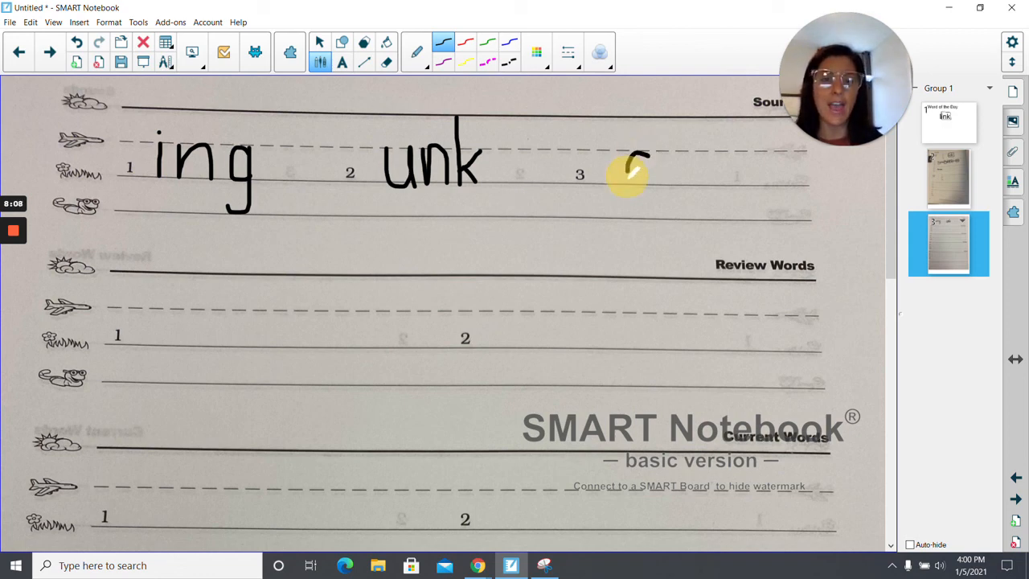
pyautogui.moveTo(628, 169); pyautogui.dragTo(660, 157)
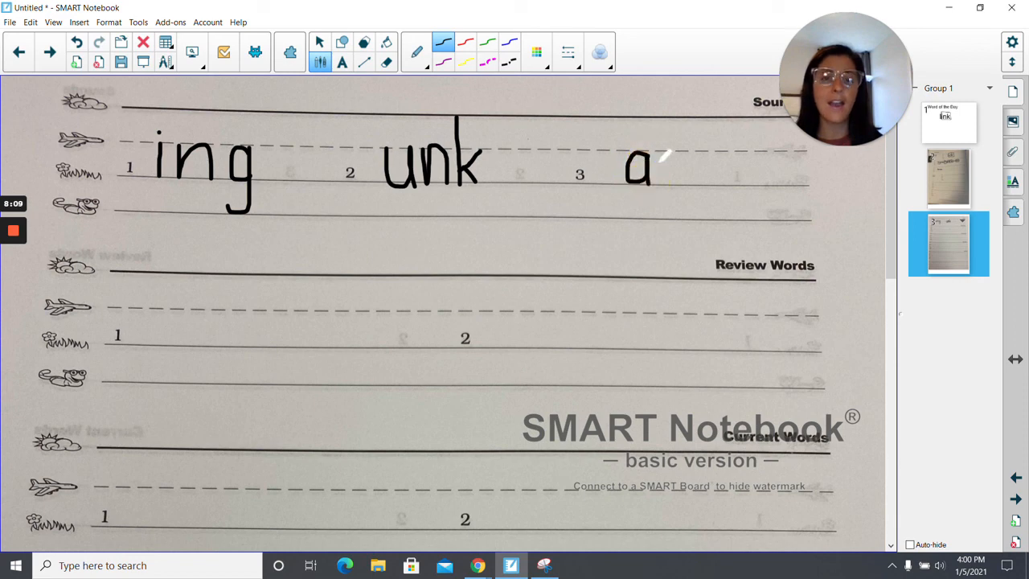
pyautogui.moveTo(663, 161); pyautogui.dragTo(687, 173)
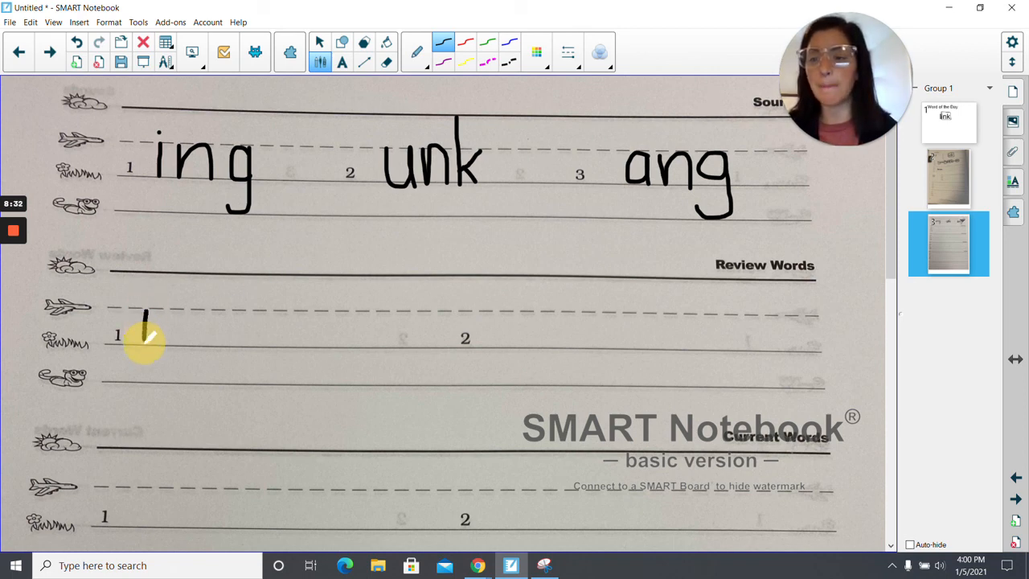
# - Handwrite 'mess' beside number 1 under Review Words
pyautogui.moveTo(145, 345); pyautogui.dragTo(169, 310)
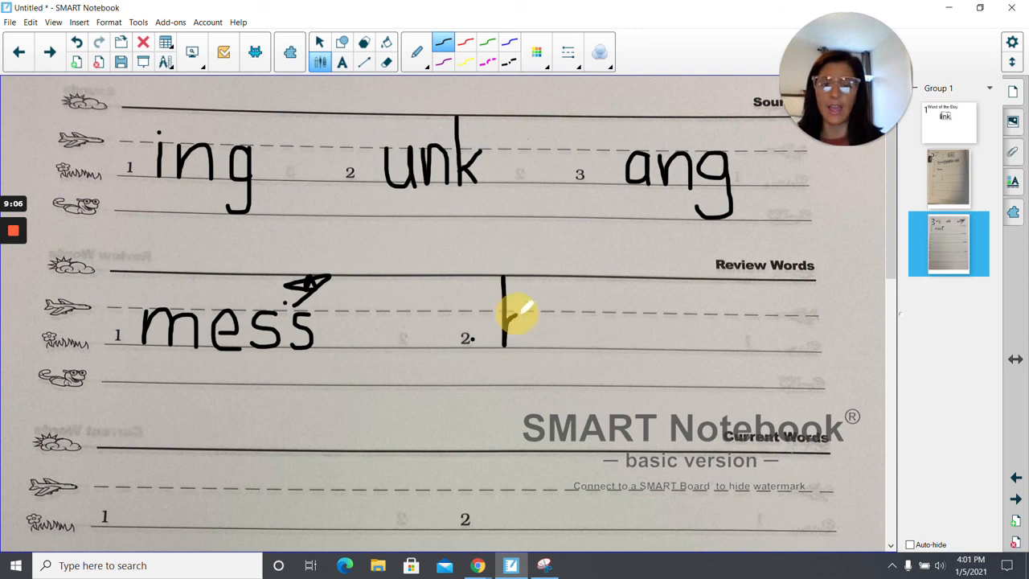
# - Handwrite 'ham' beside Review Words number 2 and draw a box around its 'am'
pyautogui.moveTo(503, 313); pyautogui.dragTo(531, 338)
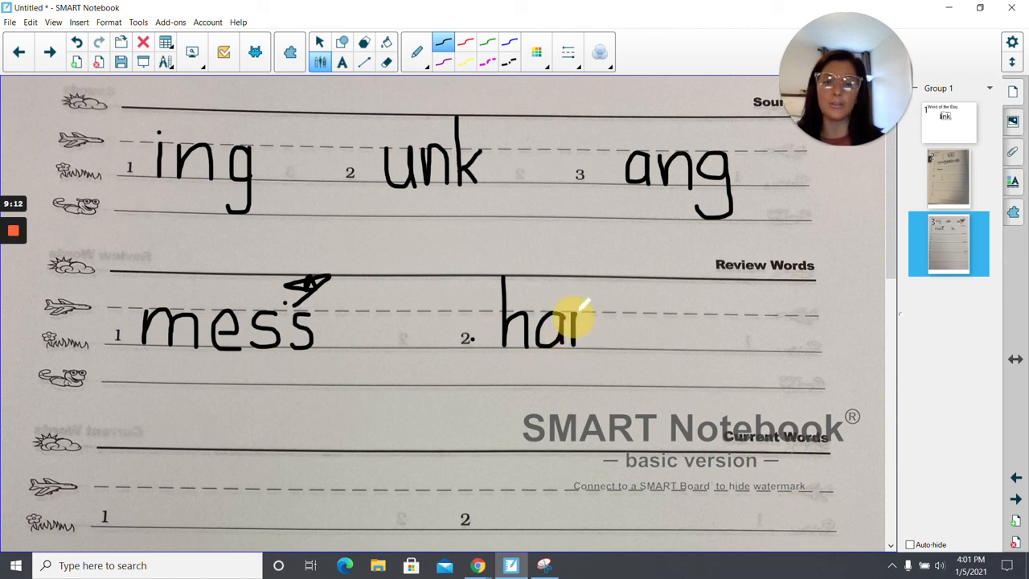
pyautogui.moveTo(579, 321); pyautogui.dragTo(611, 338)
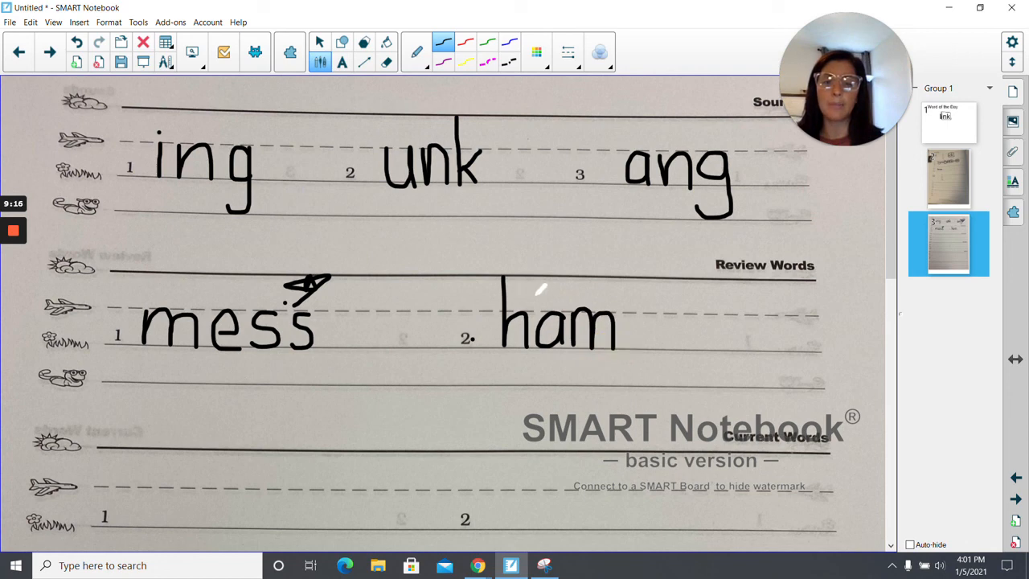
pyautogui.moveTo(539, 285); pyautogui.dragTo(623, 313)
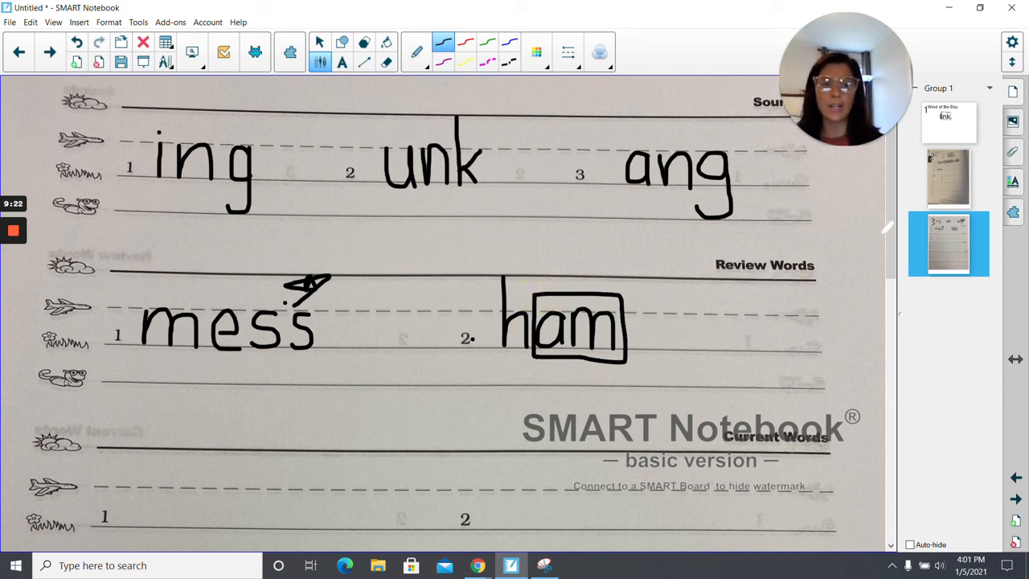
# - Scroll down to Current Words and handwrite 'pink' beside number 1
pyautogui.scroll(-3)
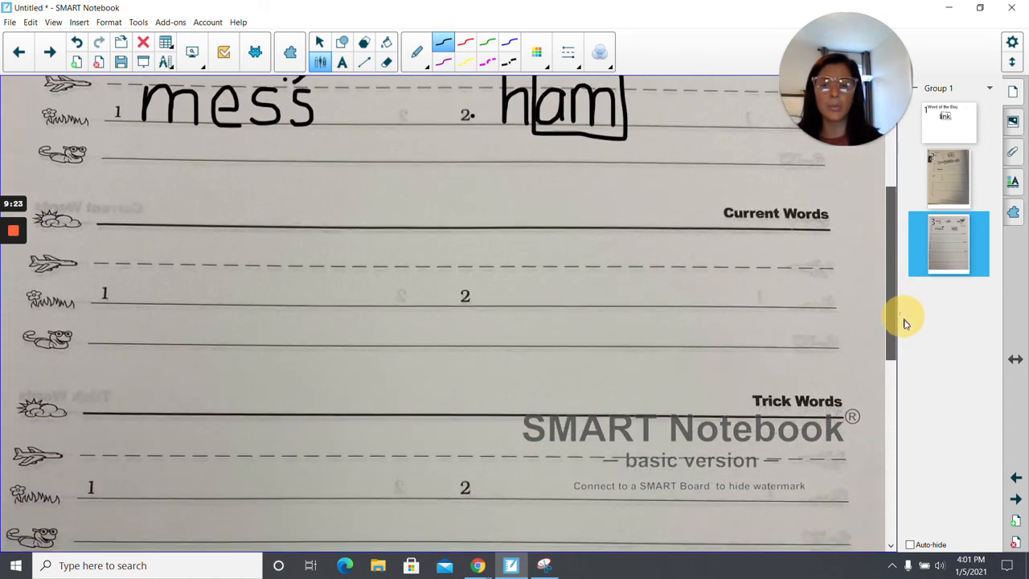
pyautogui.scroll(-3)
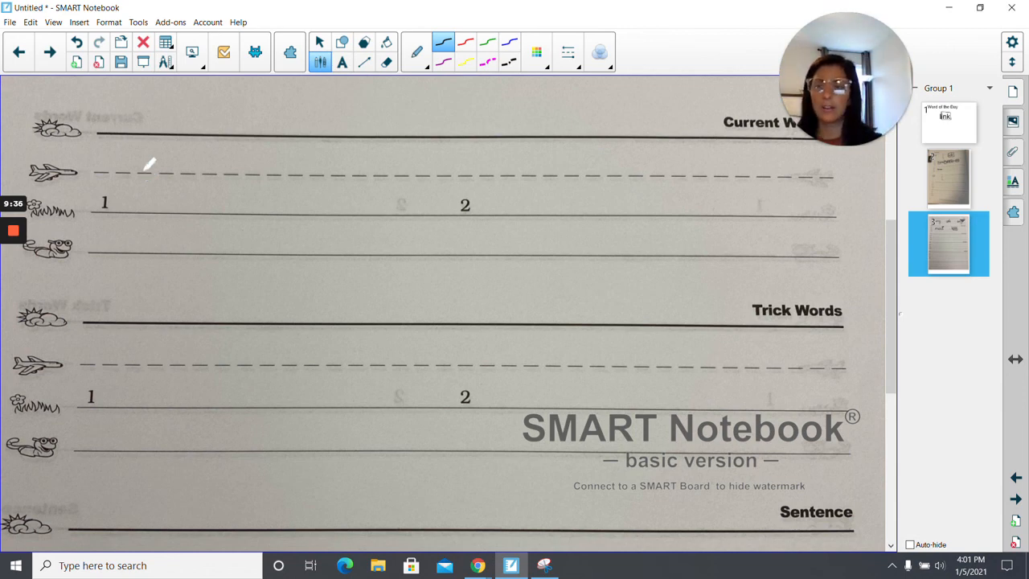
pyautogui.moveTo(143, 168); pyautogui.dragTo(140, 253)
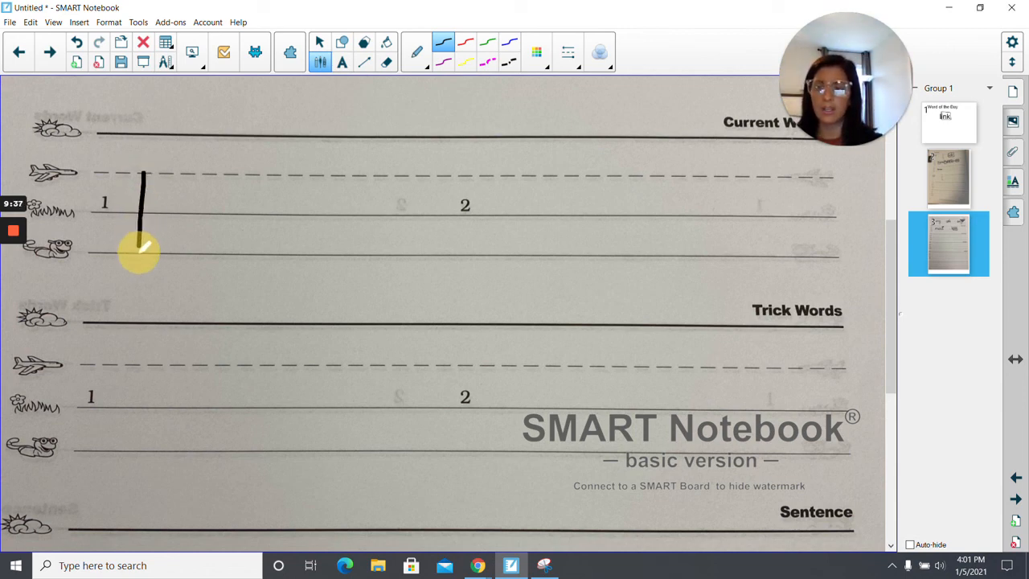
pyautogui.moveTo(140, 173); pyautogui.dragTo(176, 201)
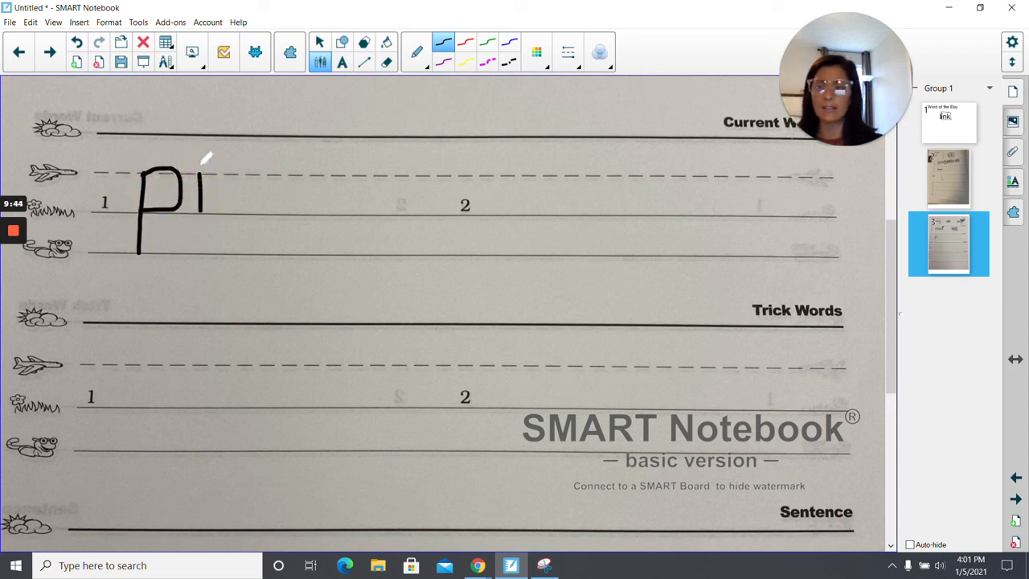
pyautogui.moveTo(201, 168); pyautogui.dragTo(201, 209)
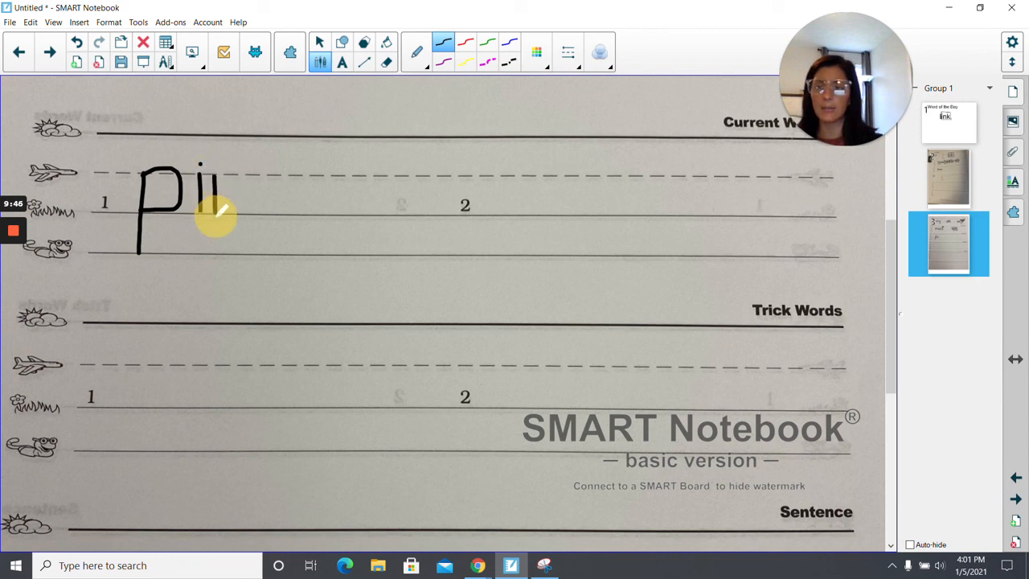
pyautogui.moveTo(205, 213); pyautogui.dragTo(249, 213)
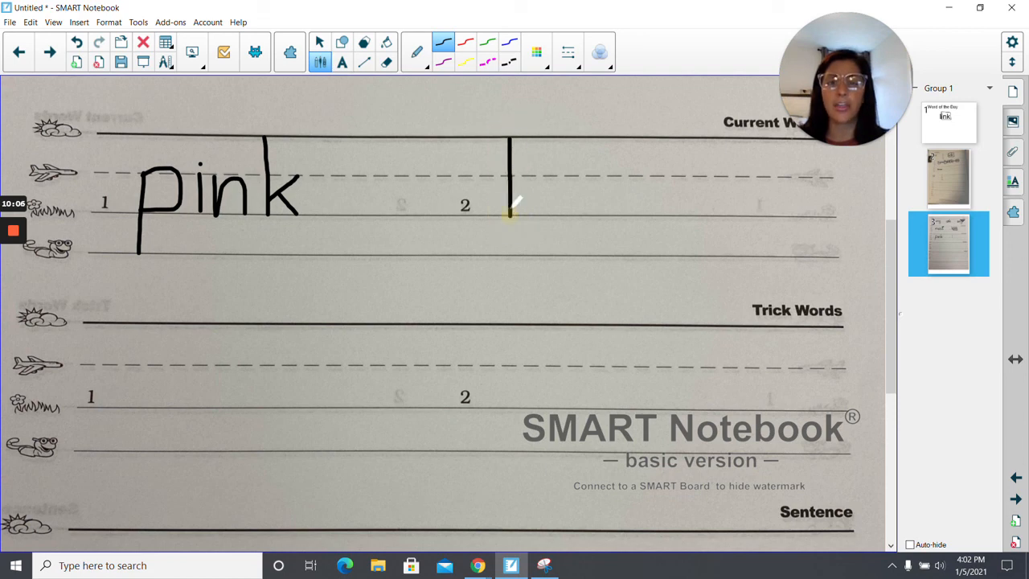
# - Handwrite 'thing' beside Current Words number 2
pyautogui.moveTo(491, 175); pyautogui.dragTo(534, 175)
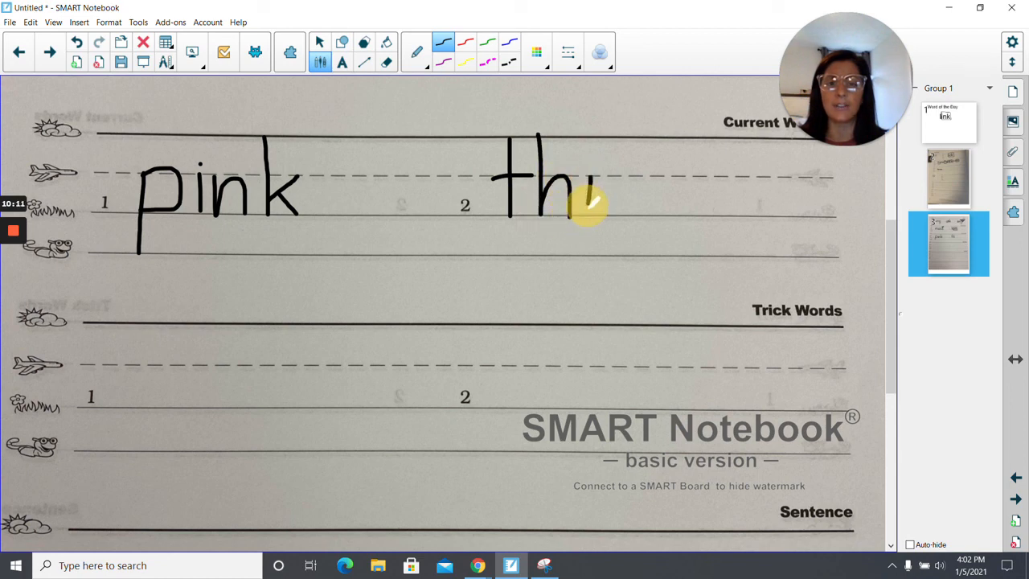
pyautogui.moveTo(575, 193); pyautogui.dragTo(587, 172)
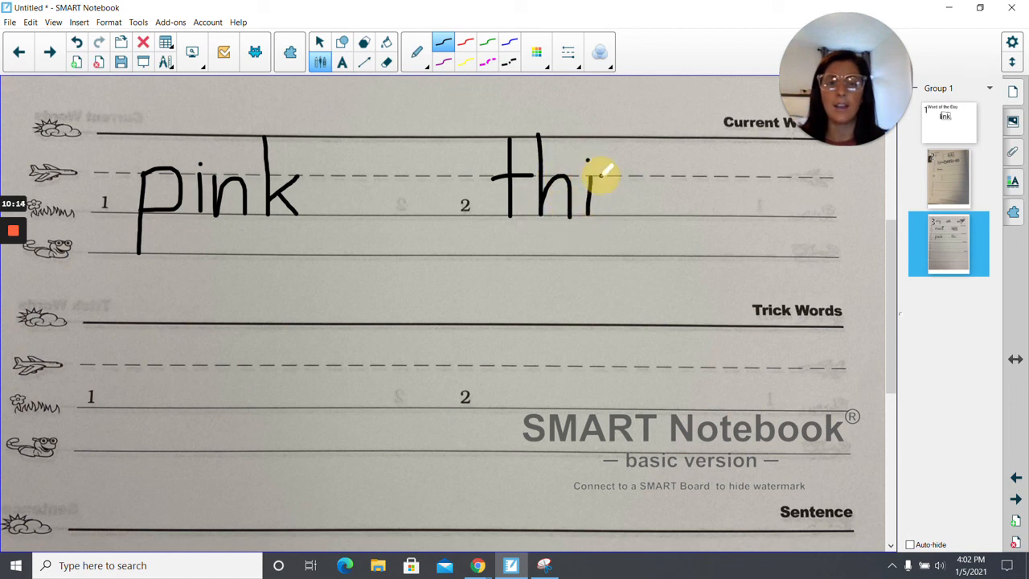
pyautogui.moveTo(587, 169); pyautogui.dragTo(635, 201)
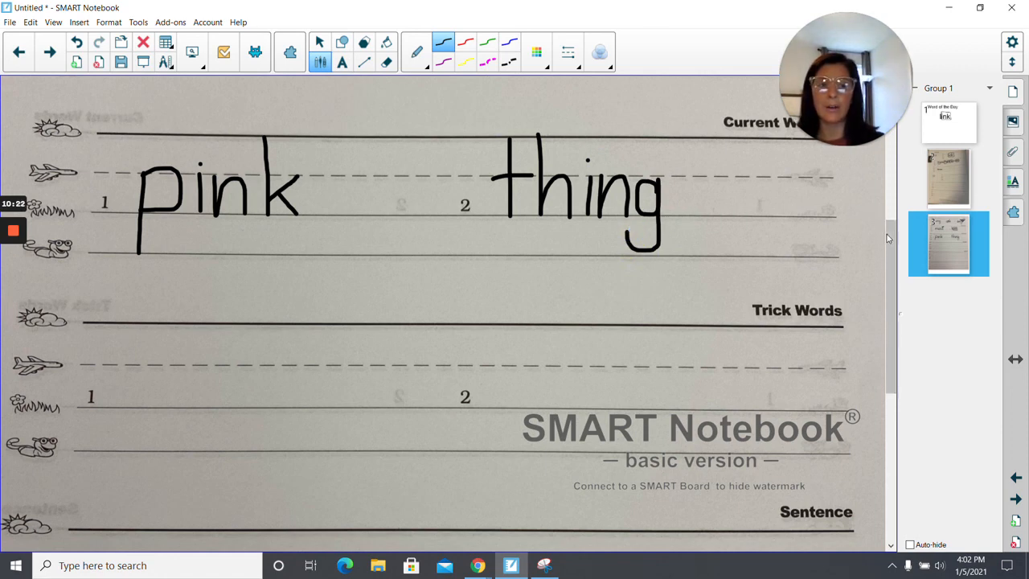
# - Scroll to Trick Words and handwrite 'put' on line 1
pyautogui.scroll(-3)
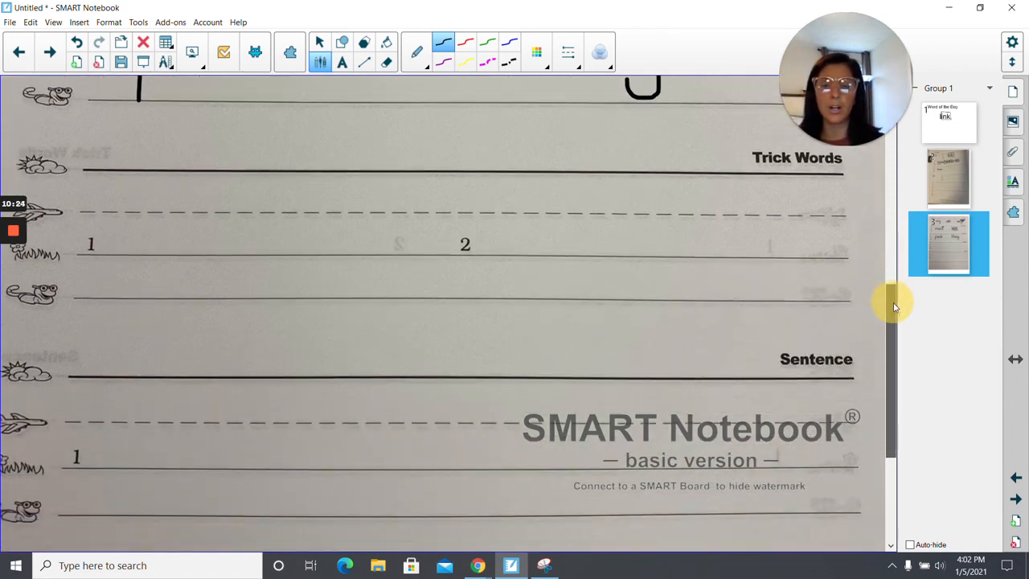
pyautogui.scroll(-3)
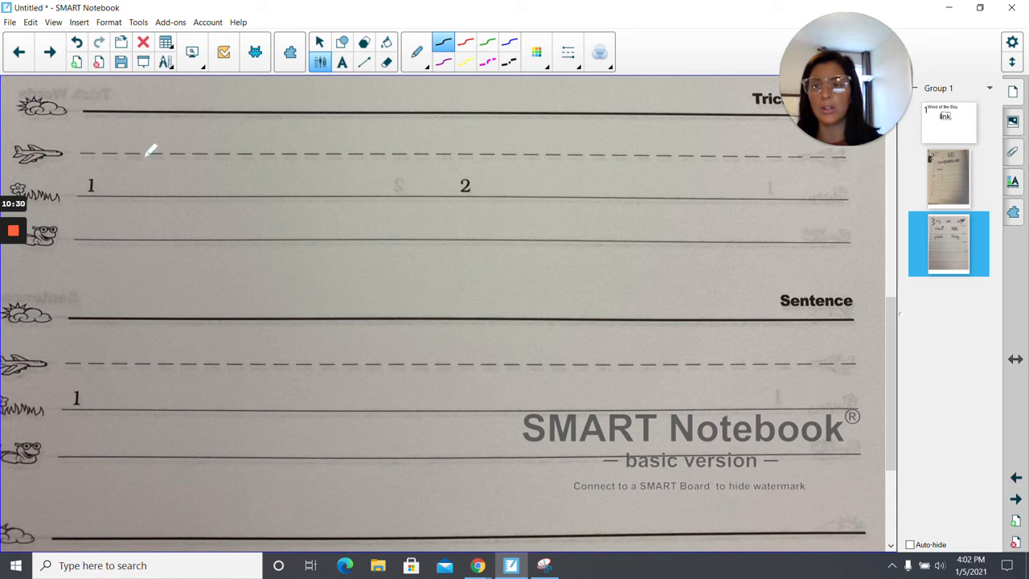
pyautogui.moveTo(145, 149); pyautogui.dragTo(145, 234)
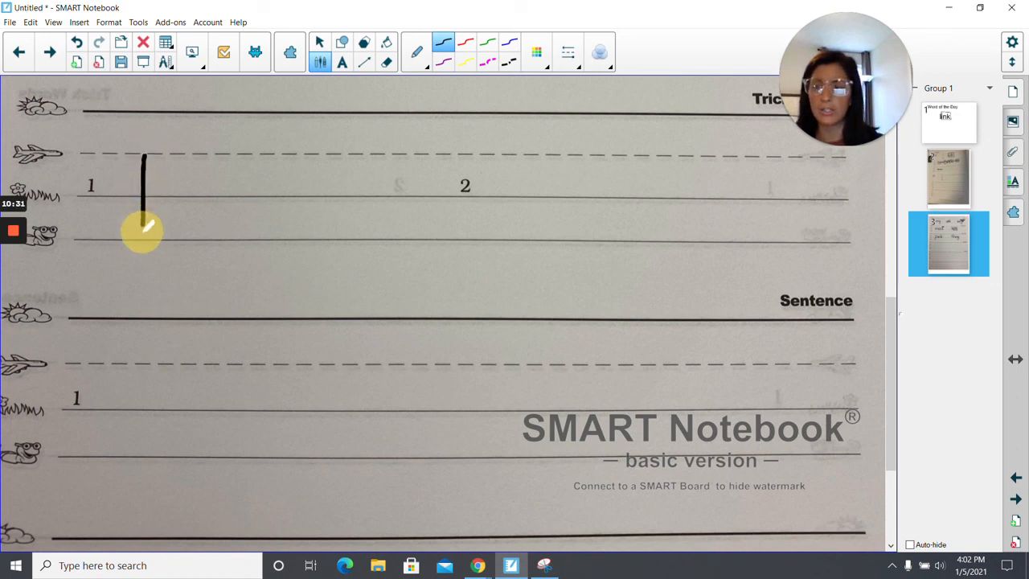
pyautogui.click(14, 565)
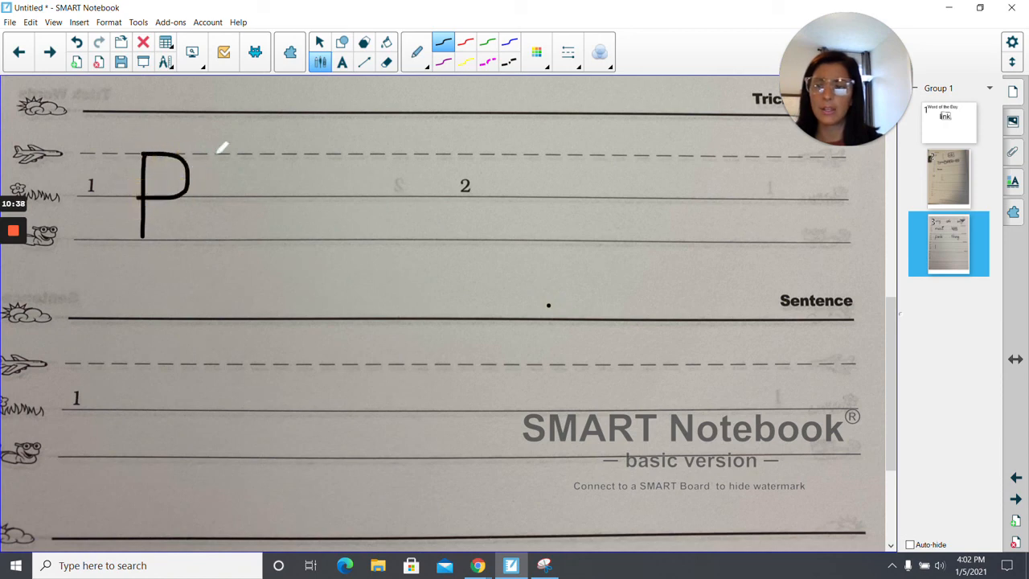
pyautogui.moveTo(201, 160); pyautogui.dragTo(225, 193)
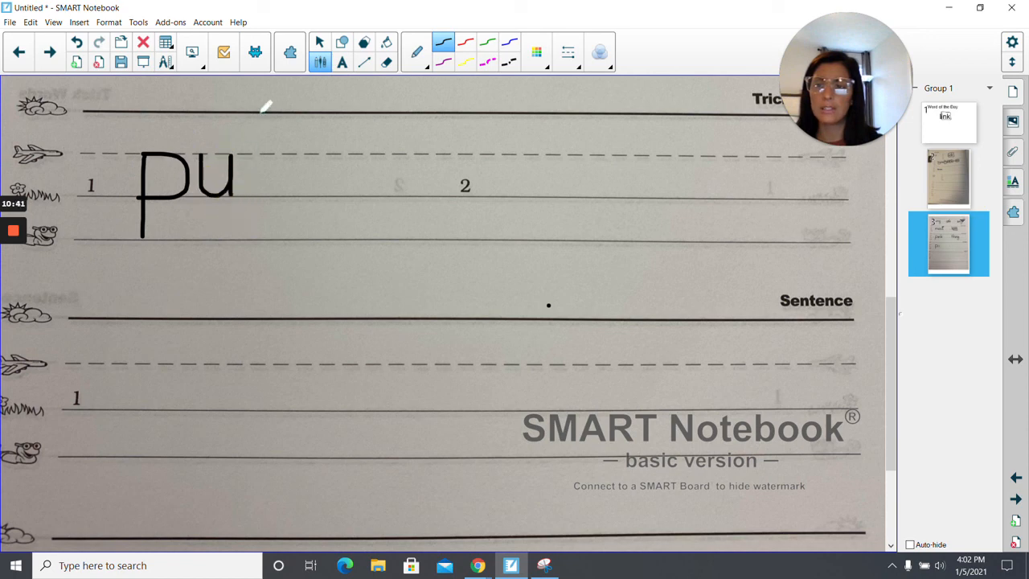
pyautogui.moveTo(261, 109); pyautogui.dragTo(261, 193)
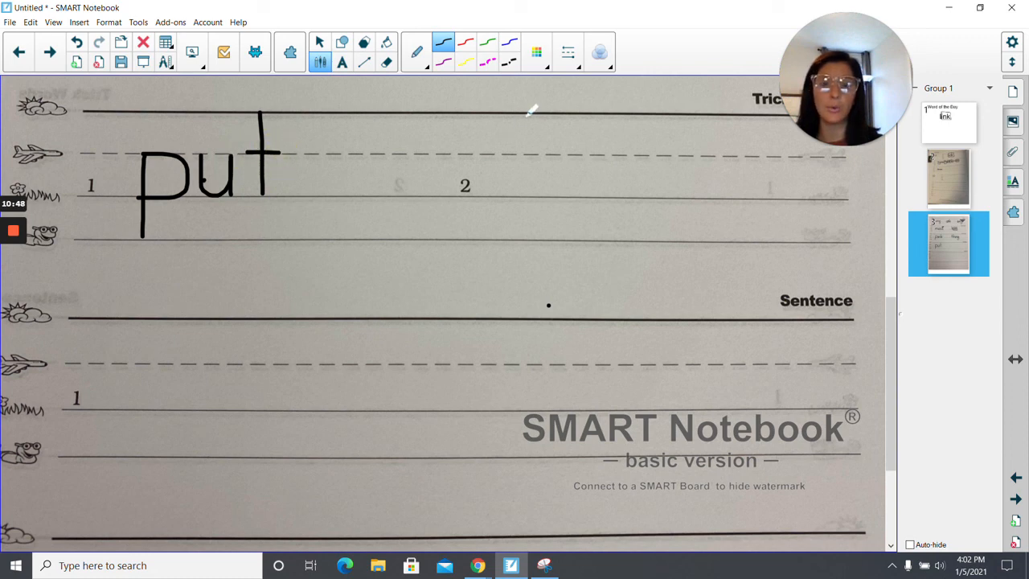
# - Handwrite 'two' on Trick Words line 2 and scroll down to the Sentence lines
pyautogui.moveTo(527, 108); pyautogui.dragTo(527, 197)
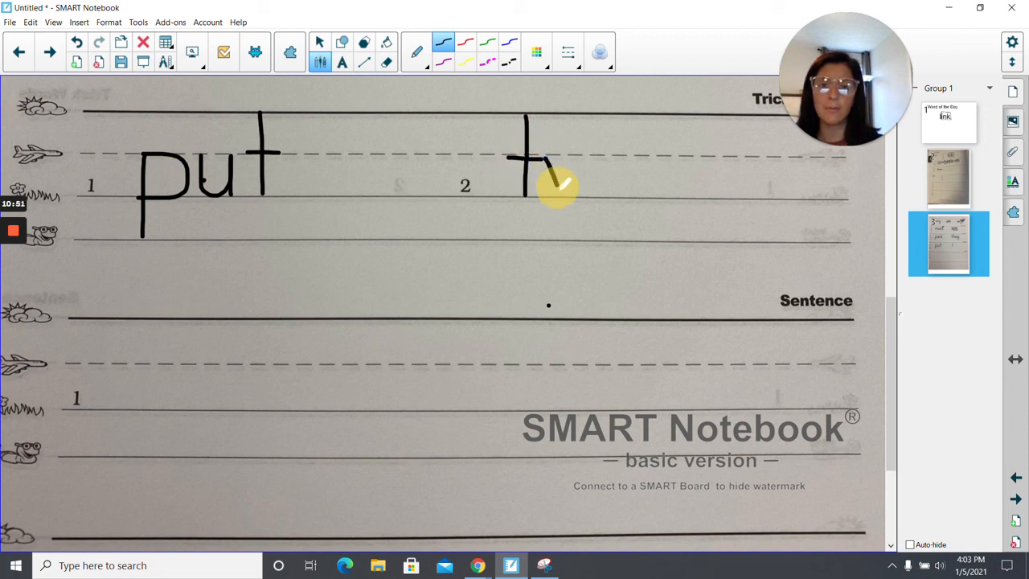
pyautogui.moveTo(539, 185); pyautogui.dragTo(611, 152)
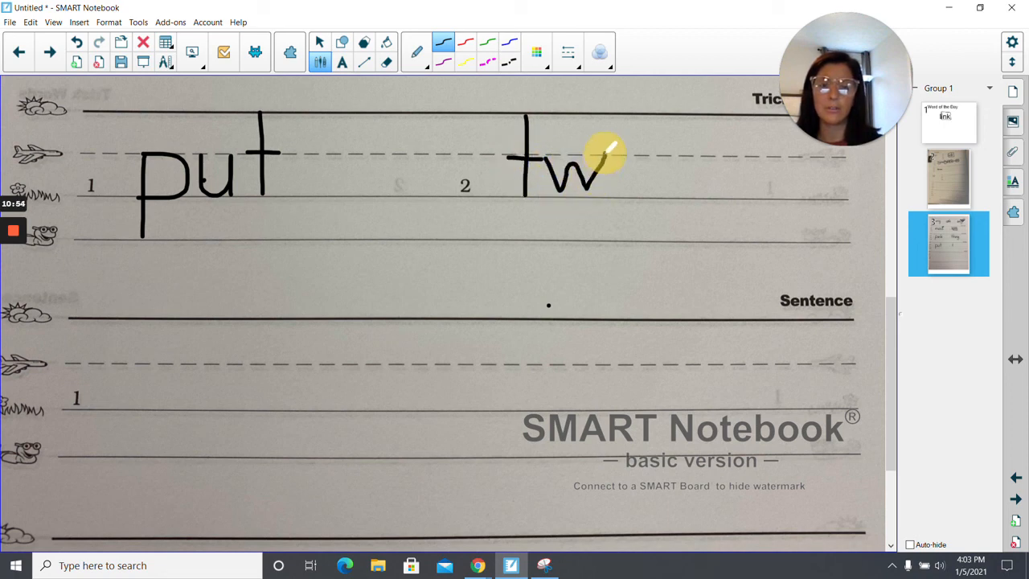
pyautogui.moveTo(611, 153); pyautogui.dragTo(635, 185)
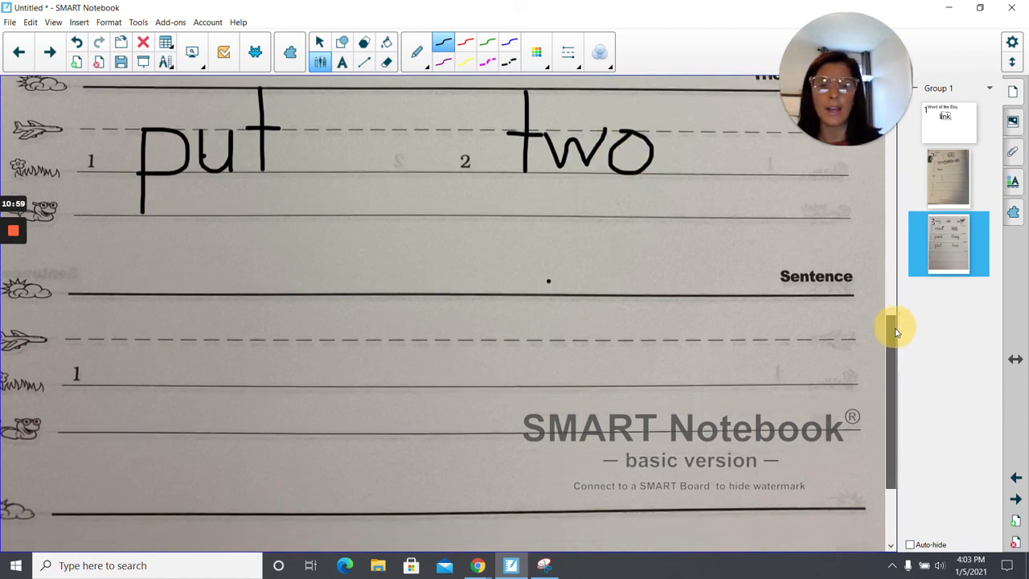
pyautogui.scroll(-3)
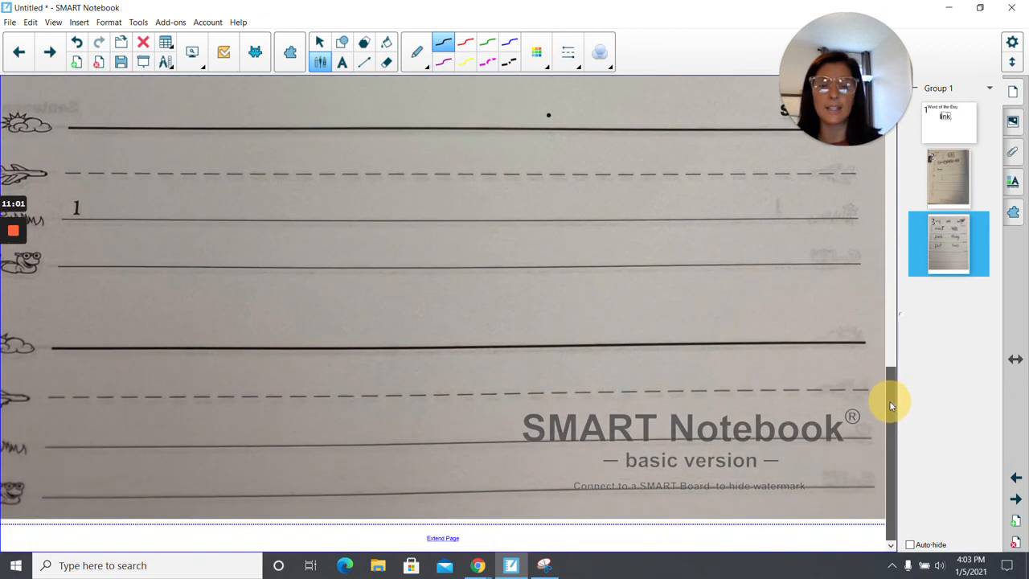
pyautogui.moveTo(477, 565)
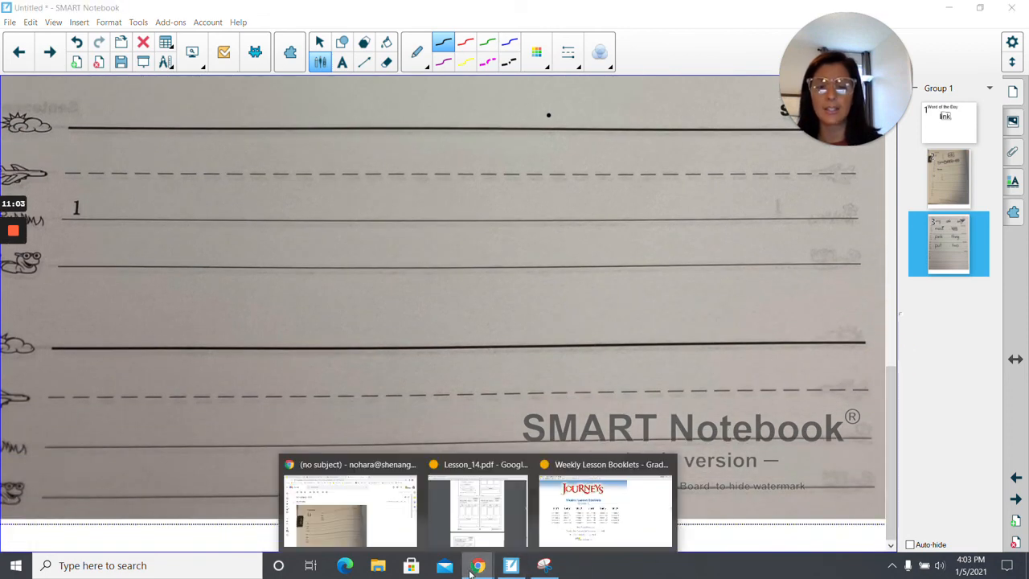
# - Look up the Unit 7 Week 2 sentences in the Teacher's Manual, then return to Notebook
pyautogui.click(478, 565)
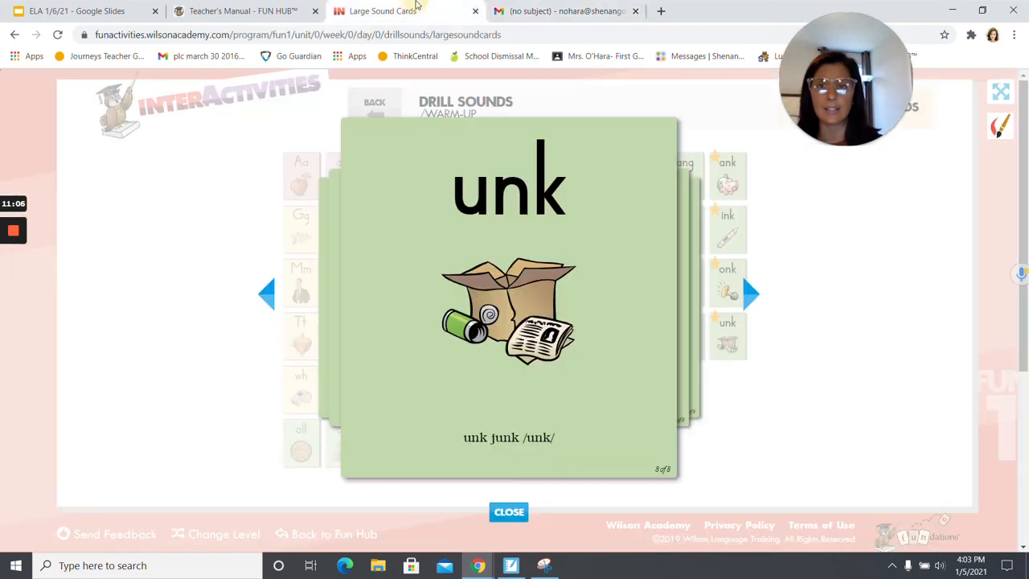
pyautogui.click(241, 10)
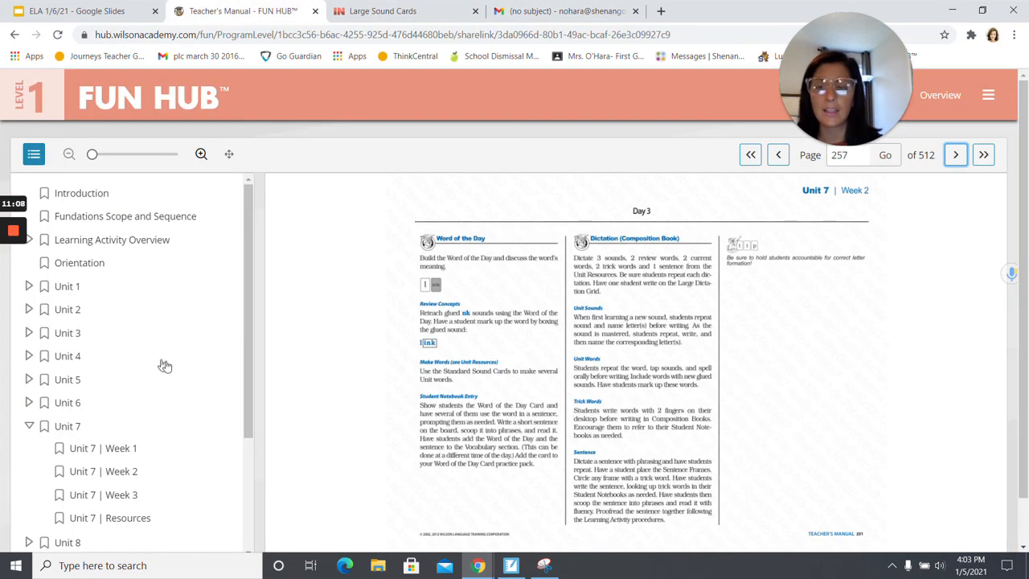
pyautogui.click(955, 154)
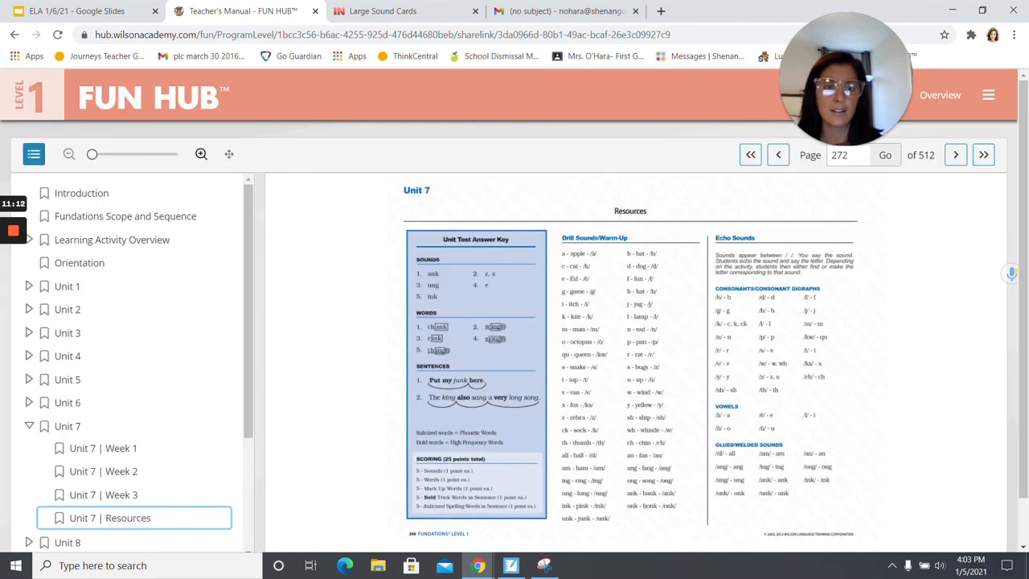
pyautogui.click(956, 155)
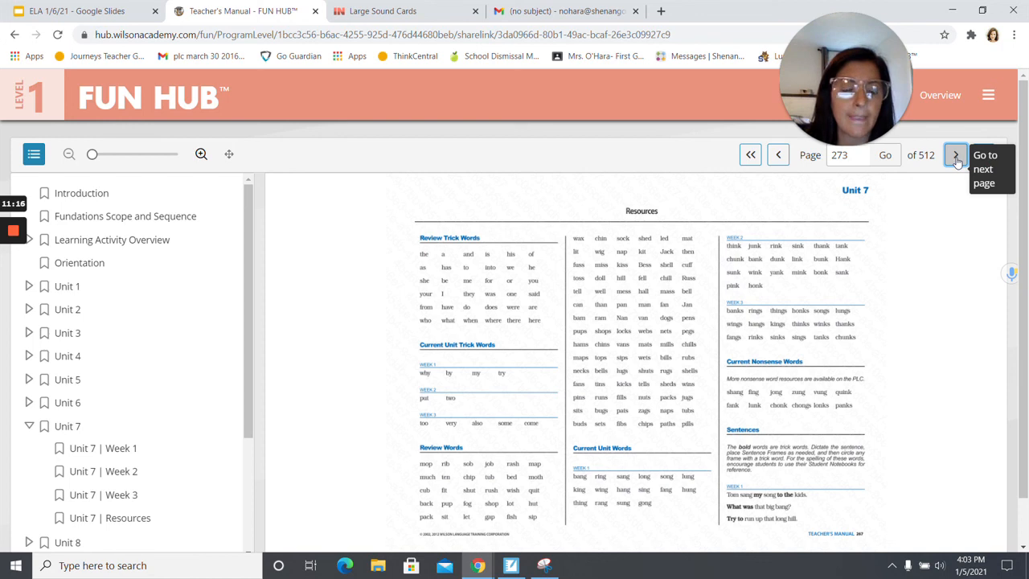
pyautogui.click(956, 155)
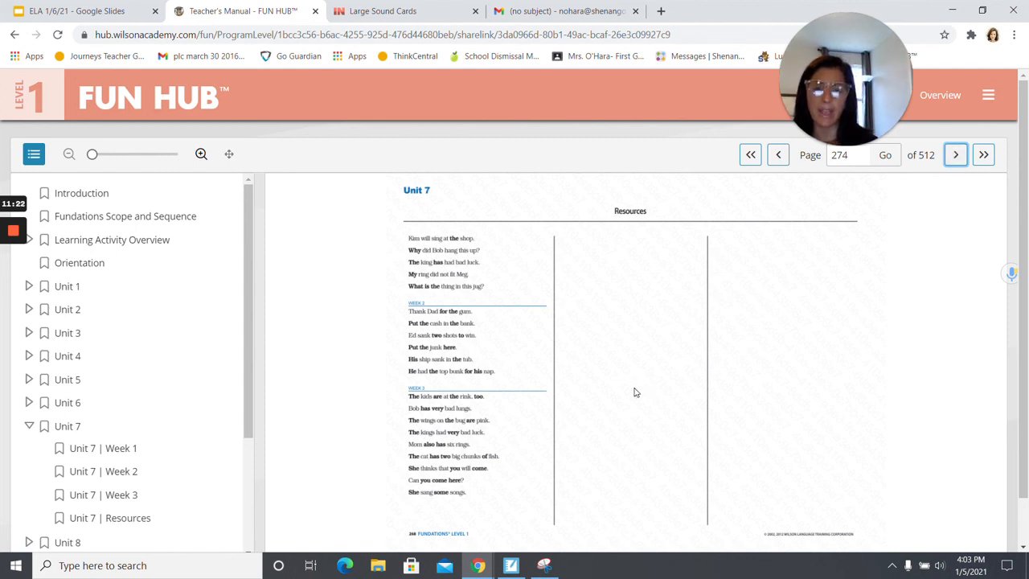
pyautogui.click(511, 566)
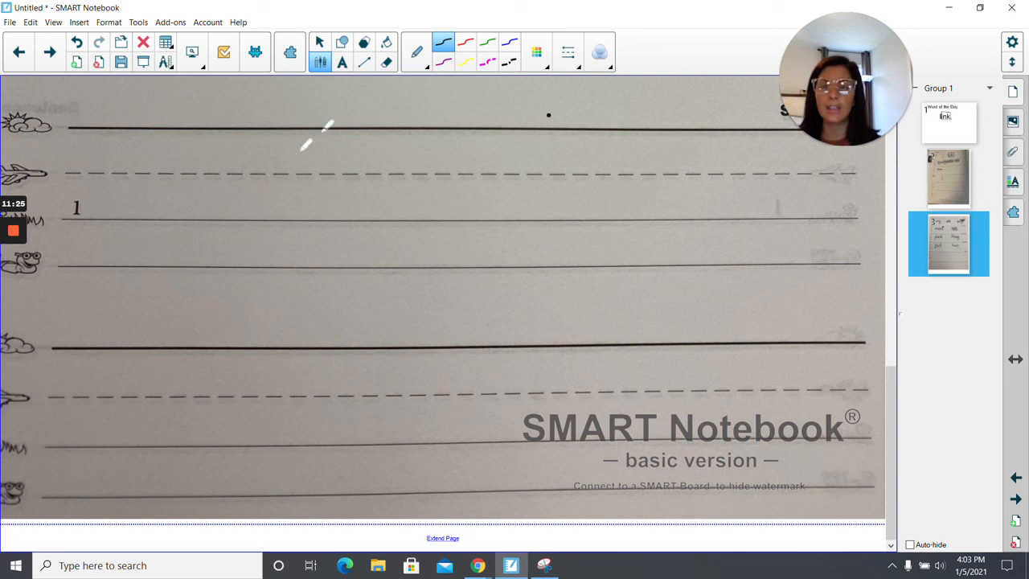
# - Type 'Put the cash in the bank.' on the first Sentence line and enlarge it
pyautogui.click(320, 41)
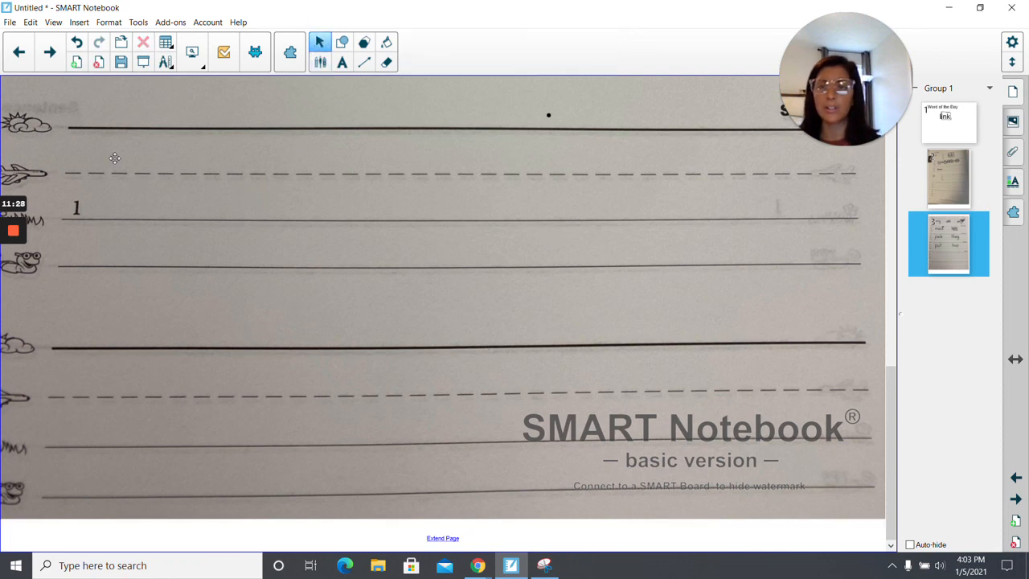
pyautogui.write('Put')
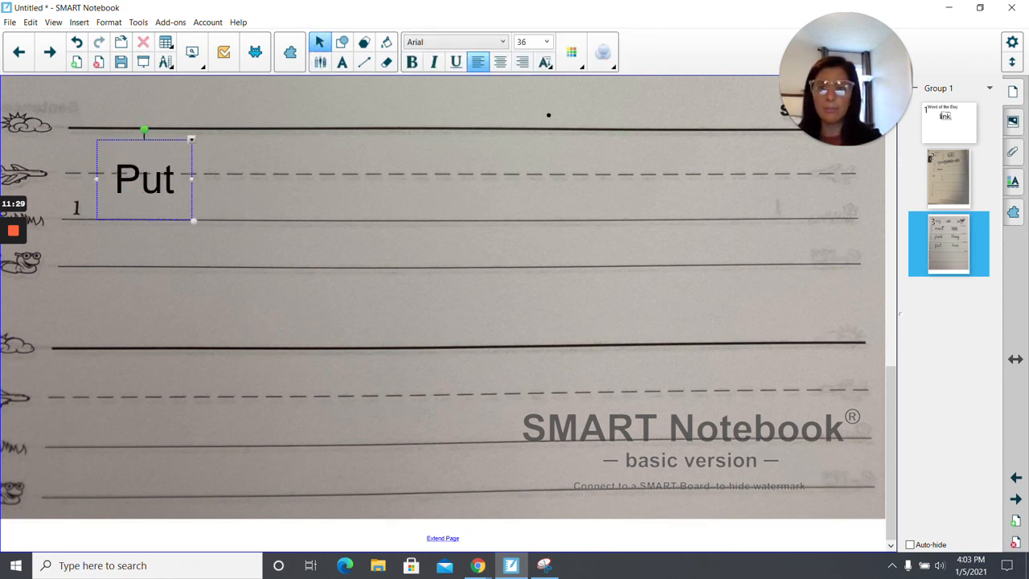
pyautogui.write('the')
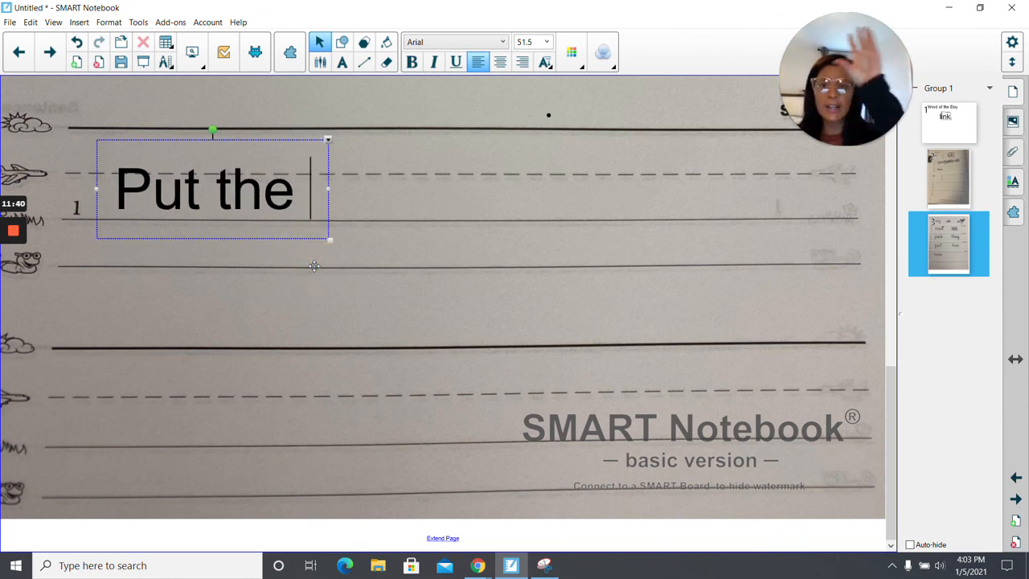
pyautogui.write('c')
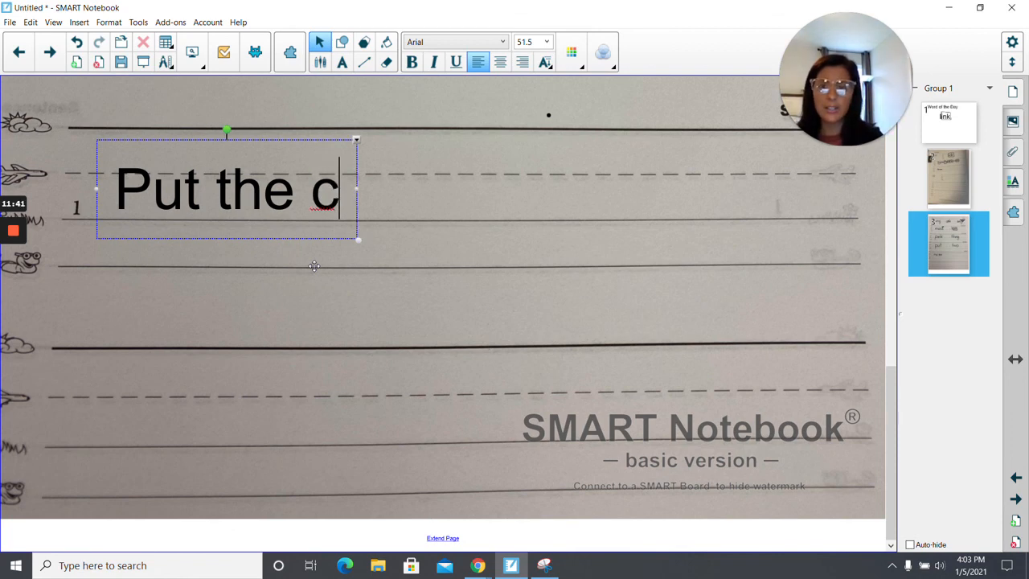
pyautogui.write('ash')
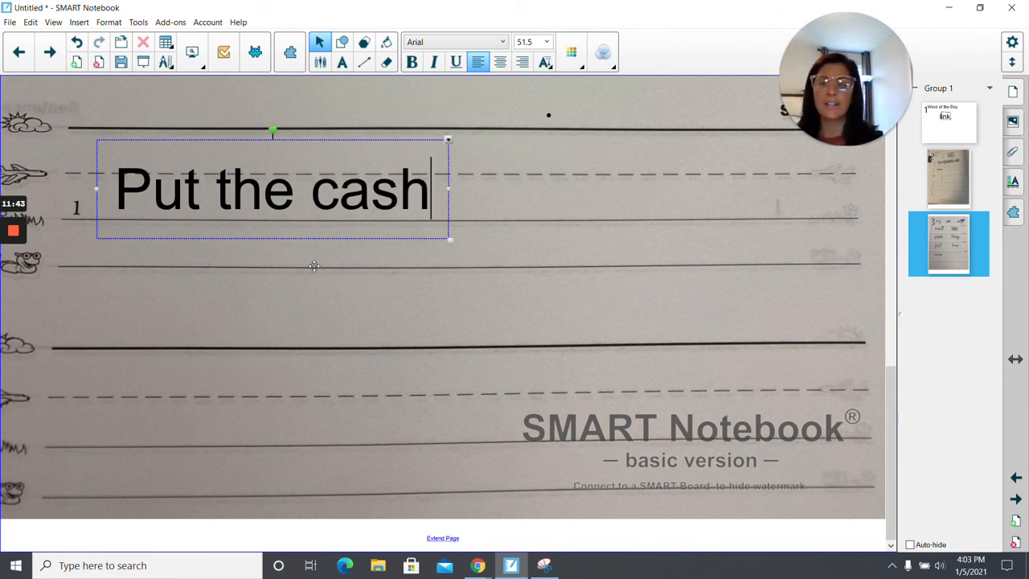
pyautogui.write('in')
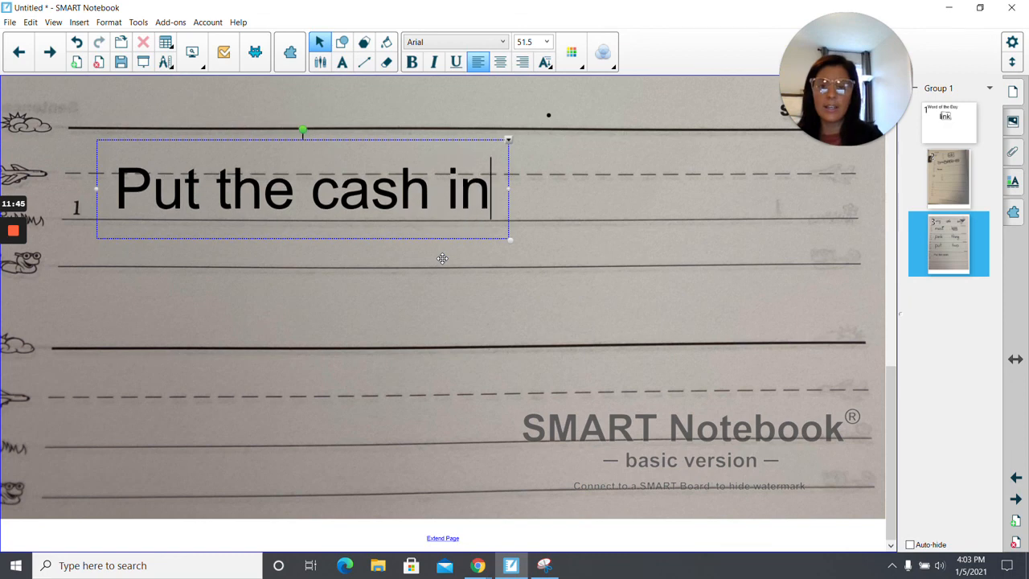
pyautogui.write('the')
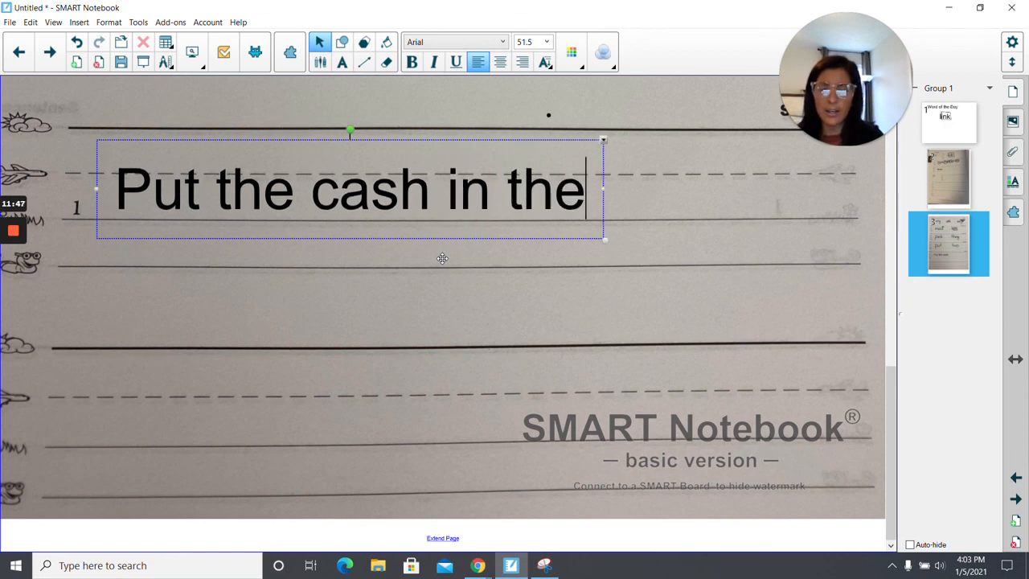
pyautogui.write('bank')
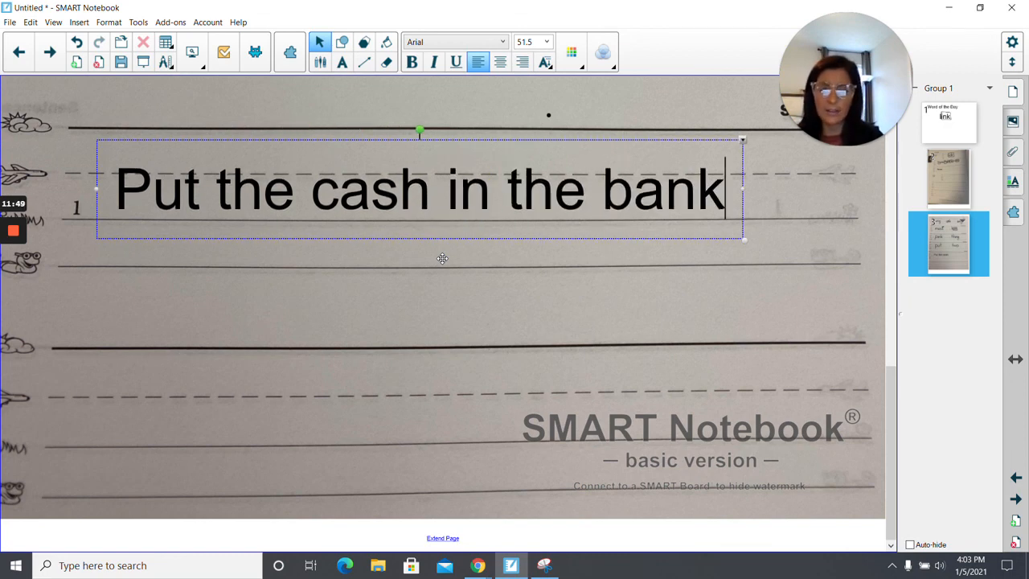
pyautogui.write('.')
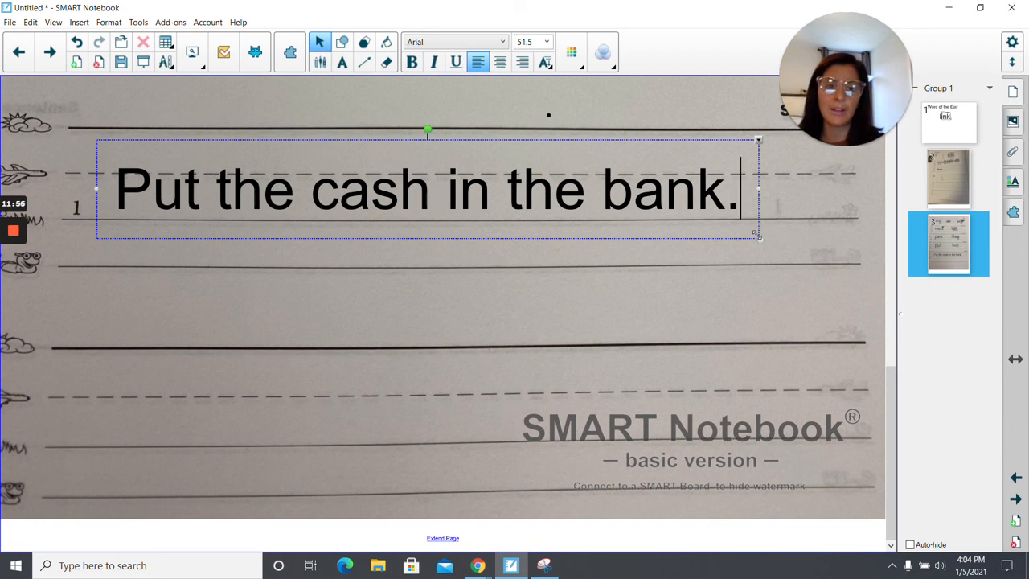
pyautogui.moveTo(758, 233); pyautogui.dragTo(784, 241)
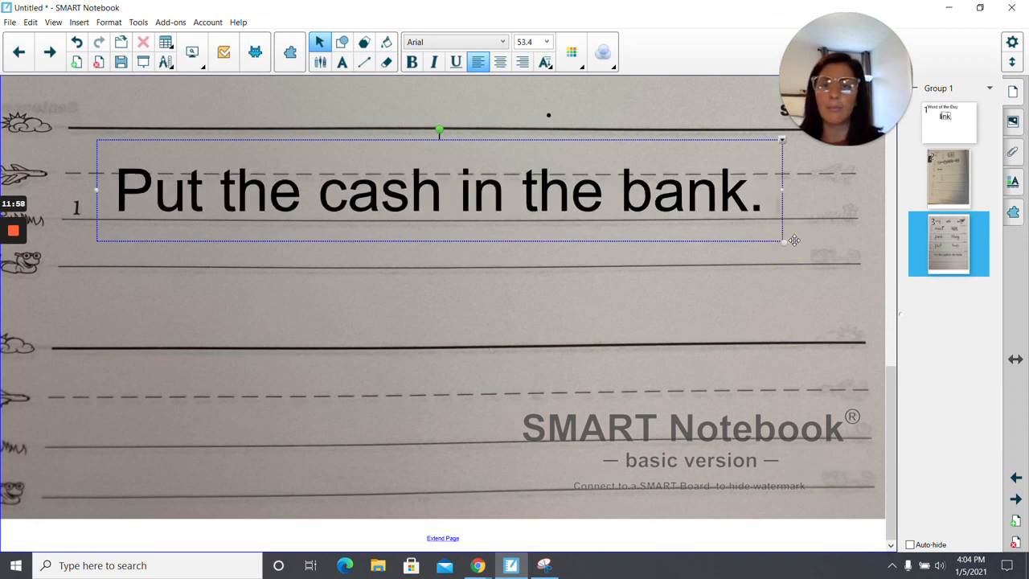
# - Circle the word 'Put' at the start of the sentence with the black pen
pyautogui.click(320, 62)
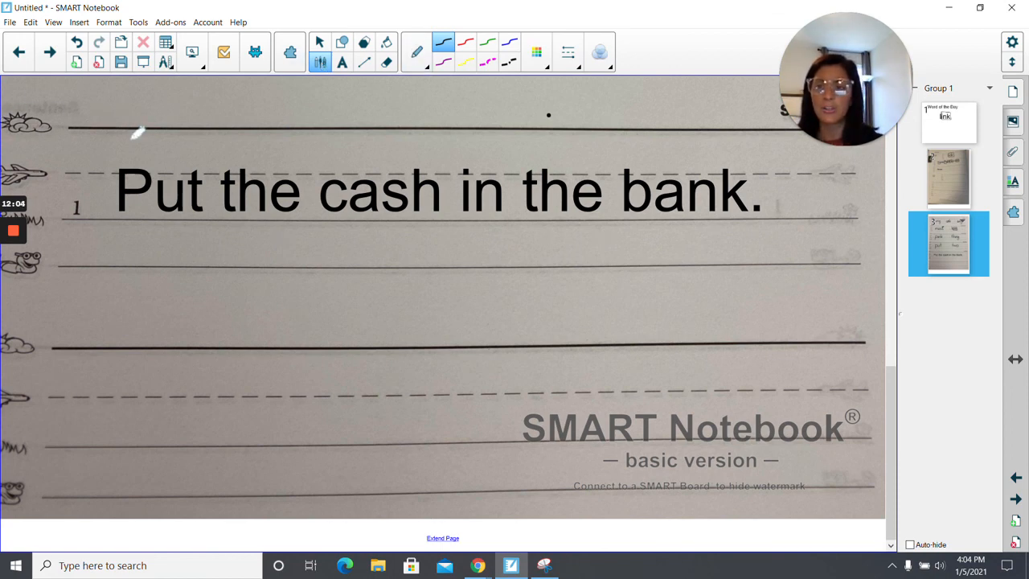
pyautogui.moveTo(161, 132); pyautogui.dragTo(205, 213)
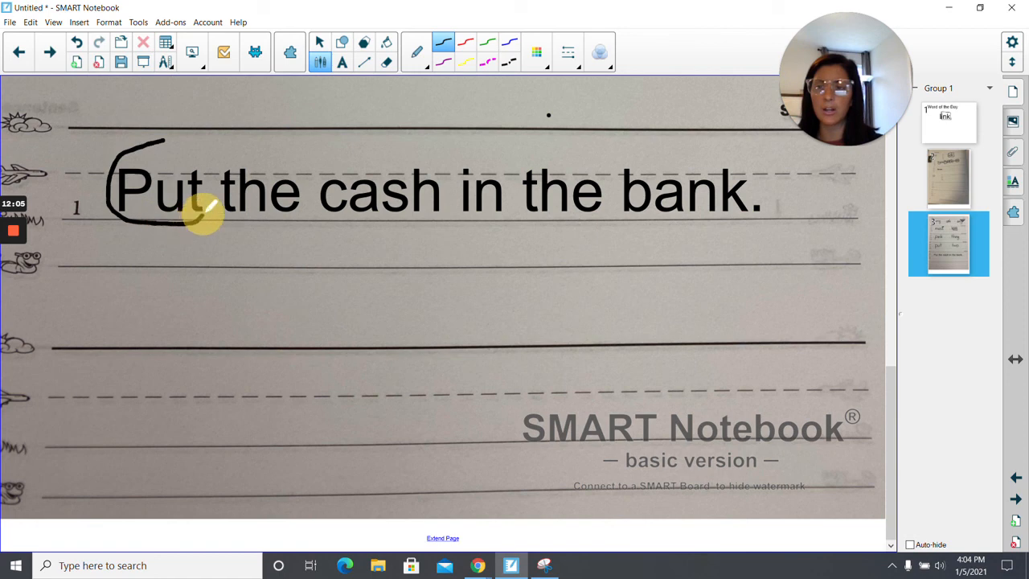